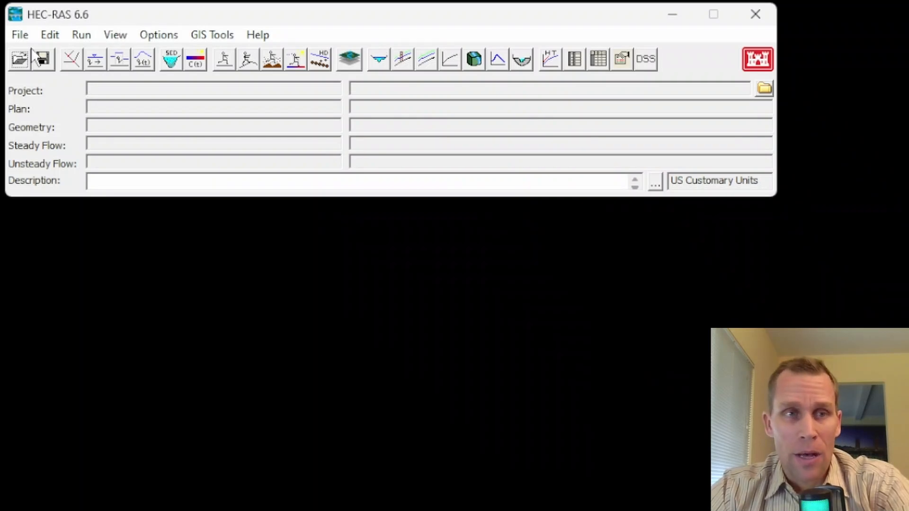
Create the exercise_35 project in the 35 - 1D2D Connection folder
left_click(18, 58)
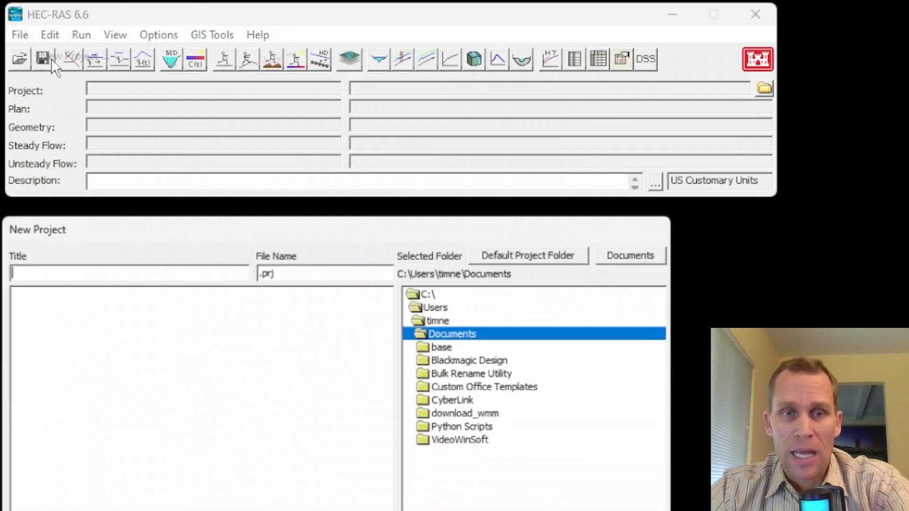
left_click(527, 255)
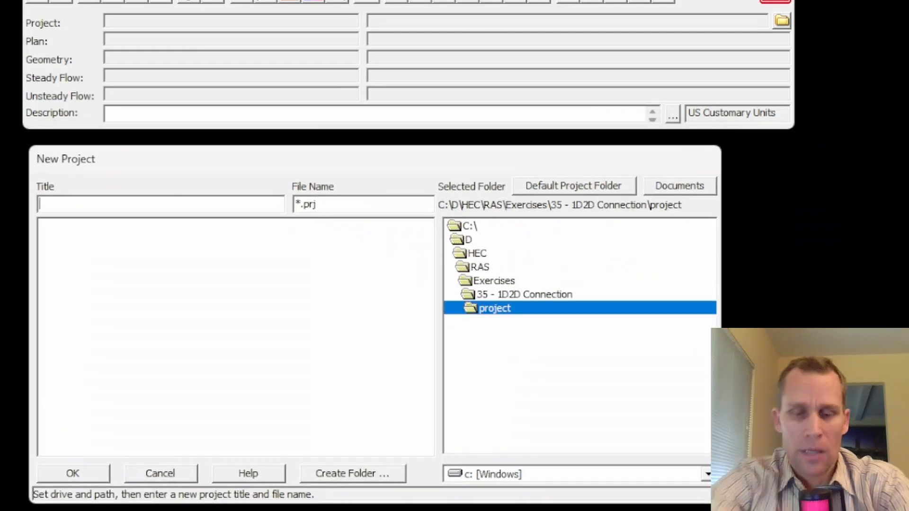
type("exercise")
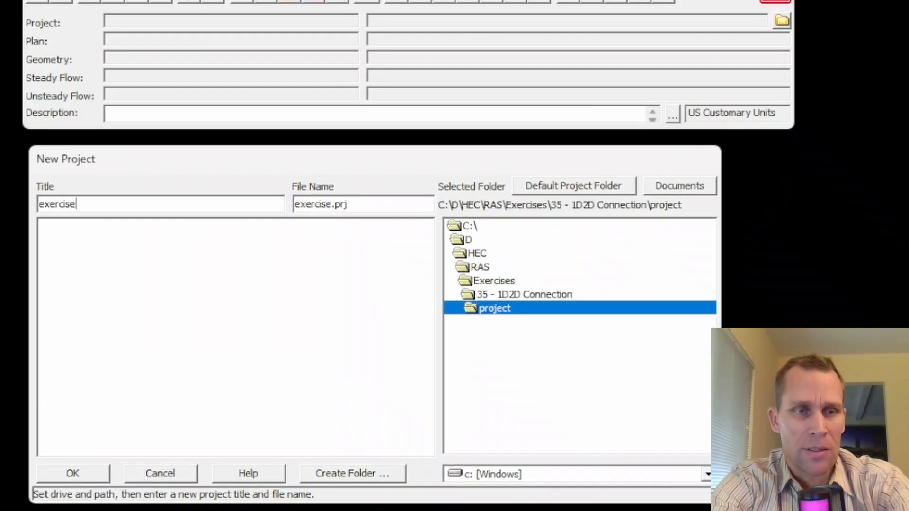
left_click(72, 473)
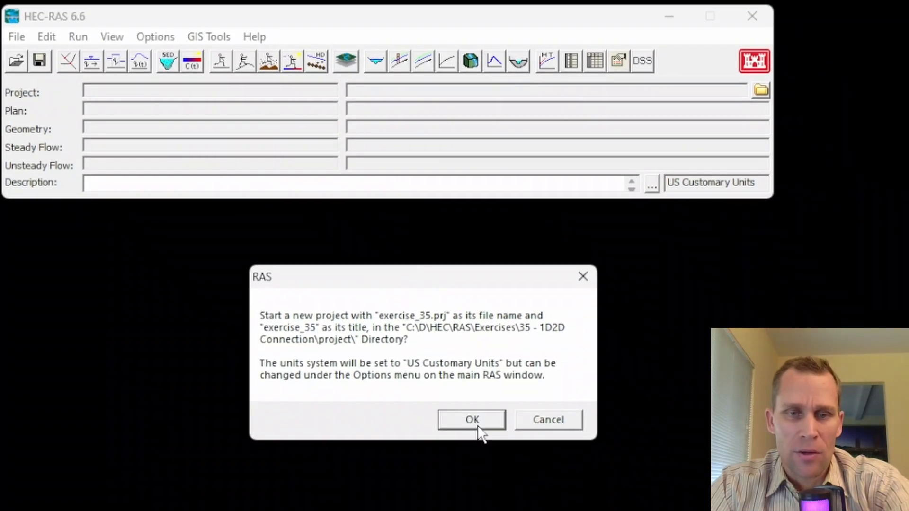
left_click(471, 418)
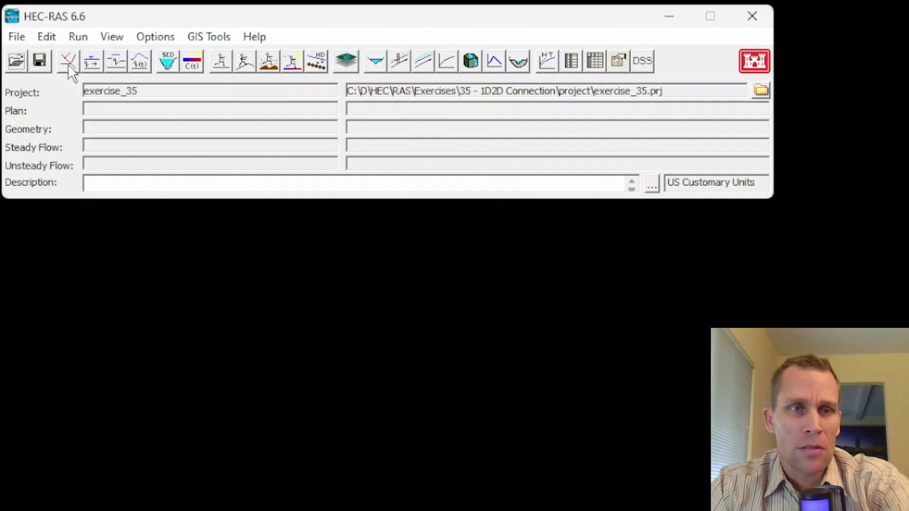
Keep the project unit system as US Customary
left_click(155, 36)
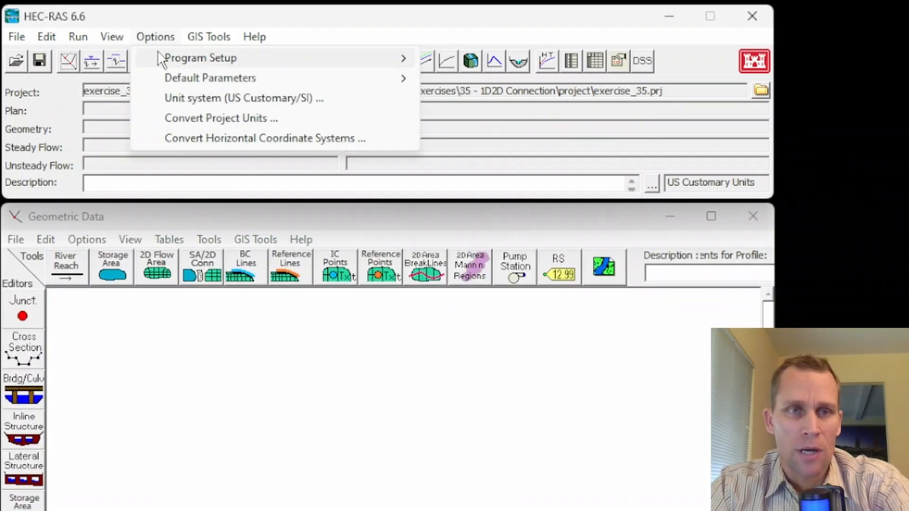
left_click(242, 98)
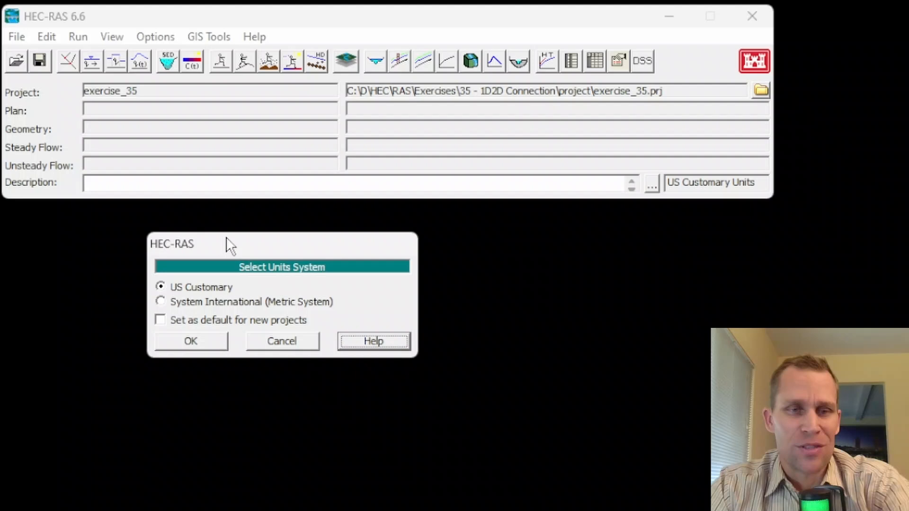
left_click(161, 301)
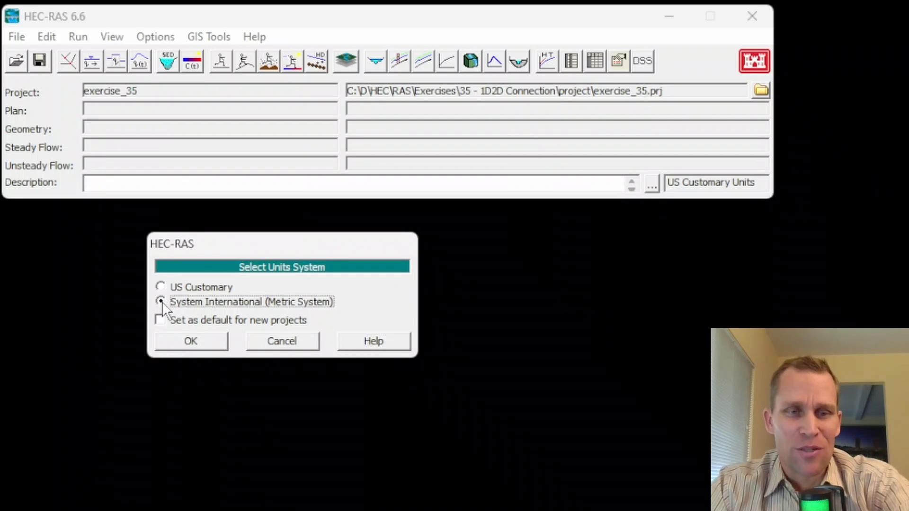
left_click(160, 287)
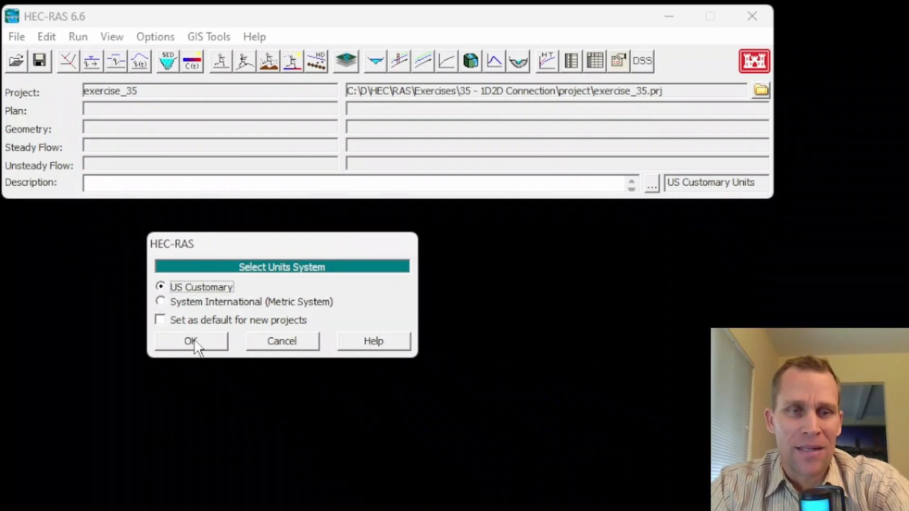
left_click(191, 340)
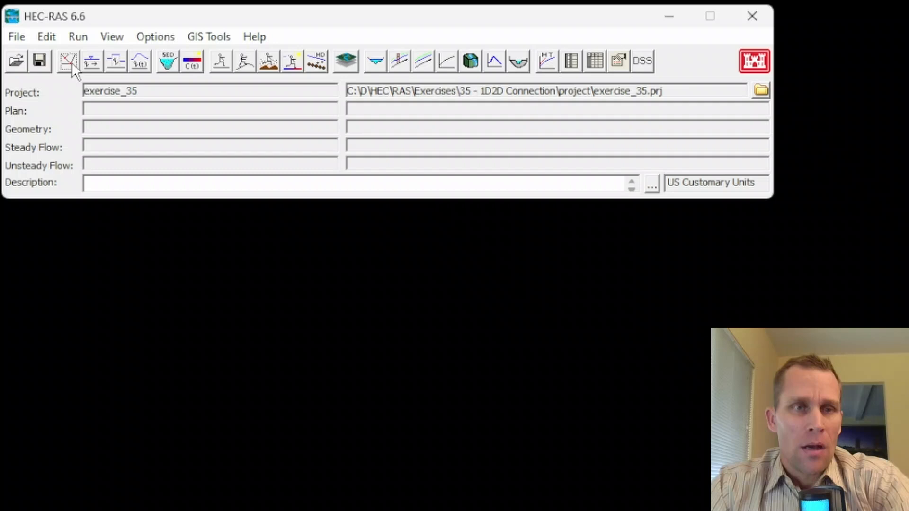
mouse_move(354, 64)
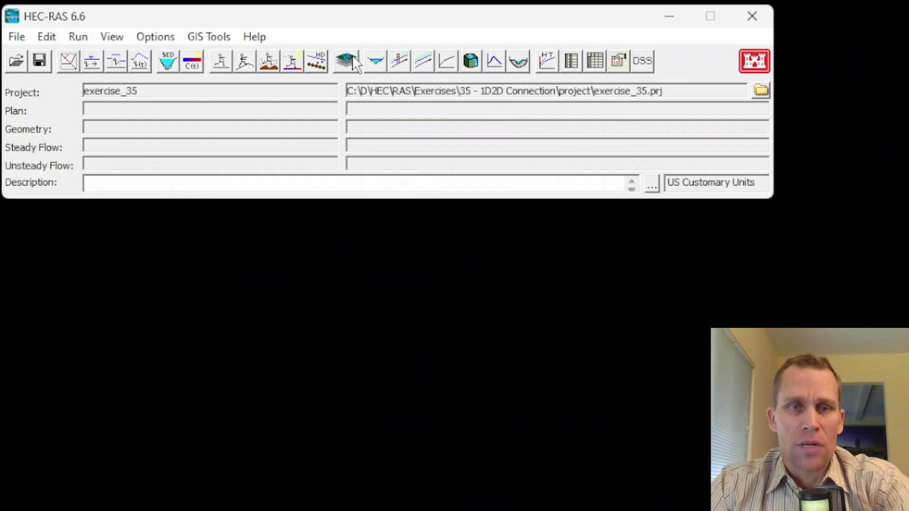
Set the RAS Mapper projection to the NAD83 California zone 3 (ftUS) .prj file
left_click(345, 61)
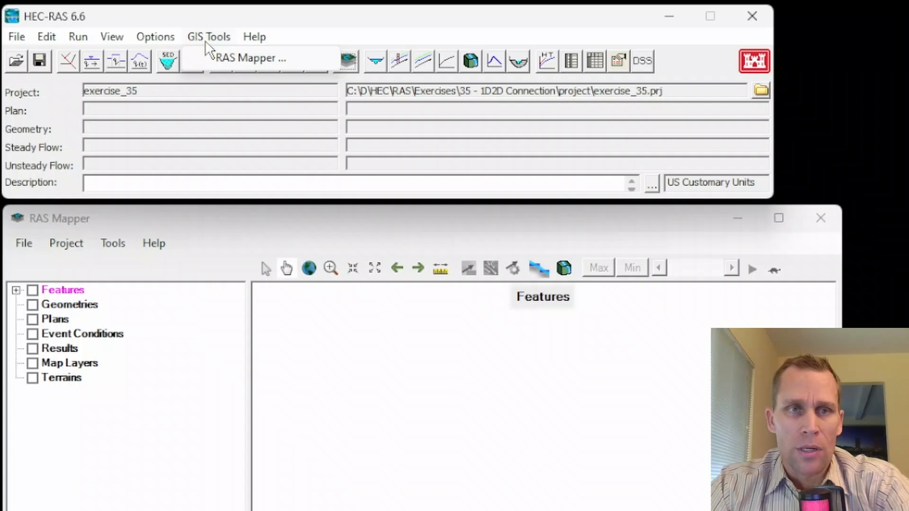
mouse_move(249, 58)
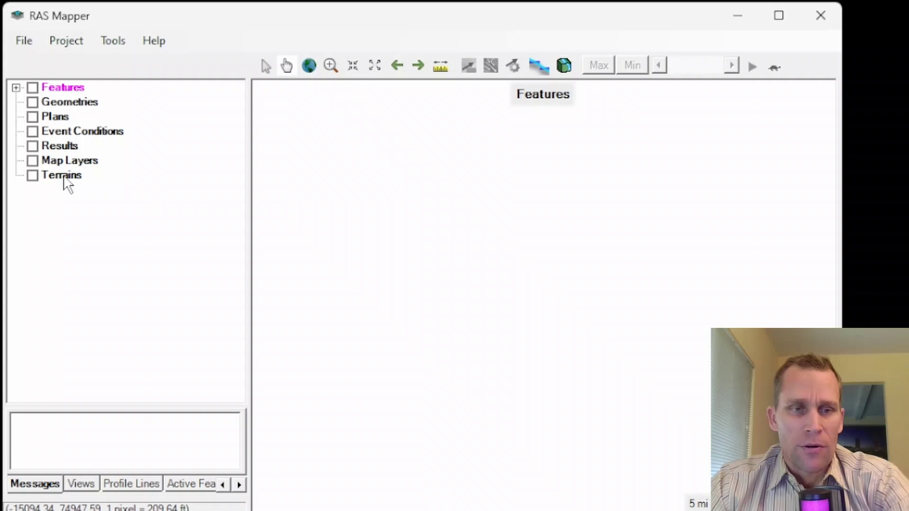
left_click(65, 40)
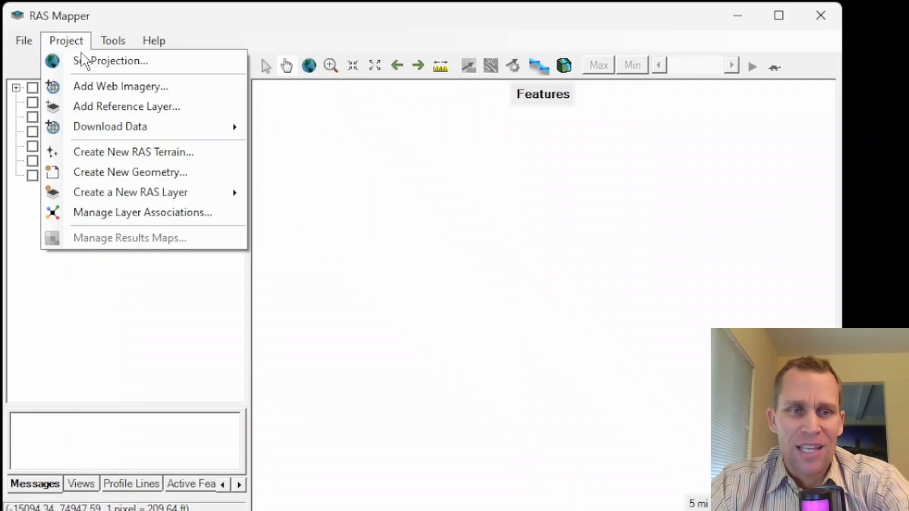
left_click(117, 60)
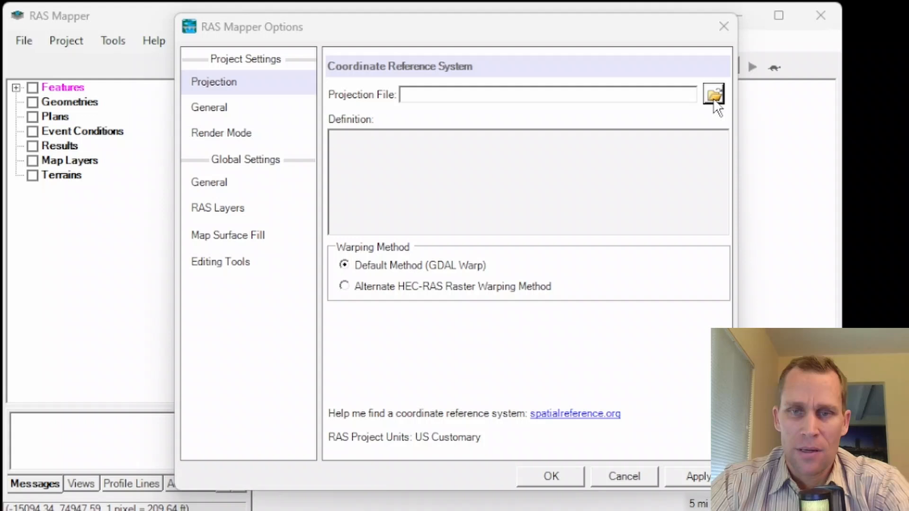
left_click(712, 94)
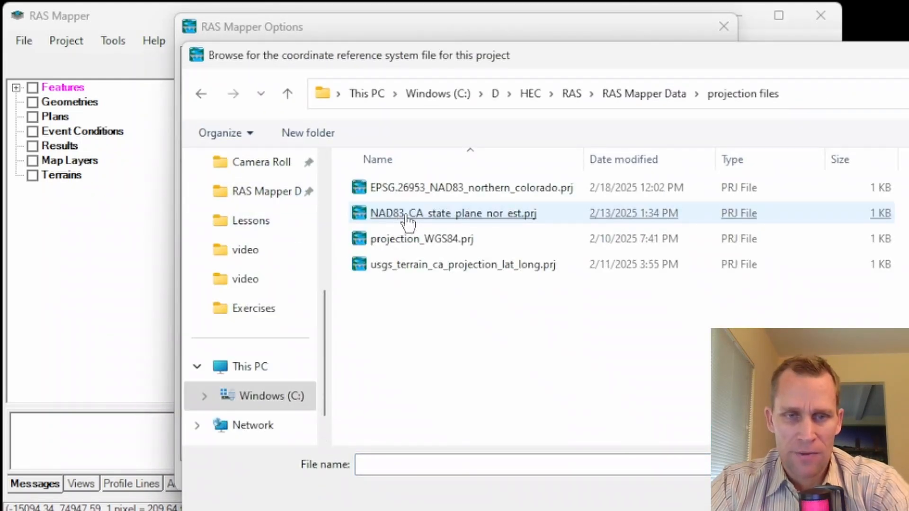
double_click(452, 212)
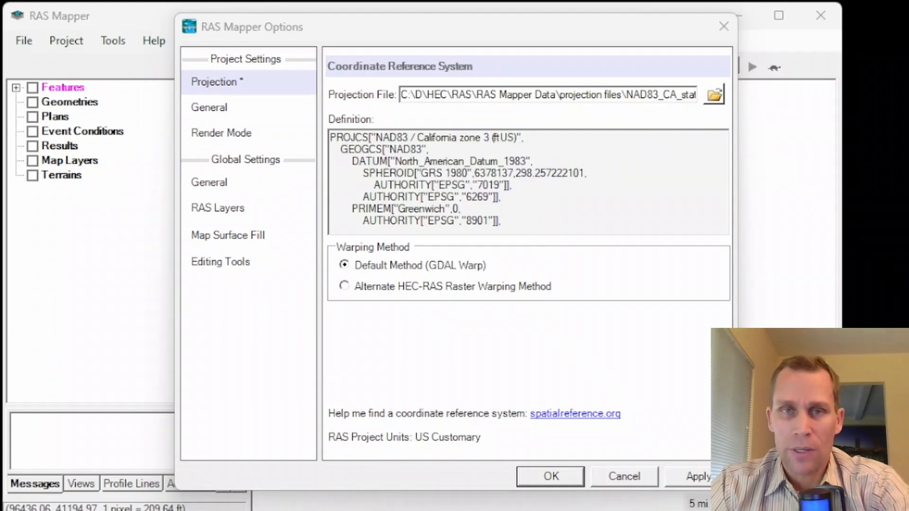
mouse_move(706, 344)
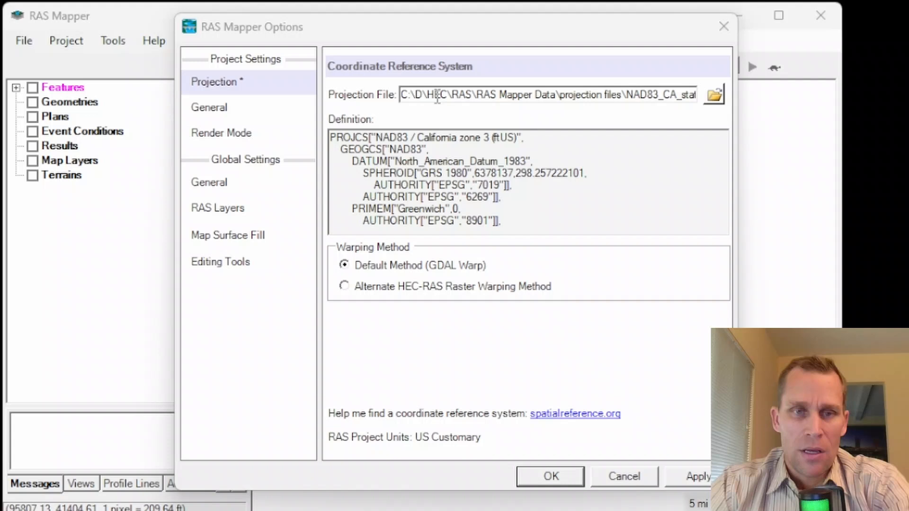
mouse_move(406, 110)
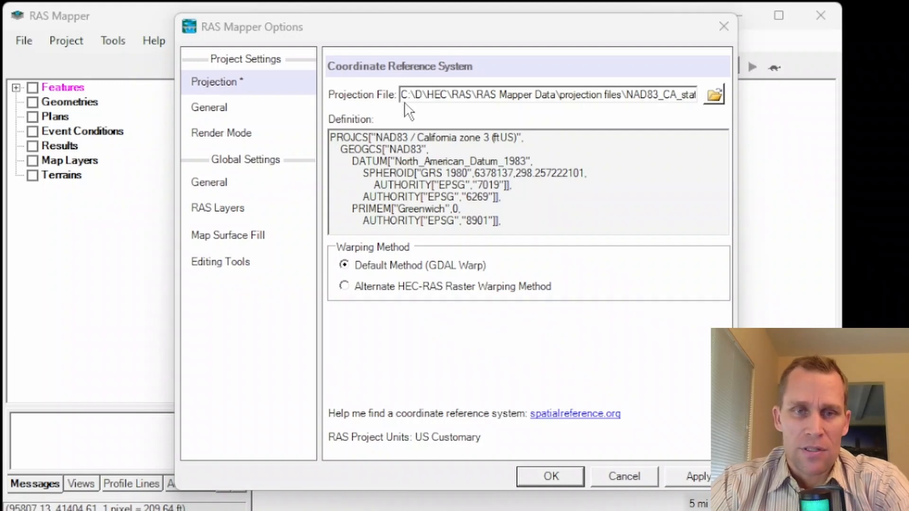
mouse_move(690, 483)
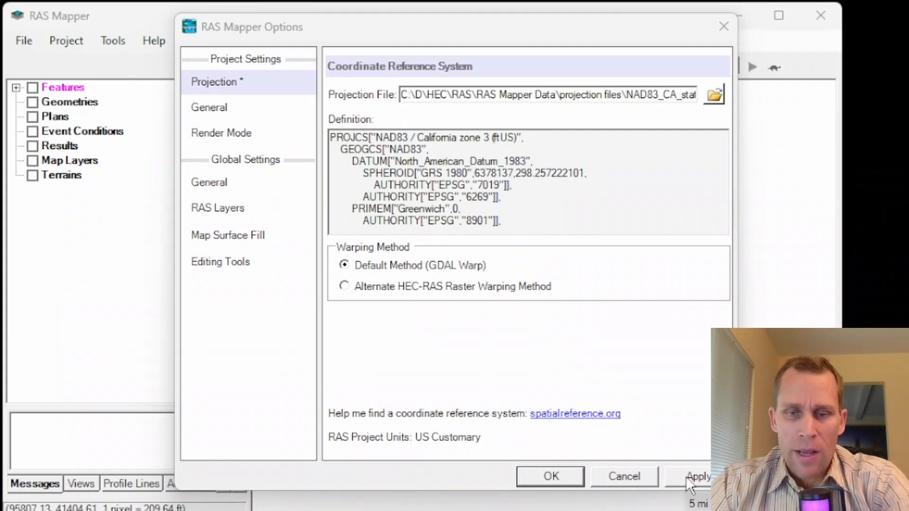
left_click(549, 476)
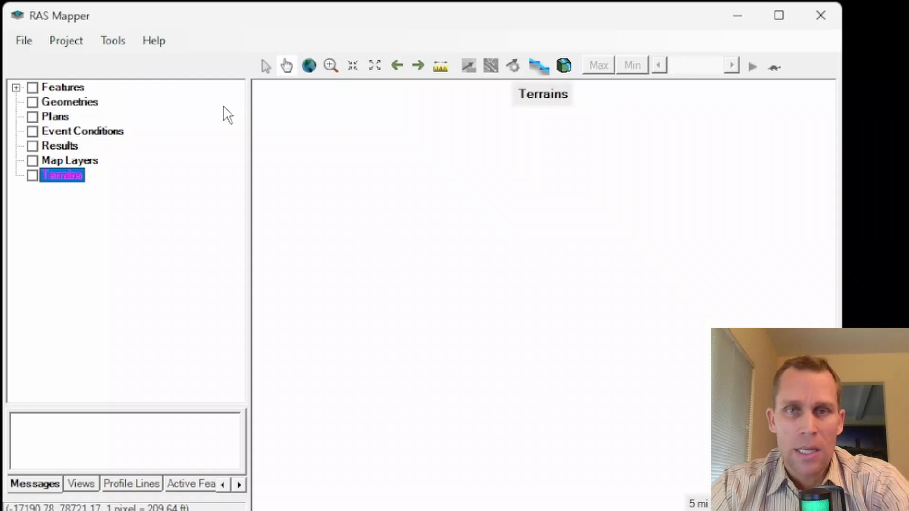
Build a terrain from the bike_trail_1-8 raster, converting elevations from meters to feet
right_click(61, 175)
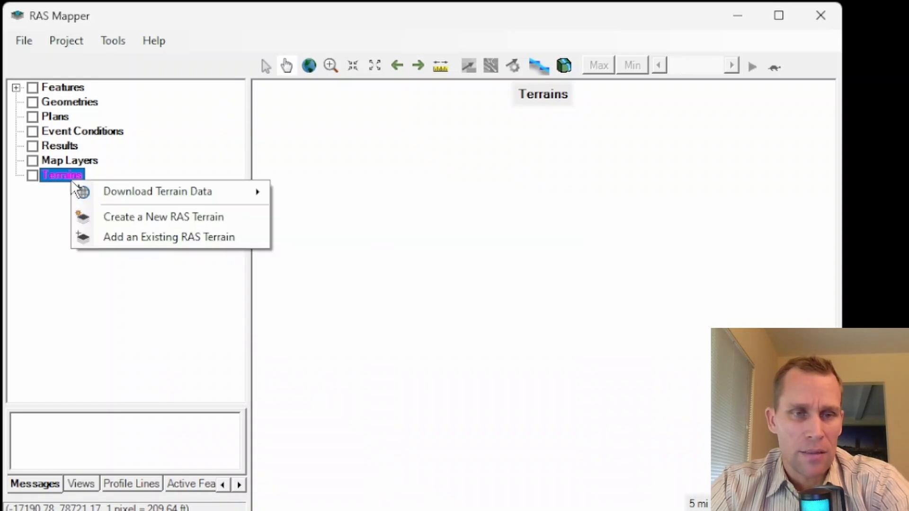
mouse_move(156, 217)
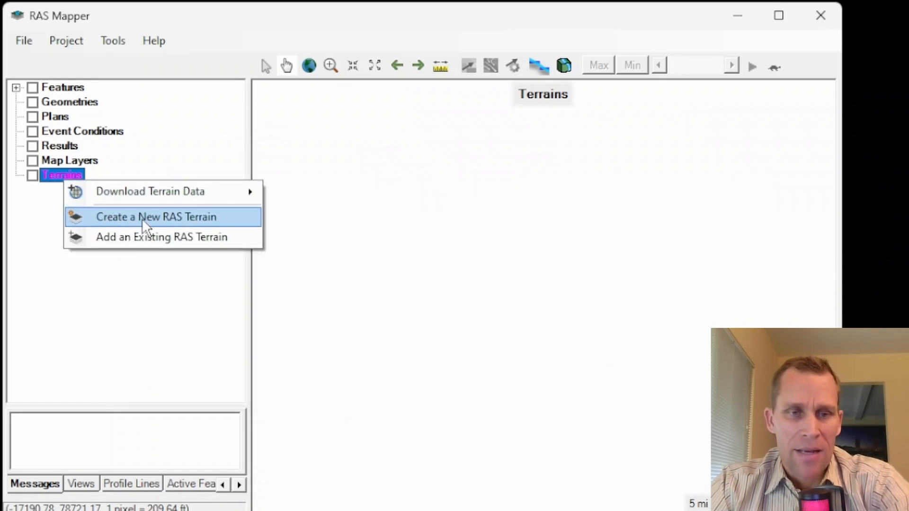
left_click(155, 217)
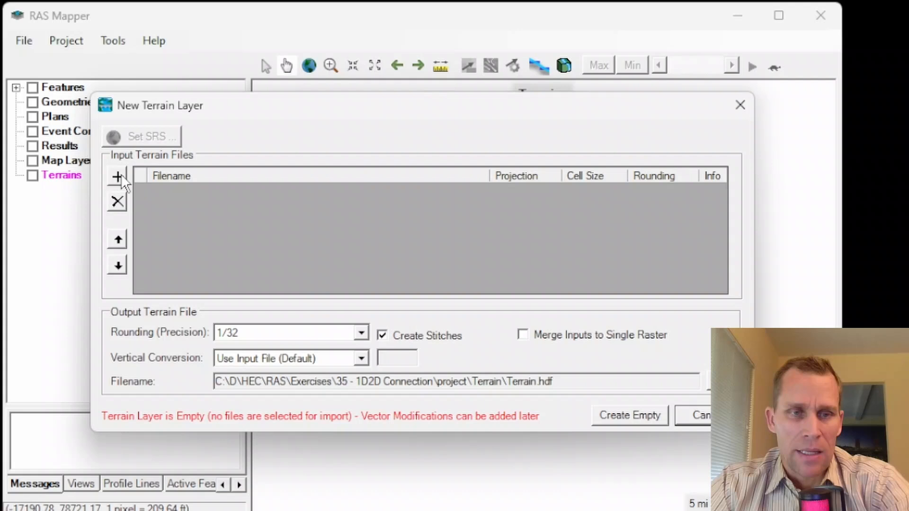
left_click(116, 176)
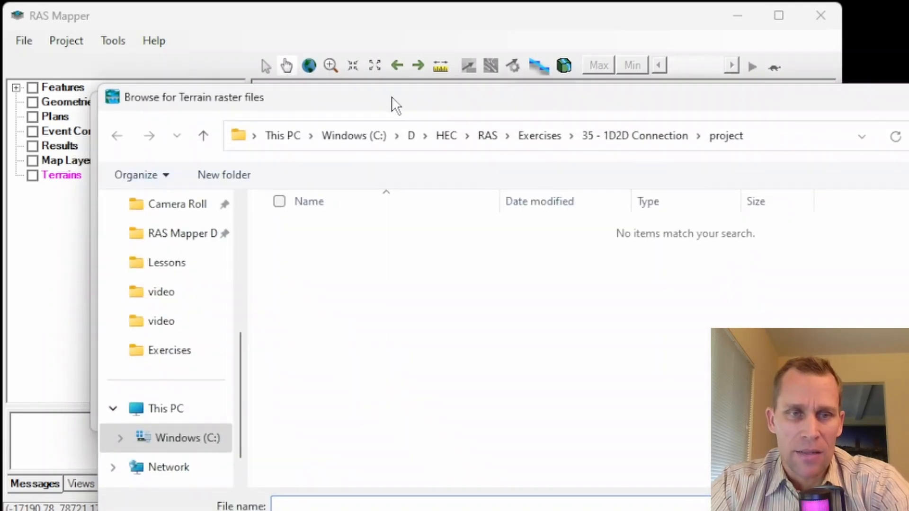
left_click(177, 232)
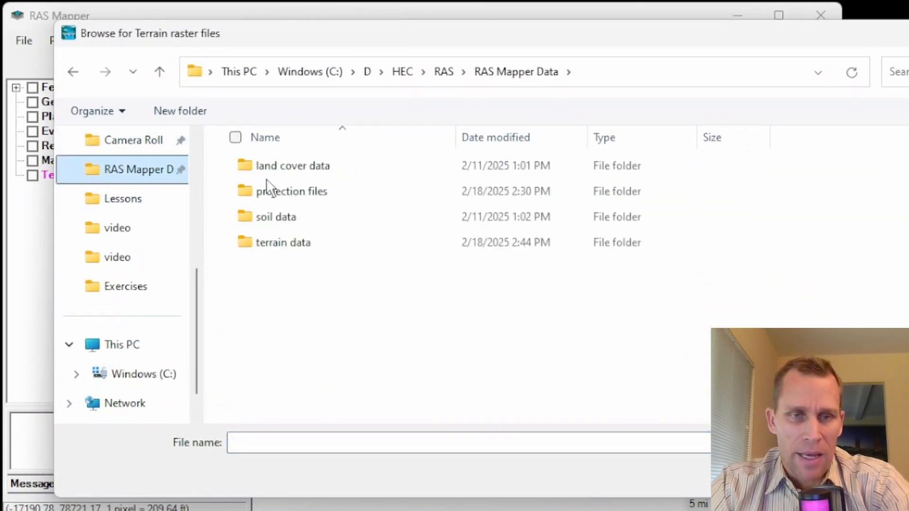
double_click(283, 243)
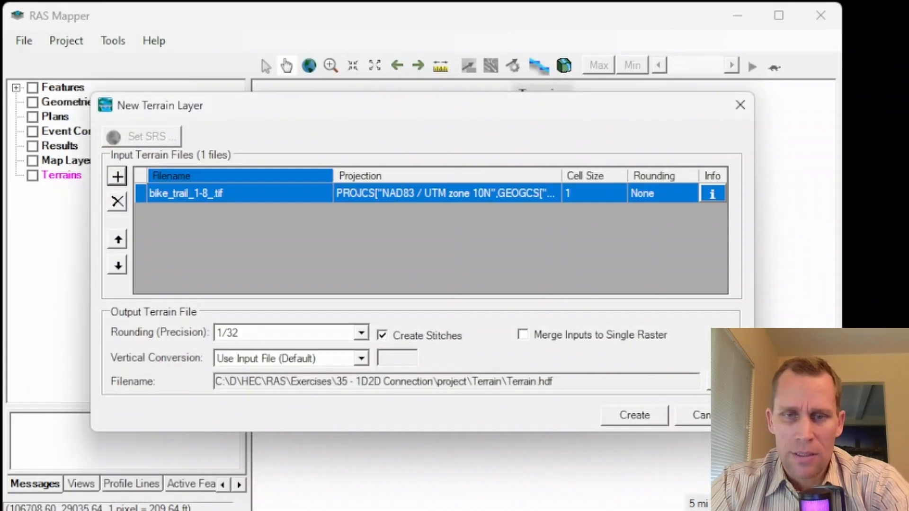
left_click(361, 358)
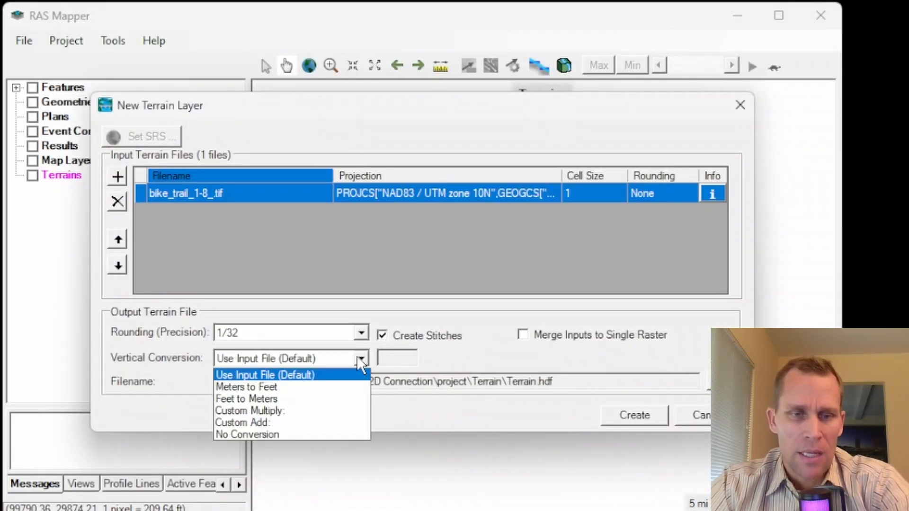
left_click(245, 387)
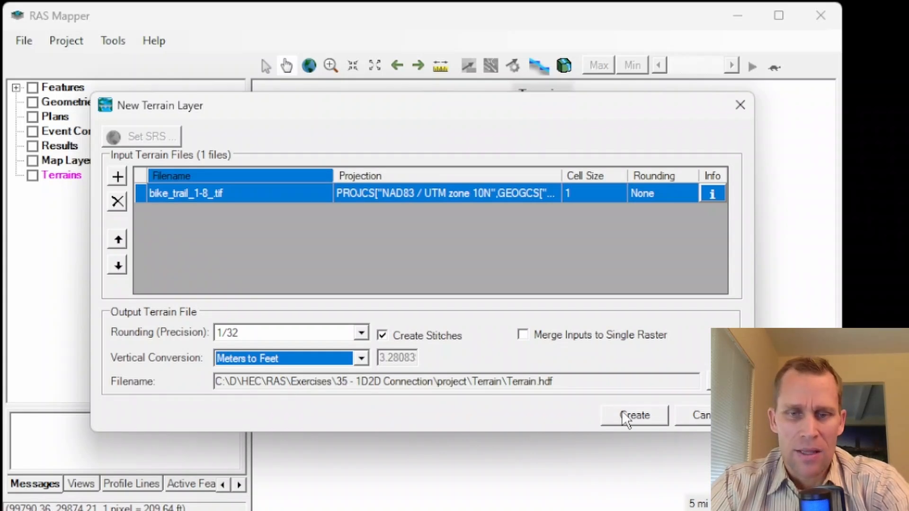
left_click(633, 415)
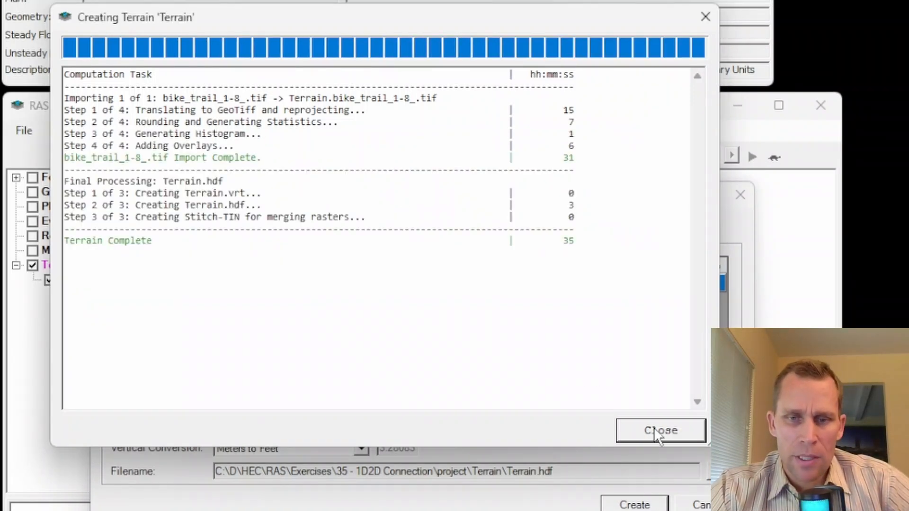
left_click(660, 430)
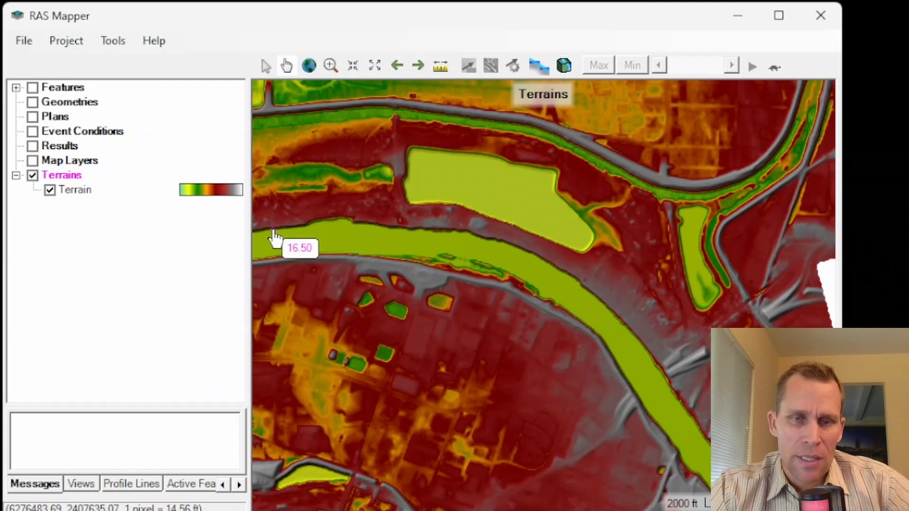
mouse_move(584, 225)
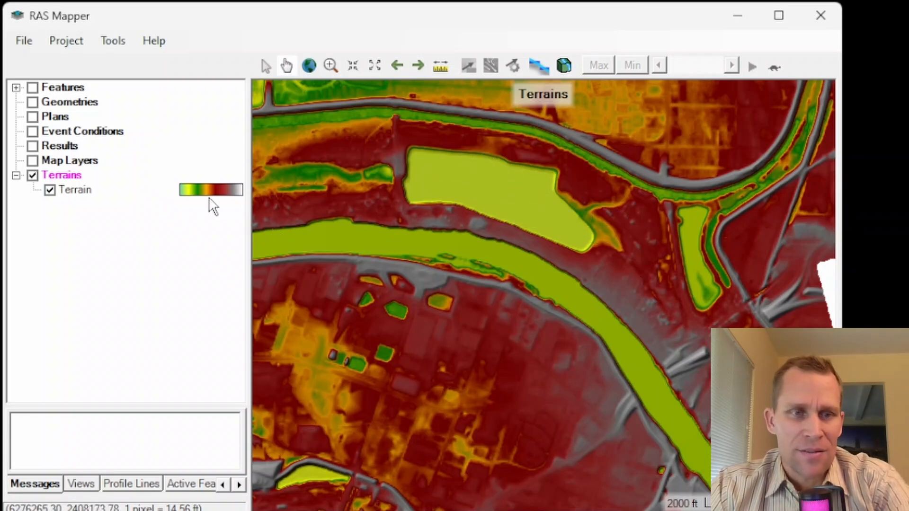
Add a new geometry named 'base' under Geometries
right_click(67, 102)
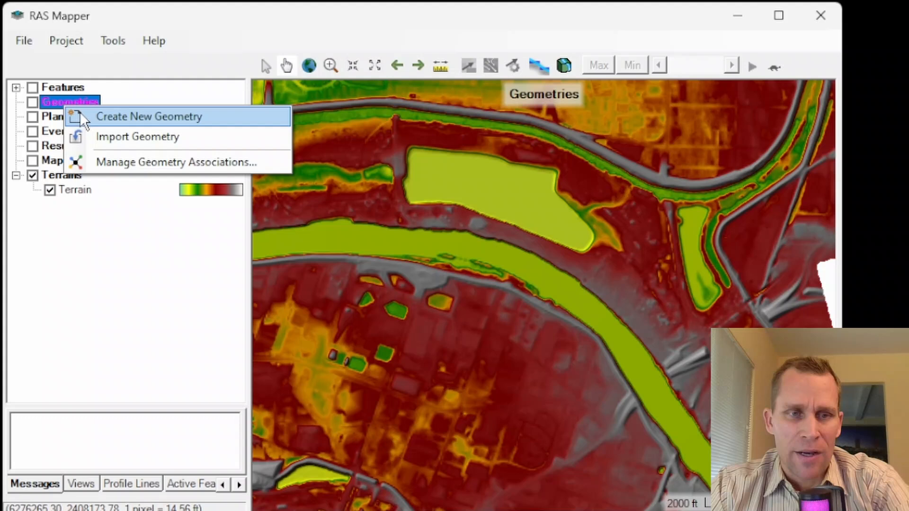
left_click(149, 116)
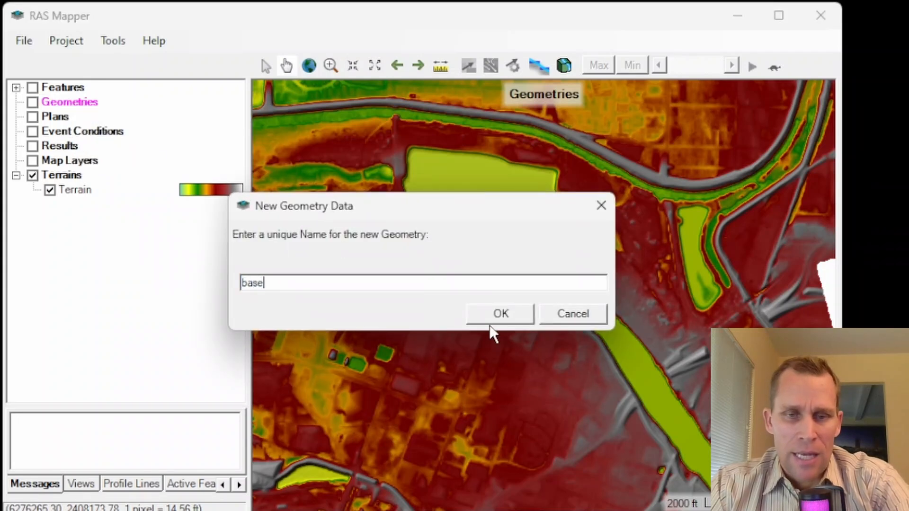
left_click(499, 313)
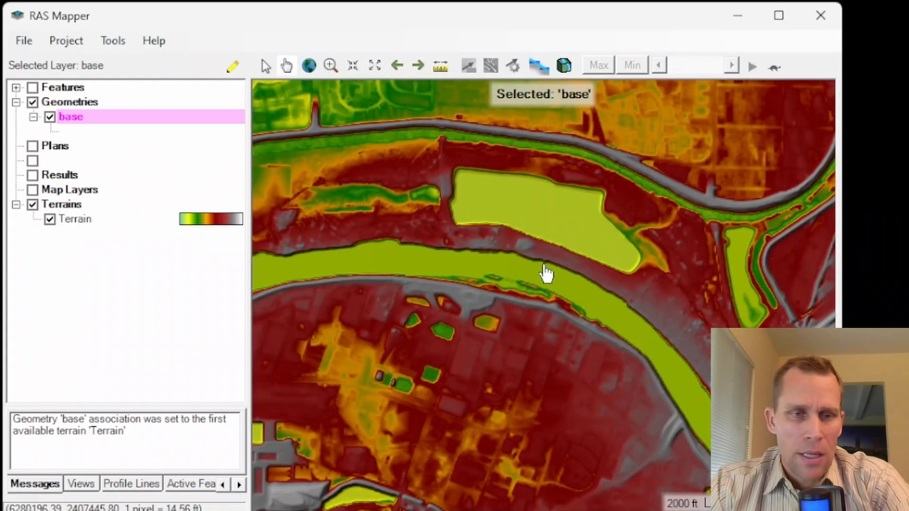
mouse_move(61, 119)
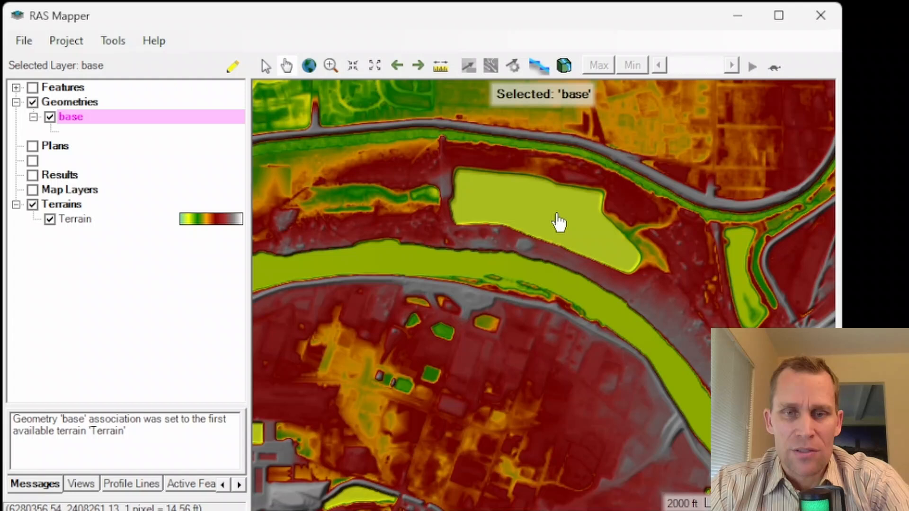
mouse_move(72, 128)
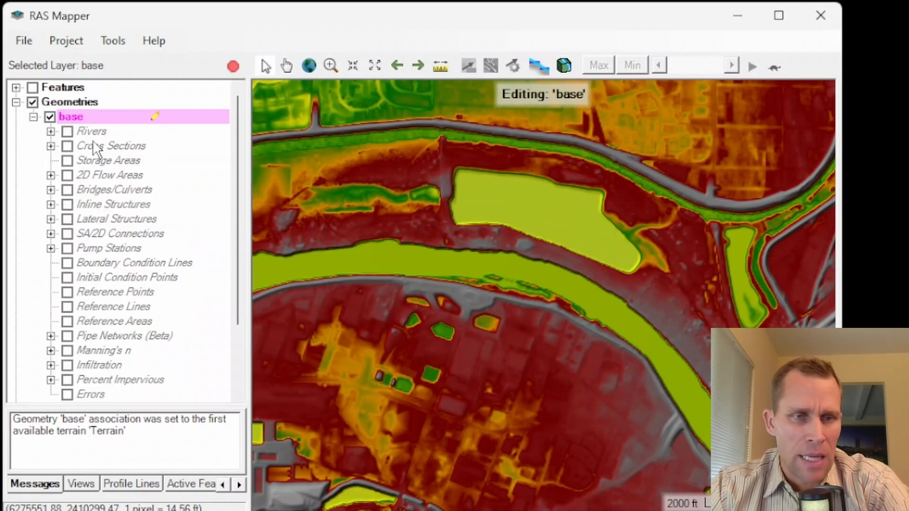
Trace the channel centerline and name it River 1, Reach 1
left_click(91, 131)
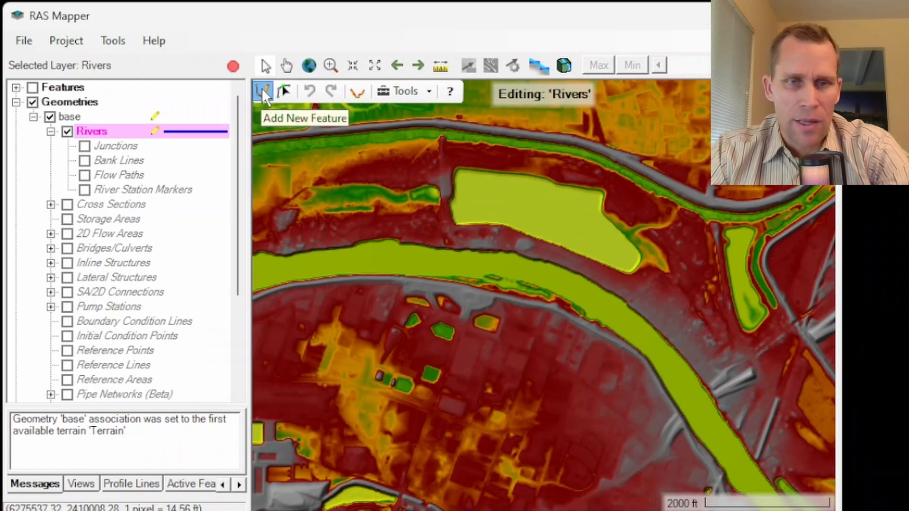
scroll("down", 3)
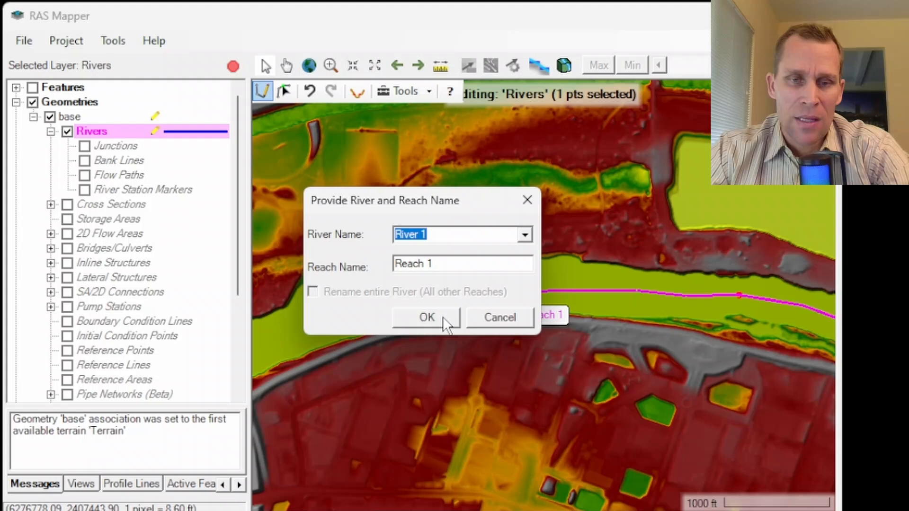
left_click(426, 318)
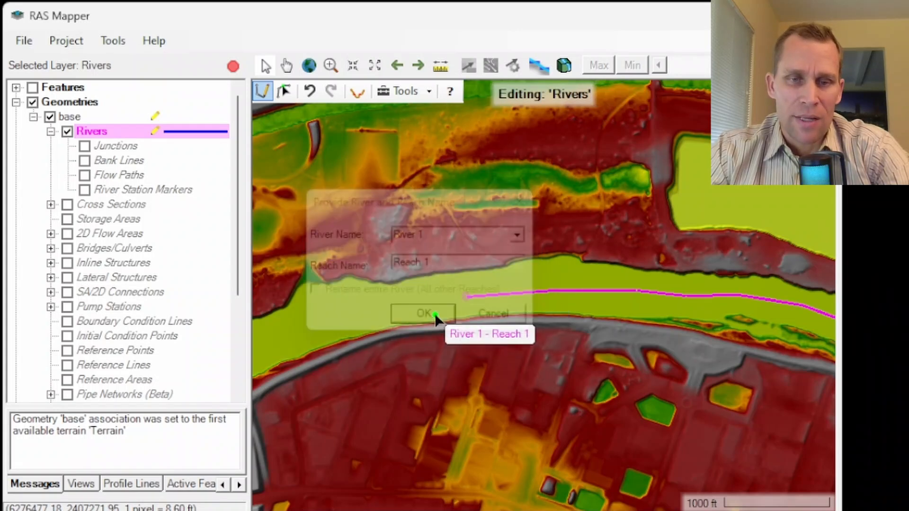
left_click(421, 313)
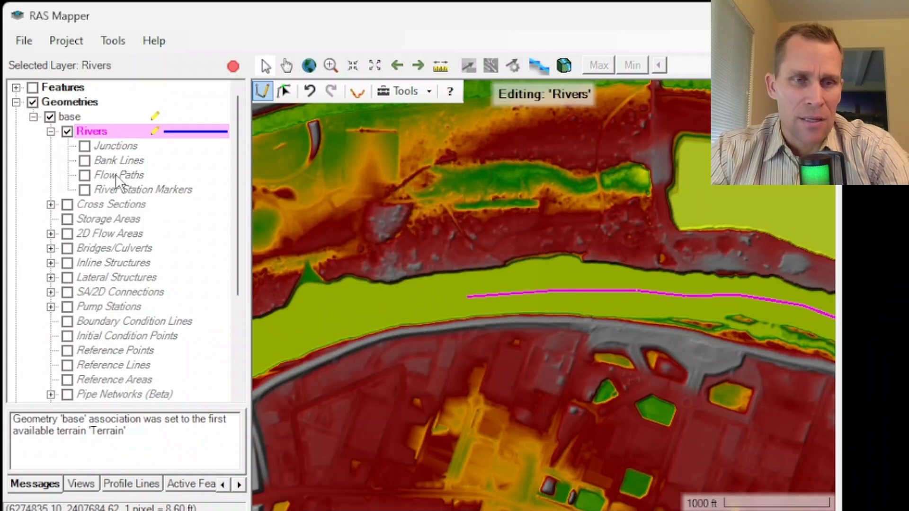
Draw both bank lines, reshape the north line's left end, and save the edits
left_click(120, 160)
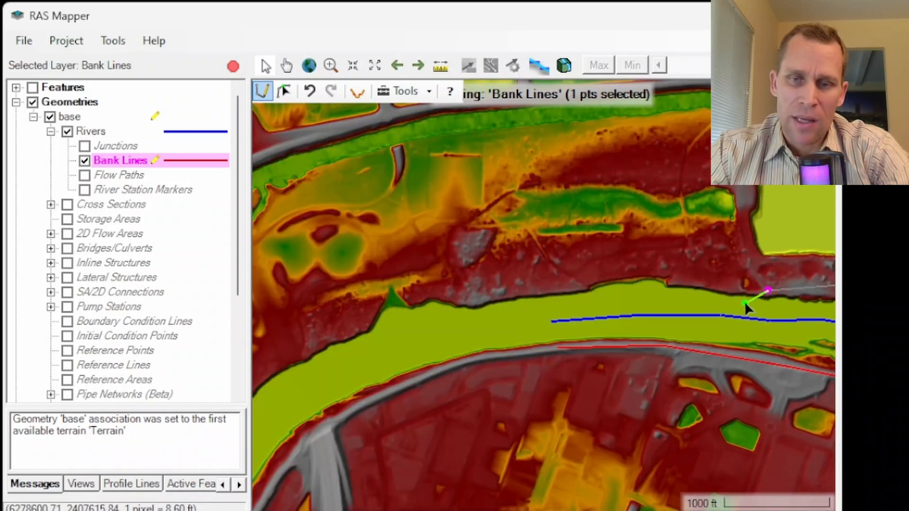
left_click(559, 277)
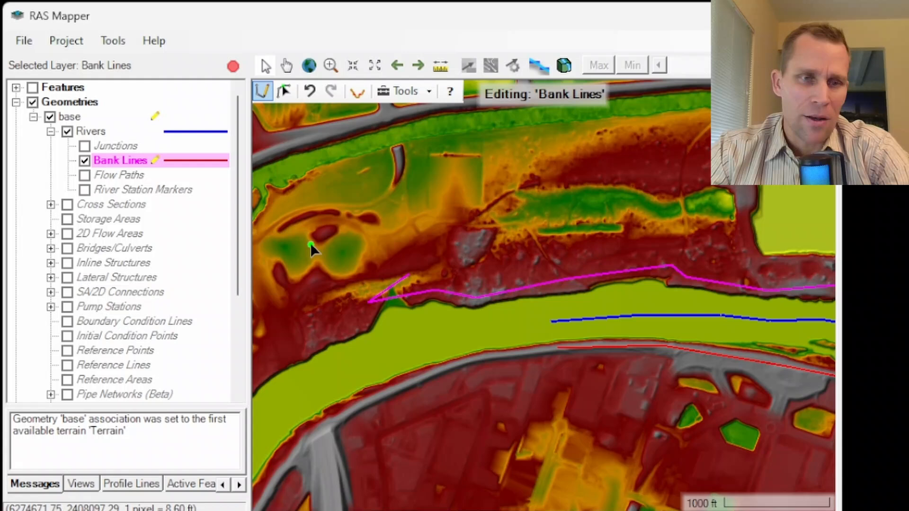
left_click(284, 91)
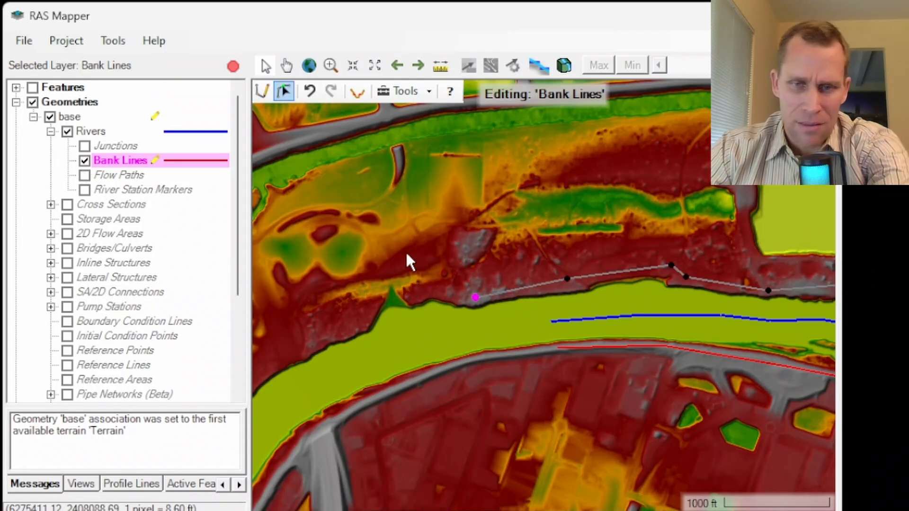
left_click(554, 280)
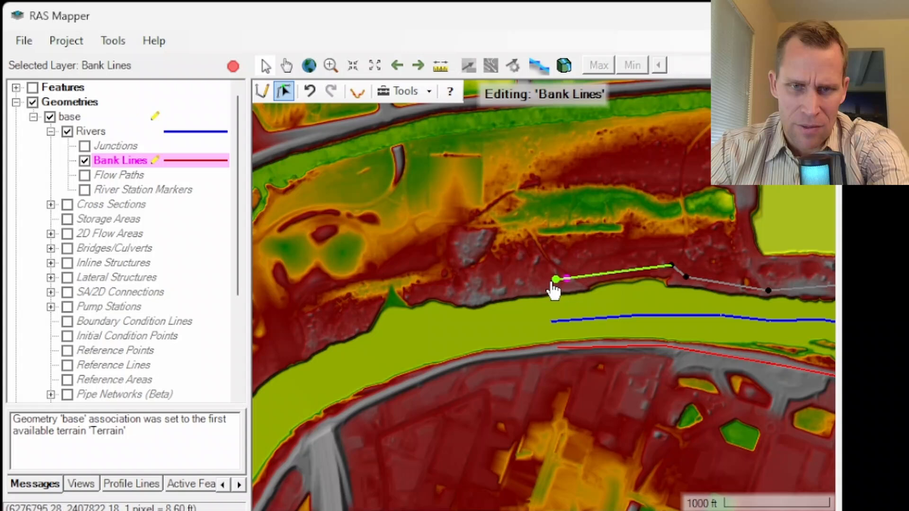
left_click(232, 65)
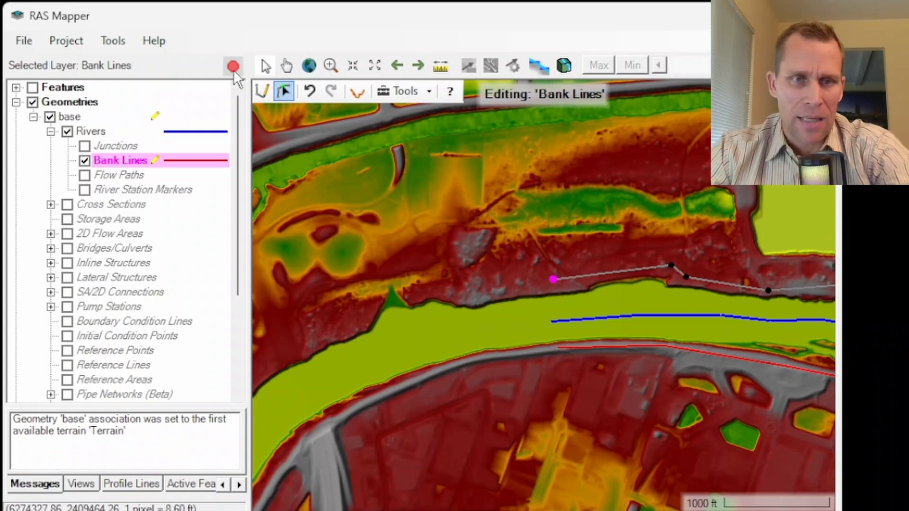
left_click(233, 65)
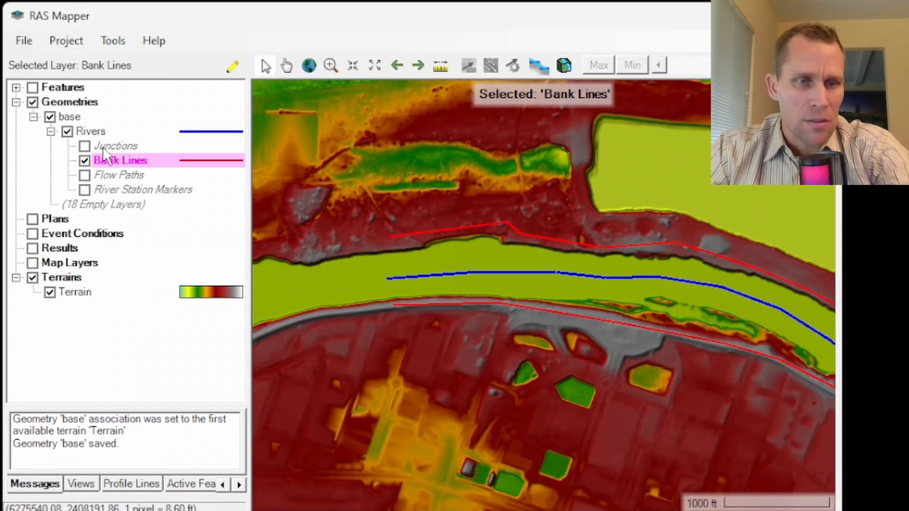
Cut five bank-to-bank cross sections, stationed 762, 1788, 3364, 4323 and 5306
left_click(70, 116)
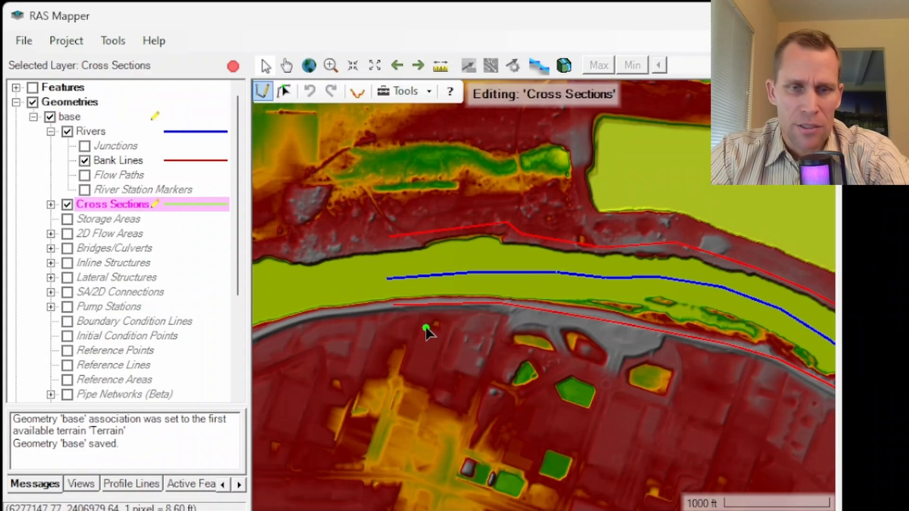
mouse_move(469, 330)
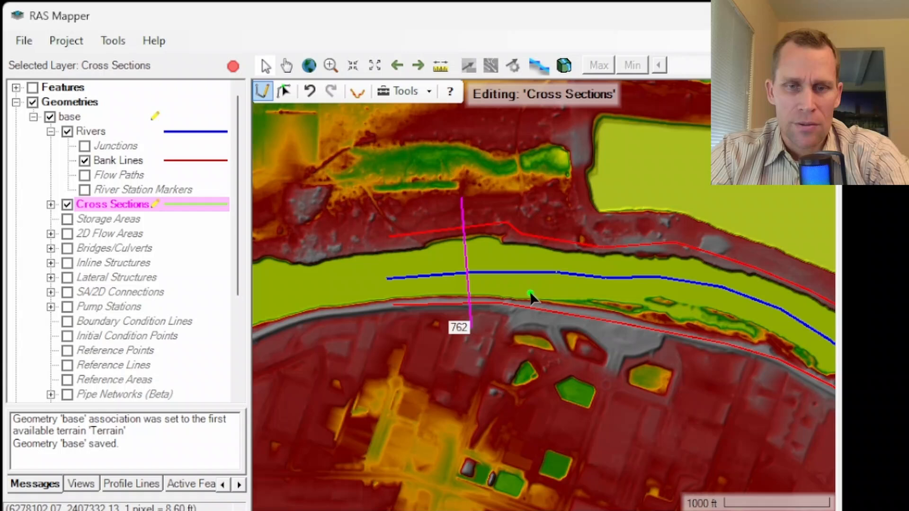
left_click(575, 208)
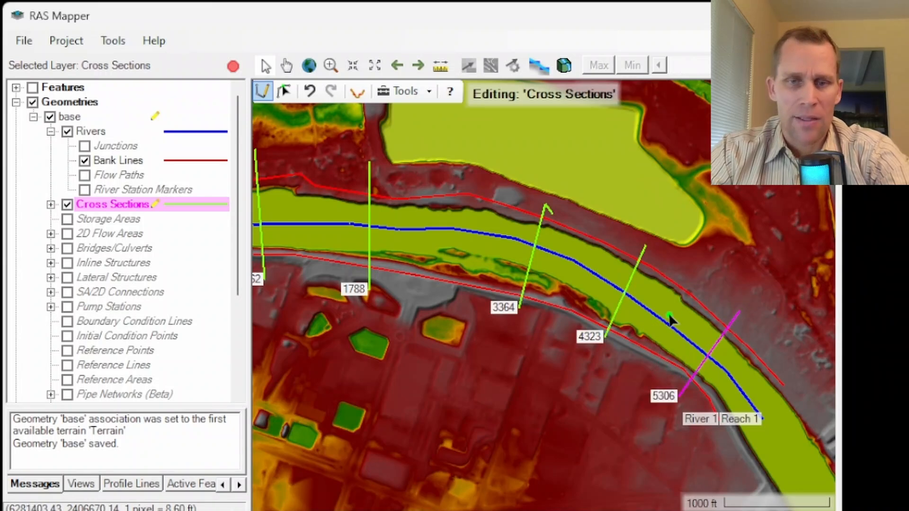
mouse_move(472, 237)
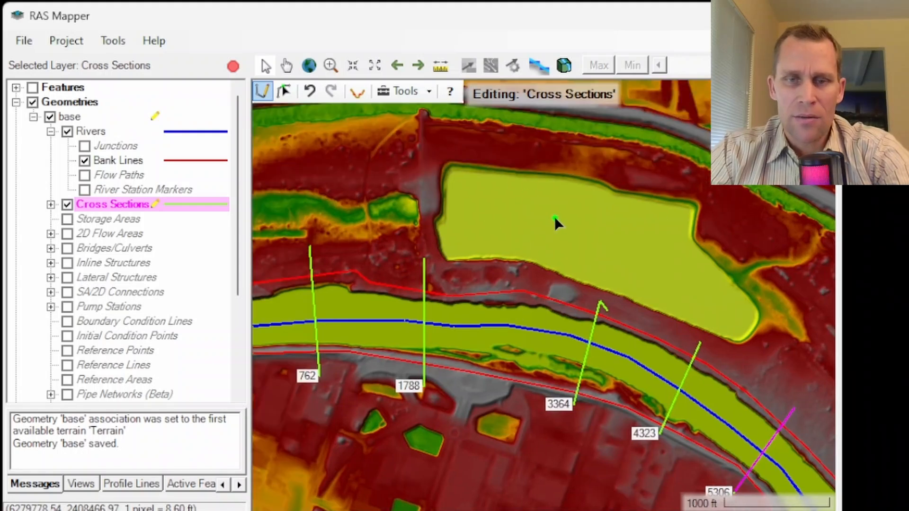
scroll("up", 3)
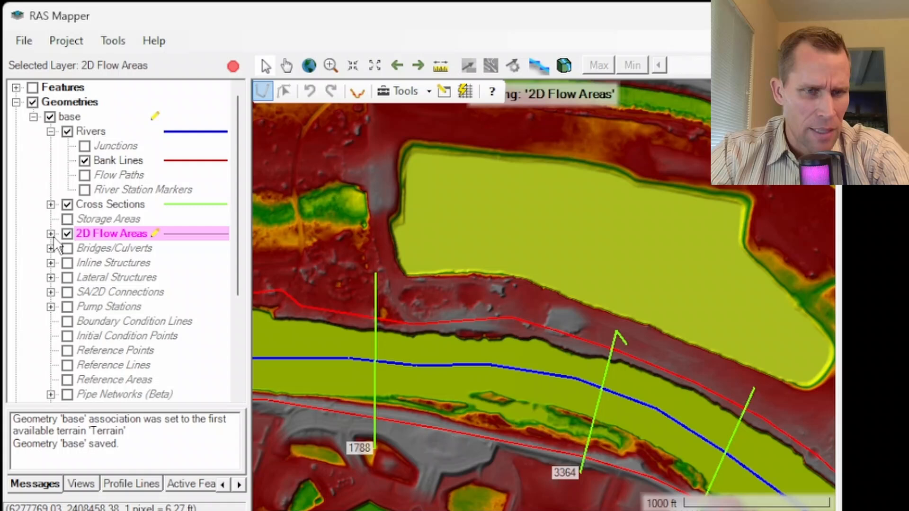
Trace the pond perimeter, name it Pond, and generate its computation mesh
left_click(50, 234)
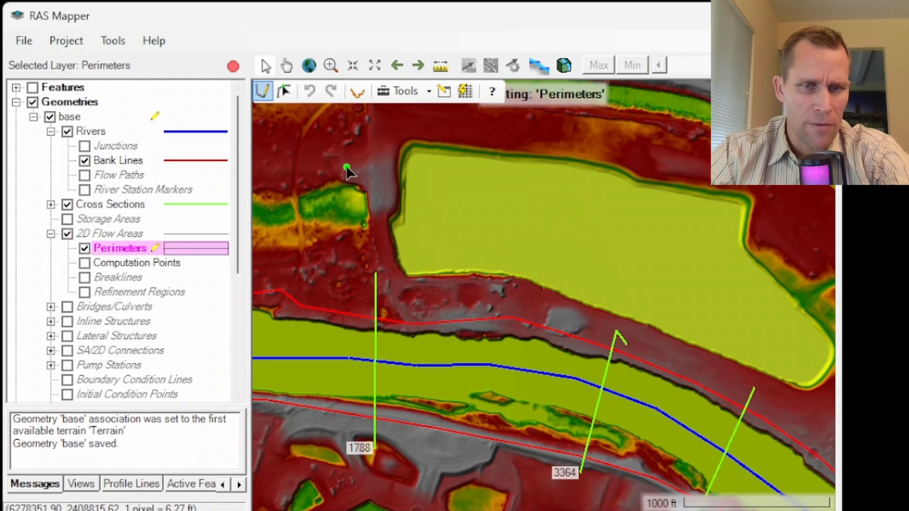
left_click(394, 225)
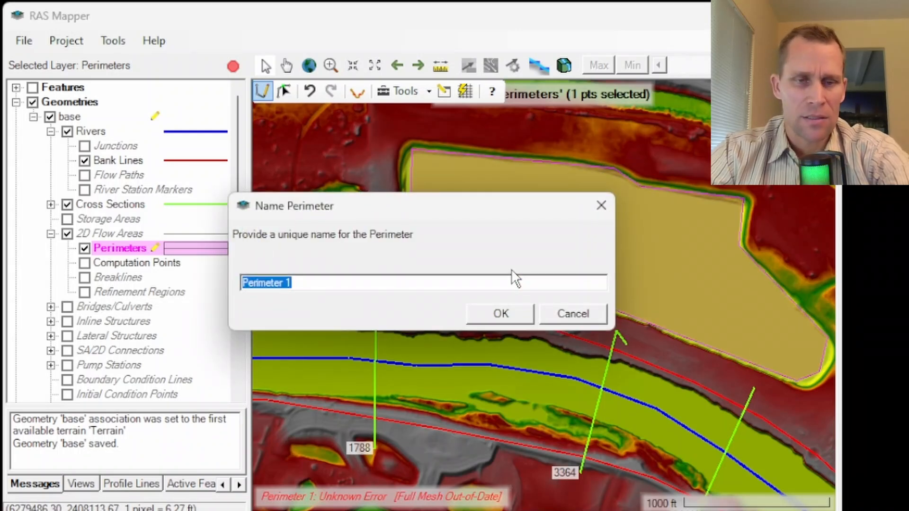
type("Pond")
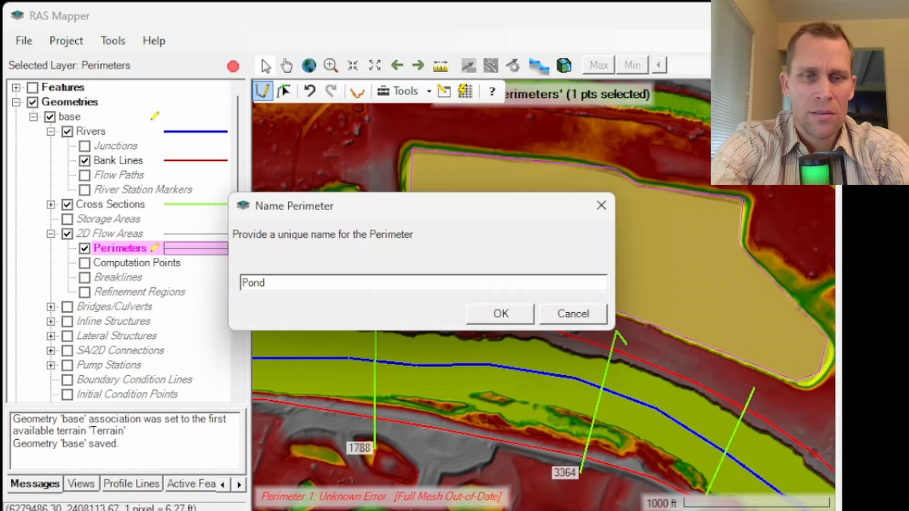
left_click(499, 313)
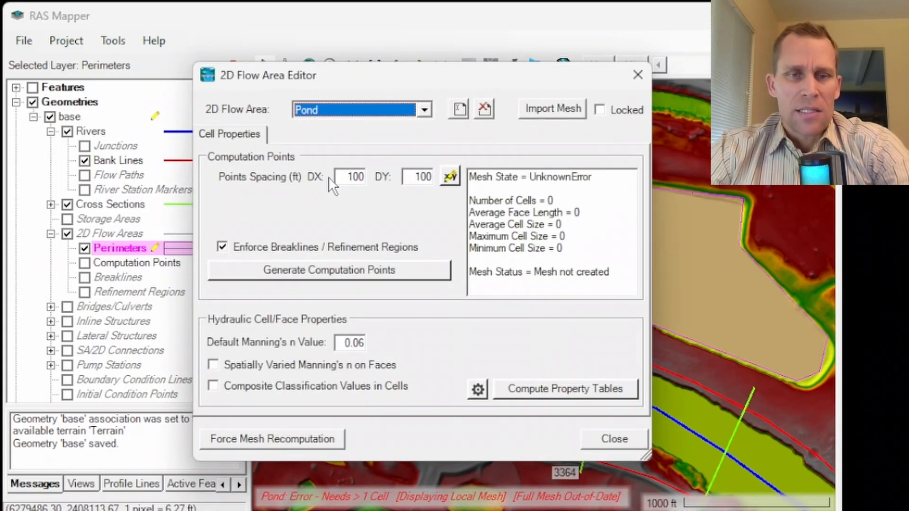
left_click_drag(267, 75, 142, 75)
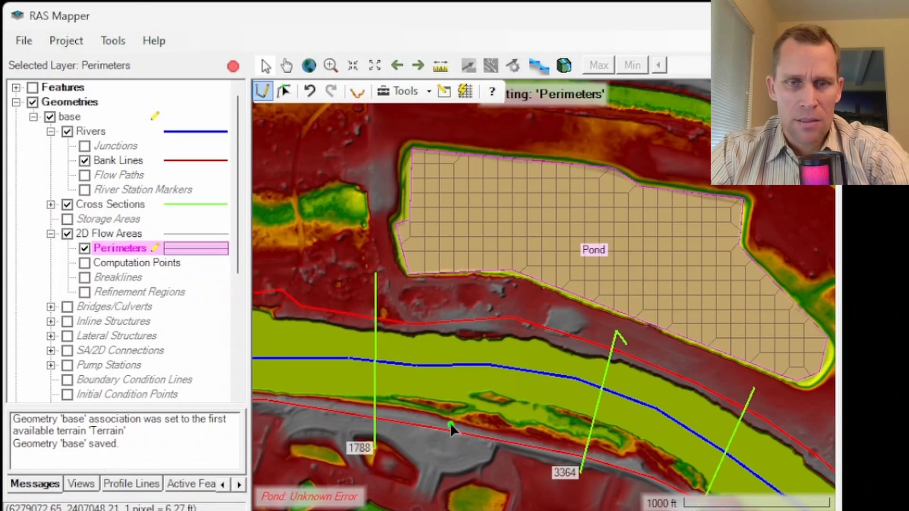
mouse_move(456, 229)
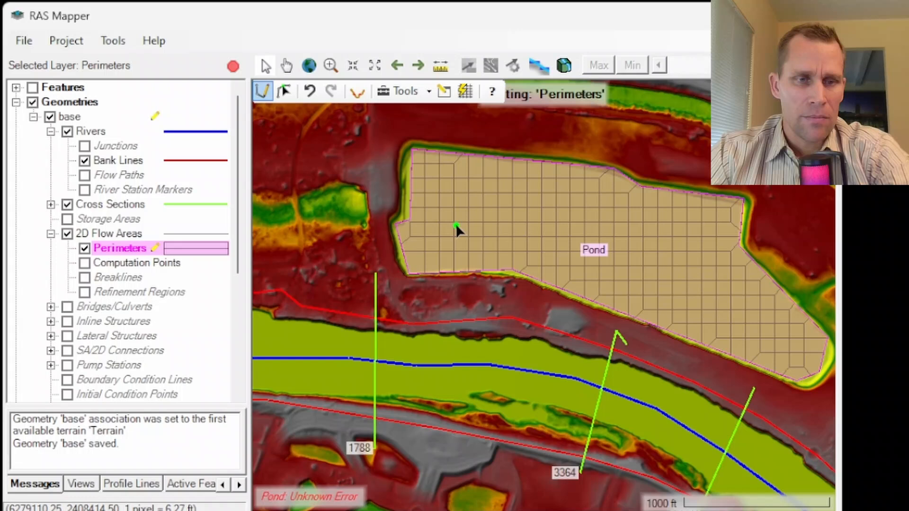
Add a 50 ft Levee lateral structure, save the geometry, and dismiss the stationing warning
left_click(114, 336)
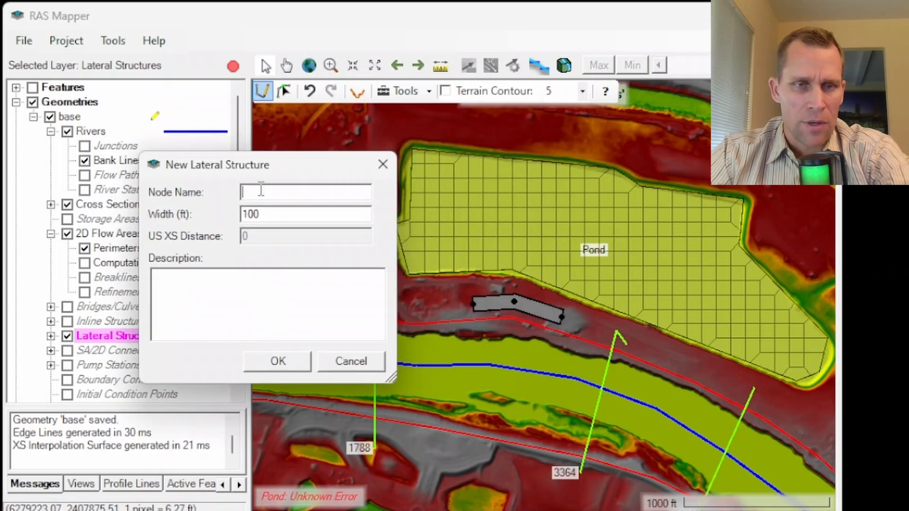
type("Lev")
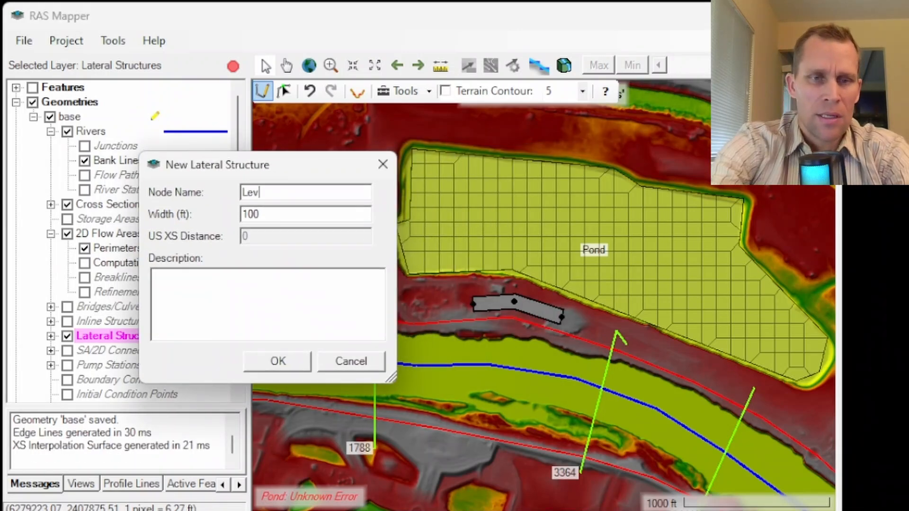
type("ee")
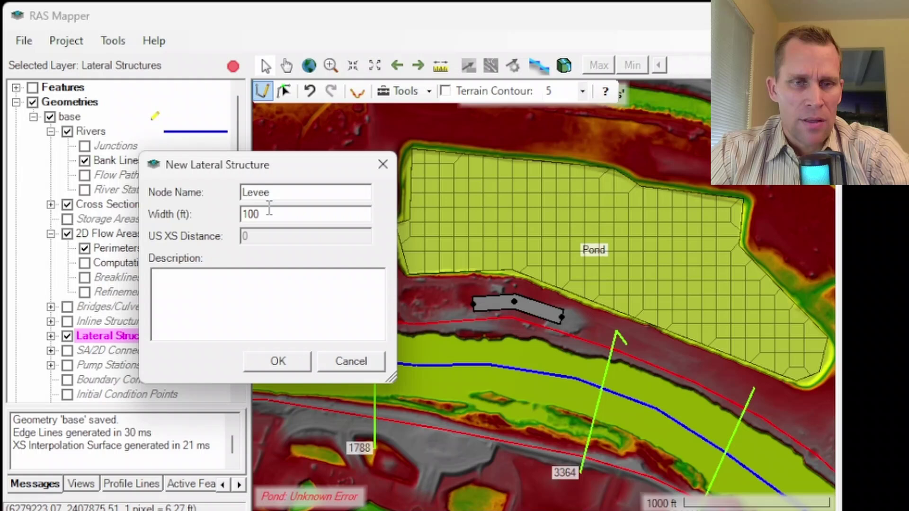
type("50")
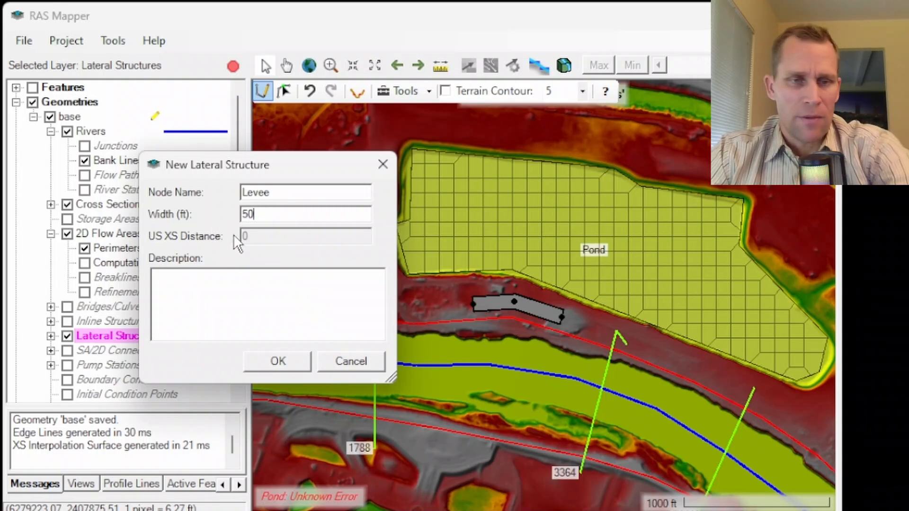
left_click(276, 361)
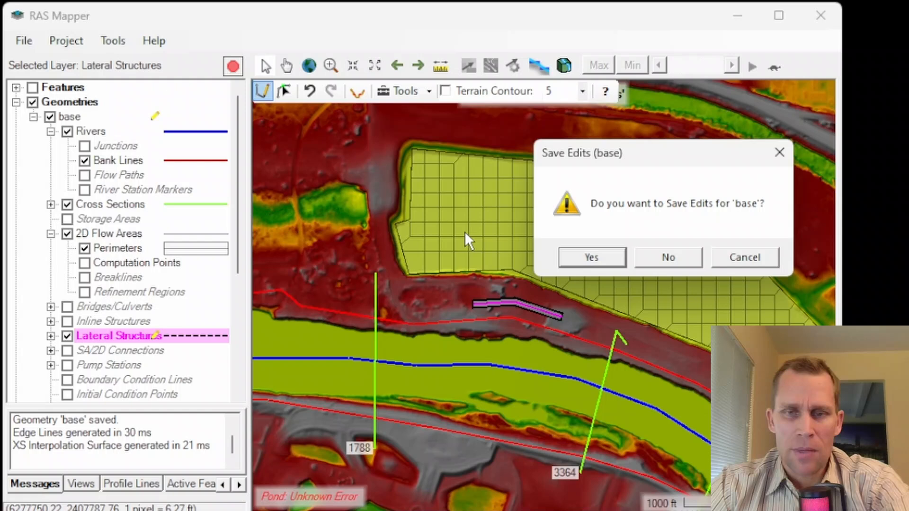
left_click(591, 256)
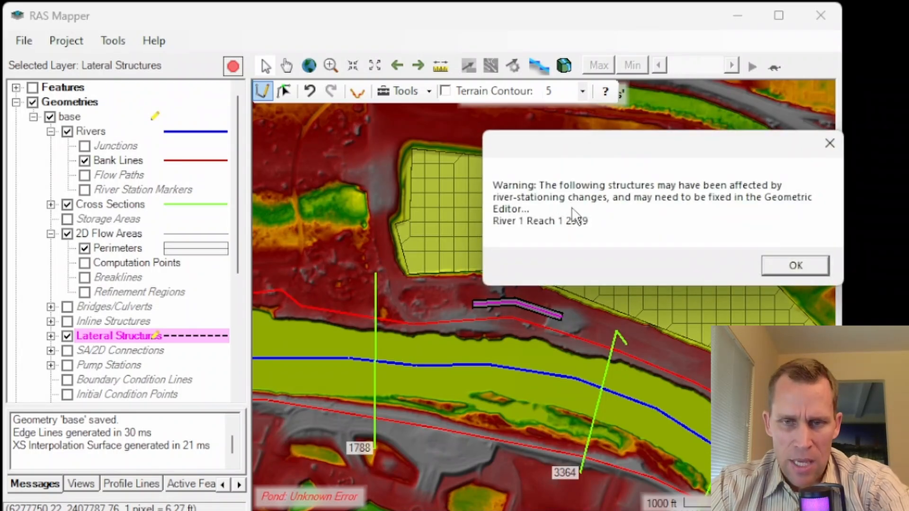
mouse_move(533, 232)
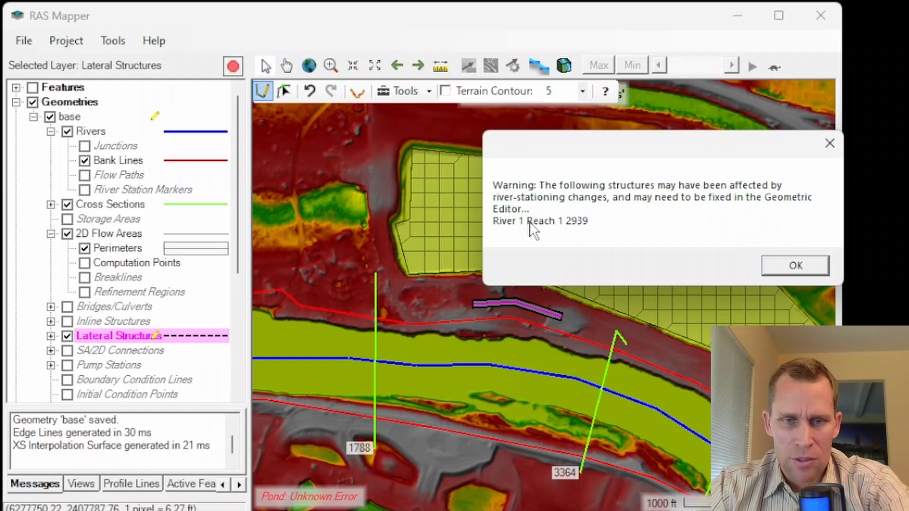
mouse_move(617, 284)
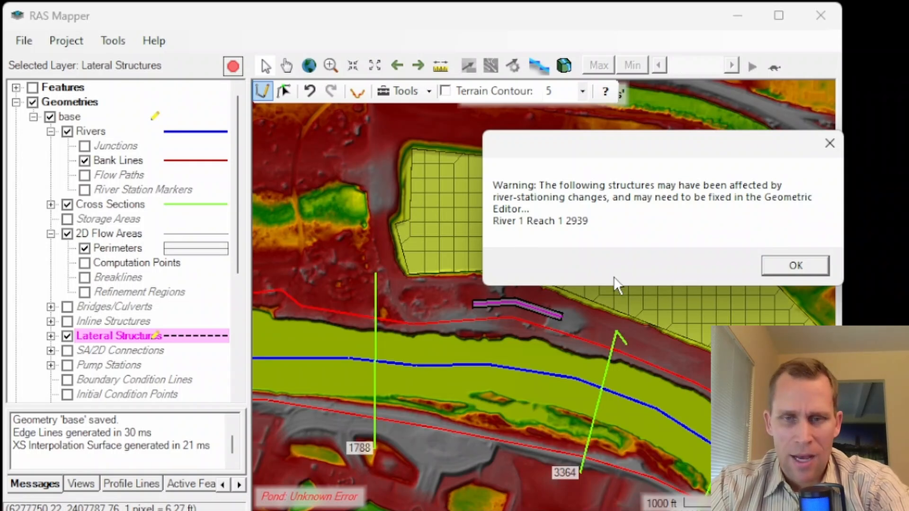
left_click(794, 265)
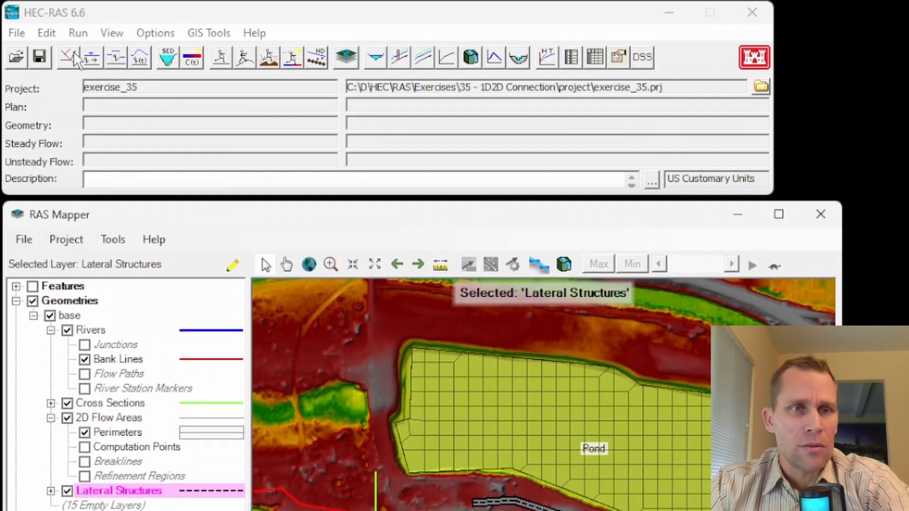
Load the base geometry file into the Geometric Data editor
left_click(72, 57)
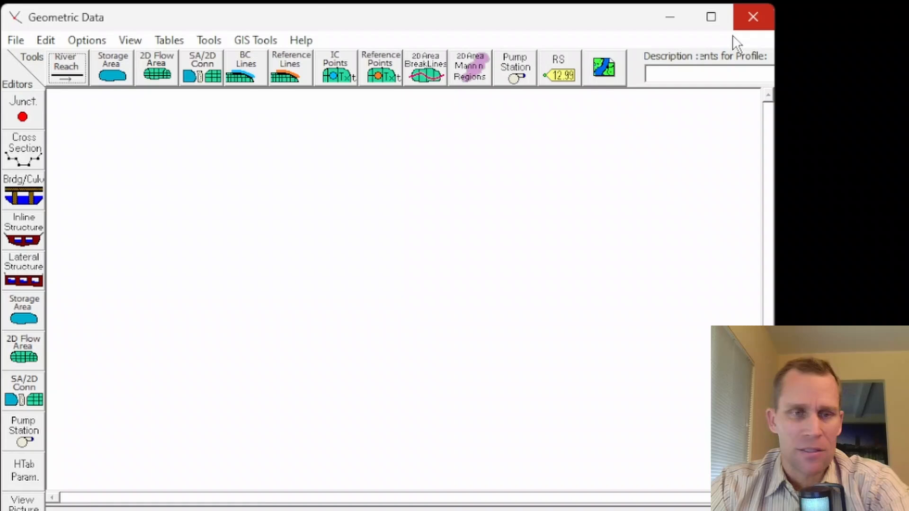
mouse_move(16, 40)
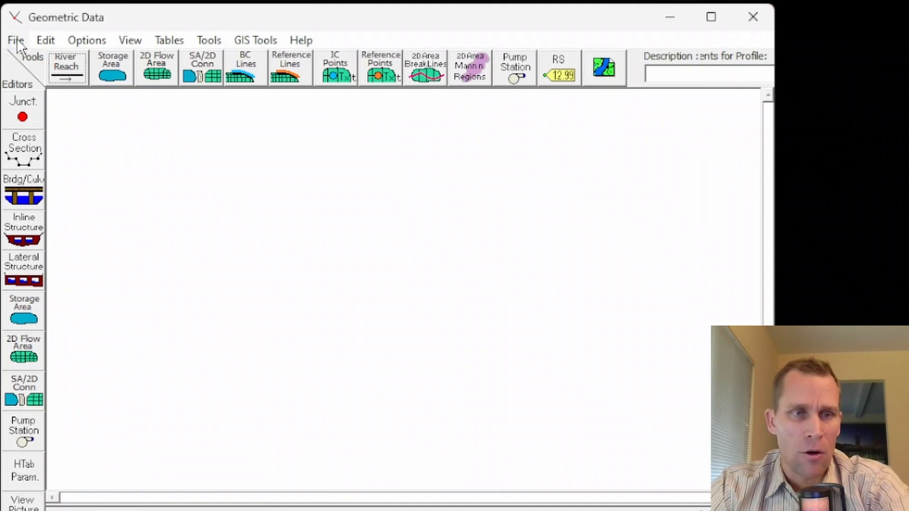
left_click(15, 40)
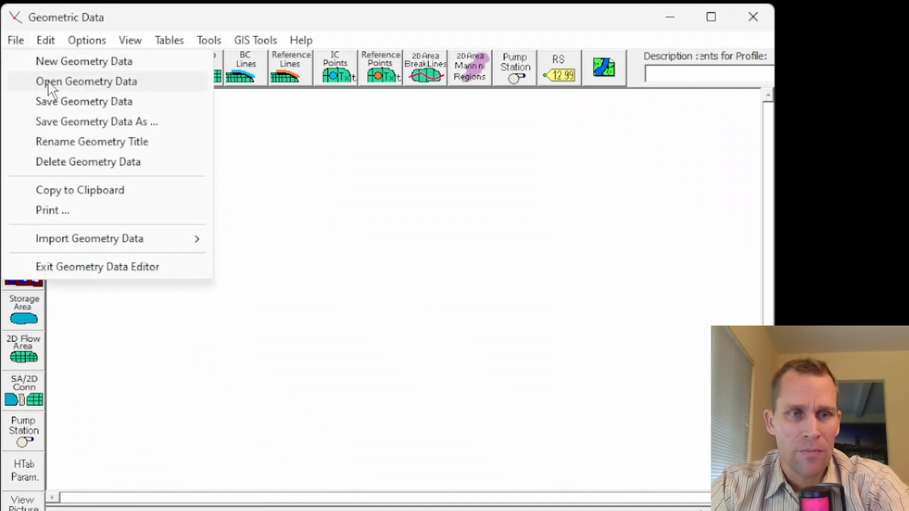
left_click(85, 81)
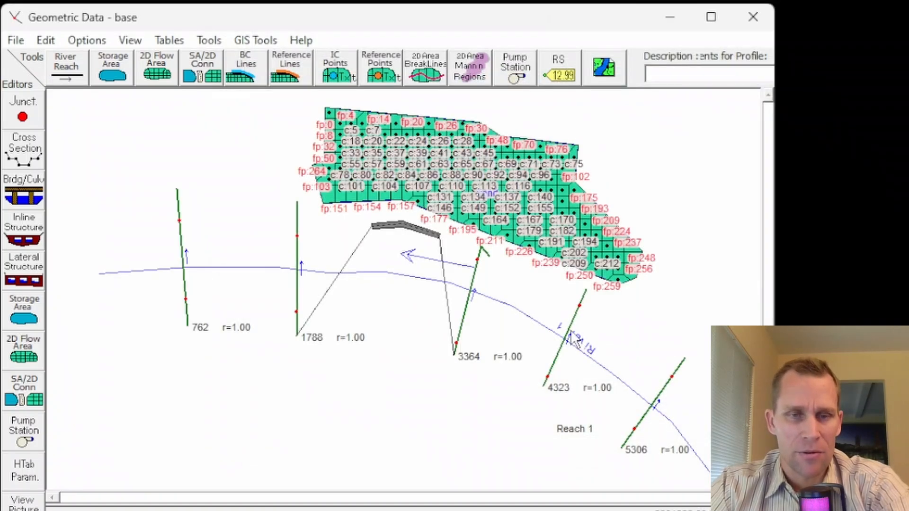
mouse_move(406, 278)
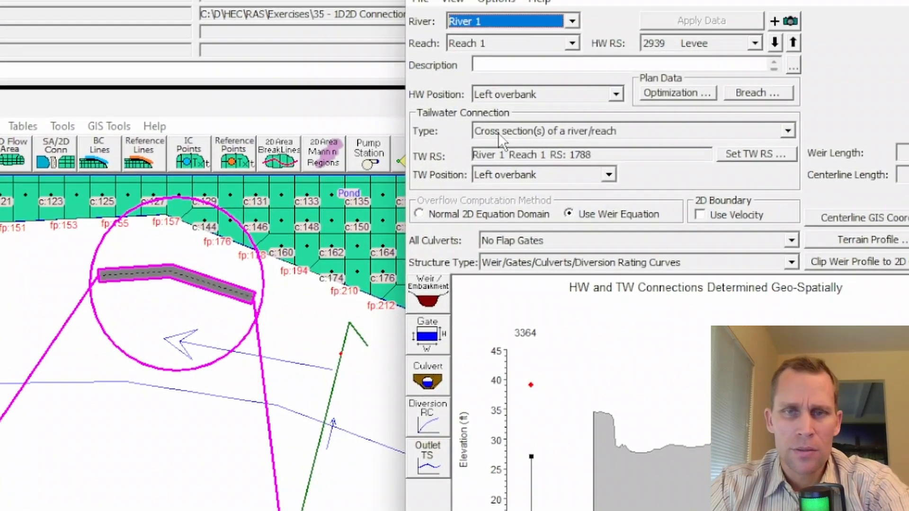
Set the levee's headwater position to the right overbank
left_click(545, 135)
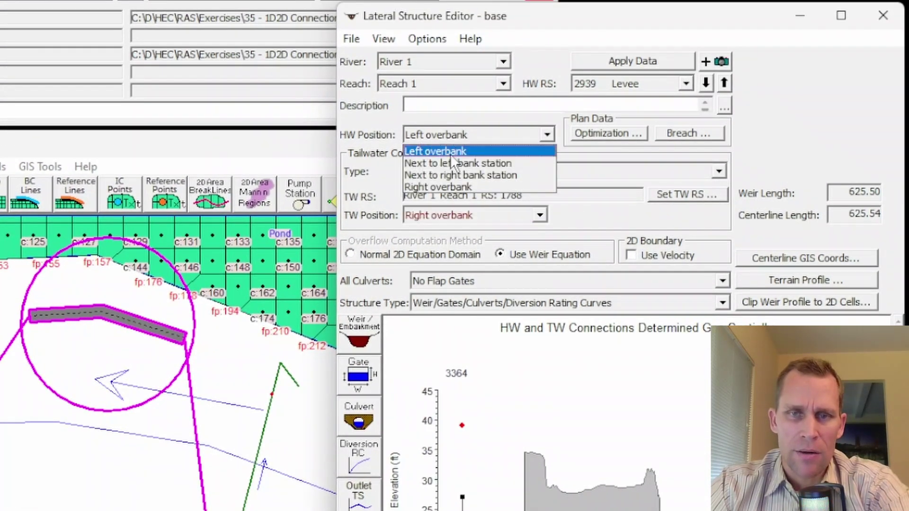
left_click(437, 187)
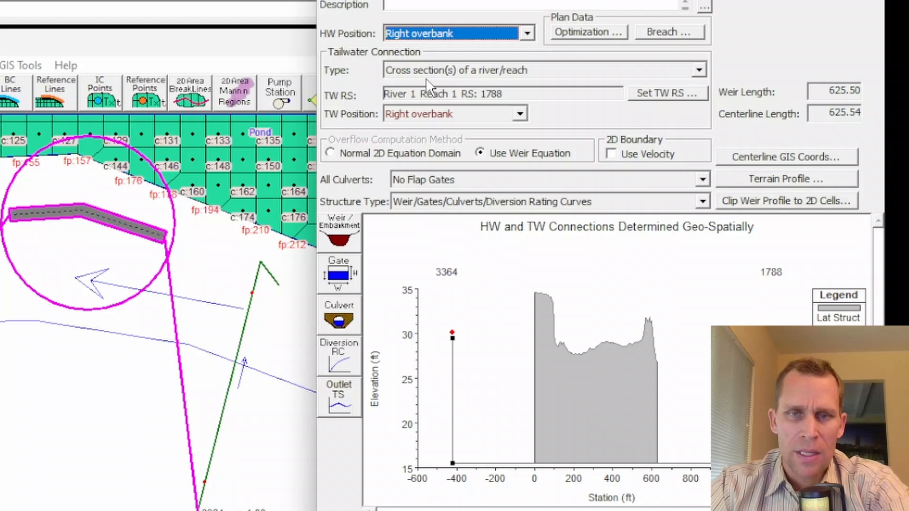
mouse_move(106, 130)
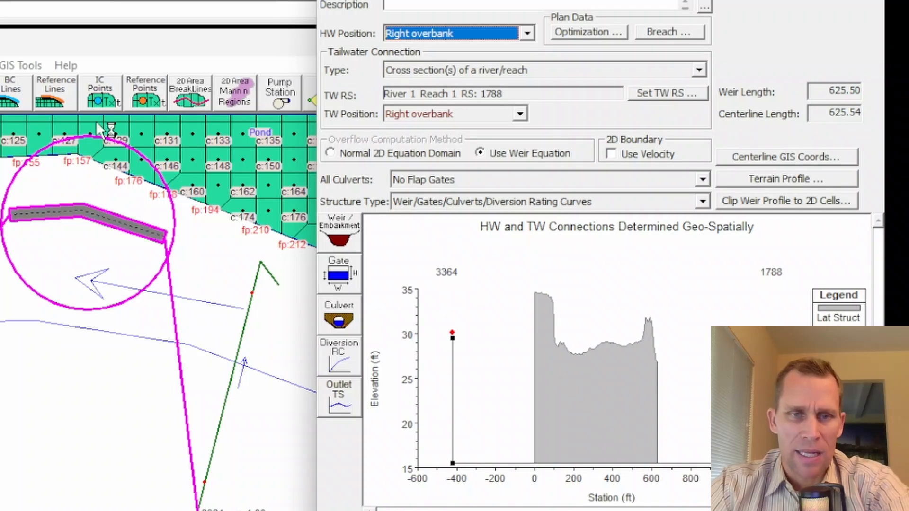
right_click(206, 168)
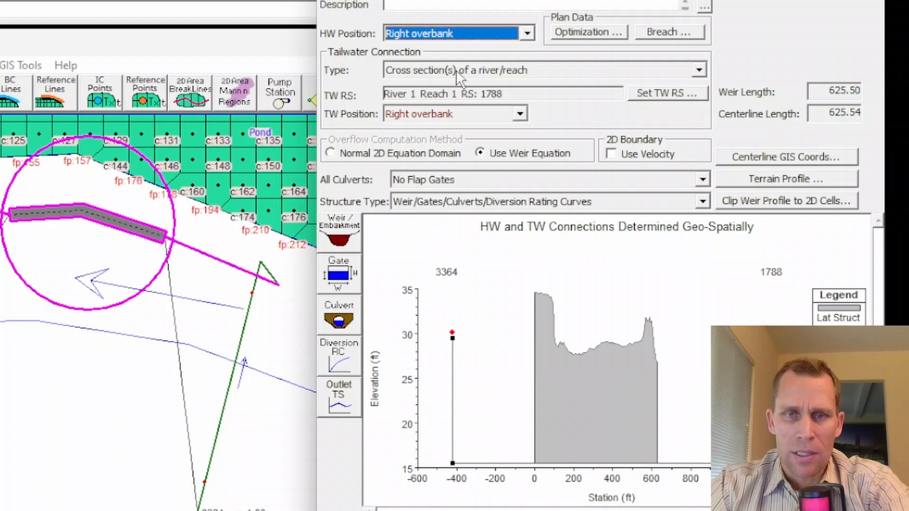
Set the tailwater type to Storage Area/2D Flow Area and connect it to Pond
left_click(698, 69)
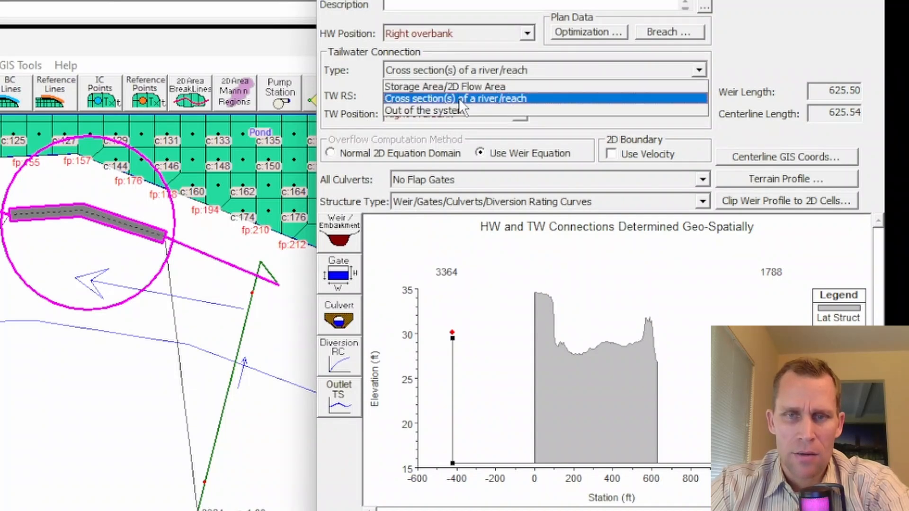
left_click(444, 86)
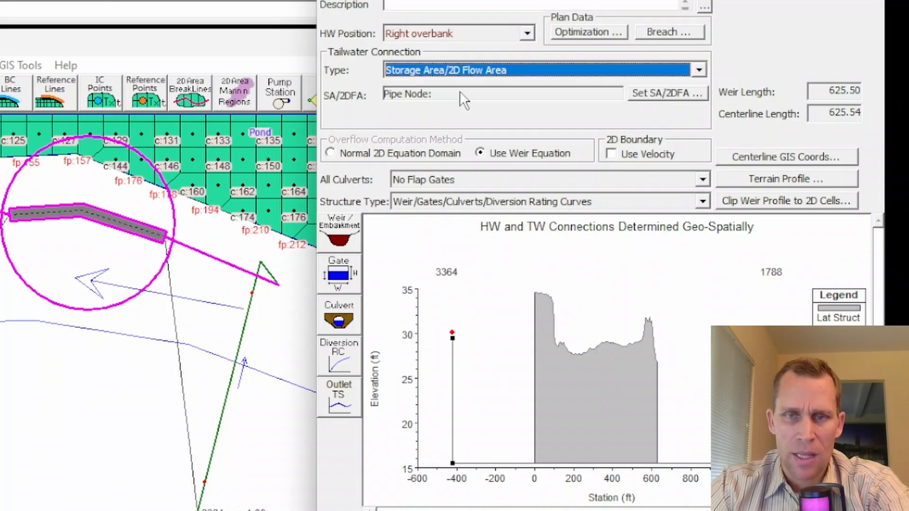
left_click(667, 94)
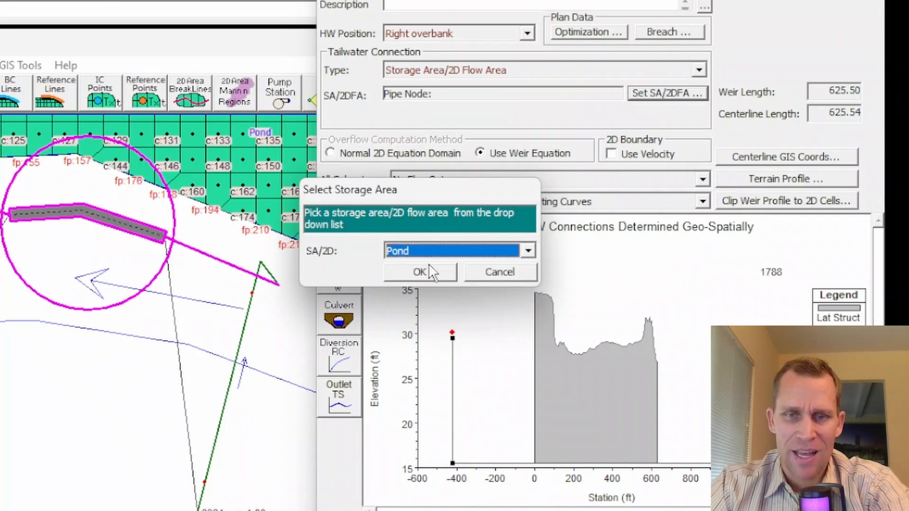
left_click(420, 272)
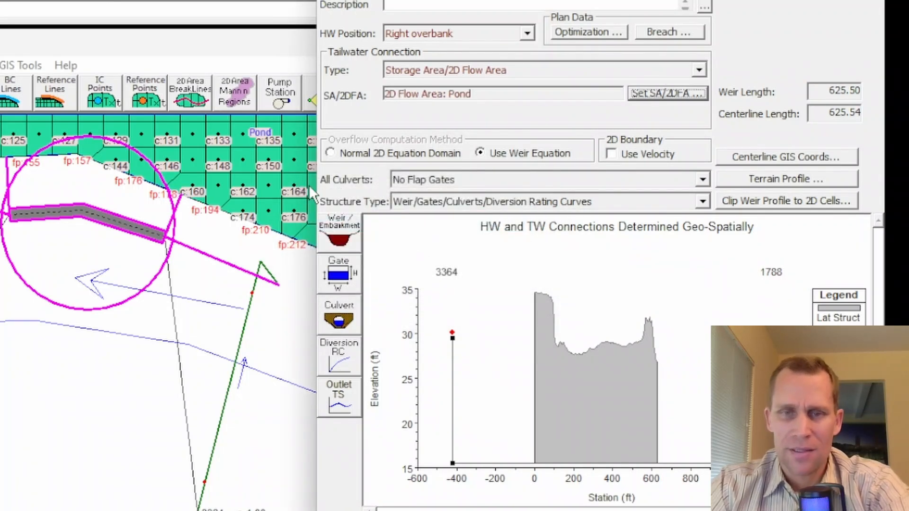
mouse_move(569, 372)
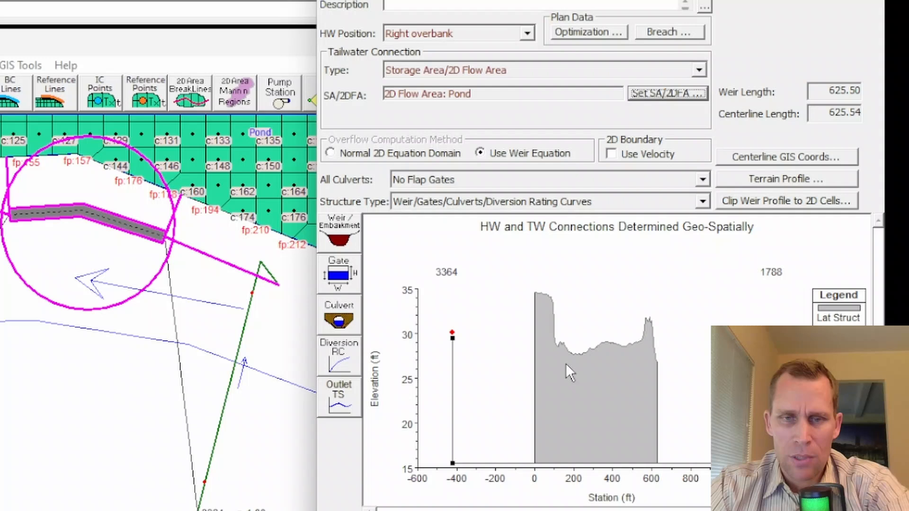
mouse_move(599, 477)
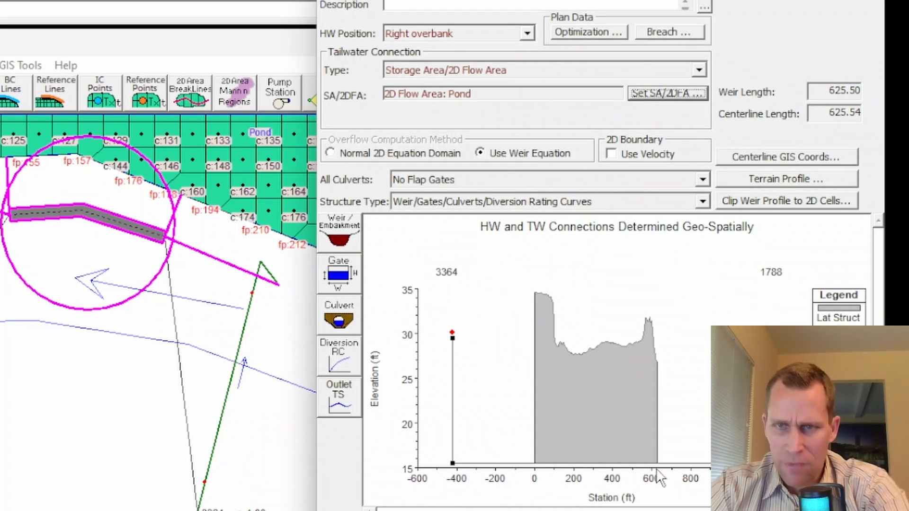
mouse_move(849, 127)
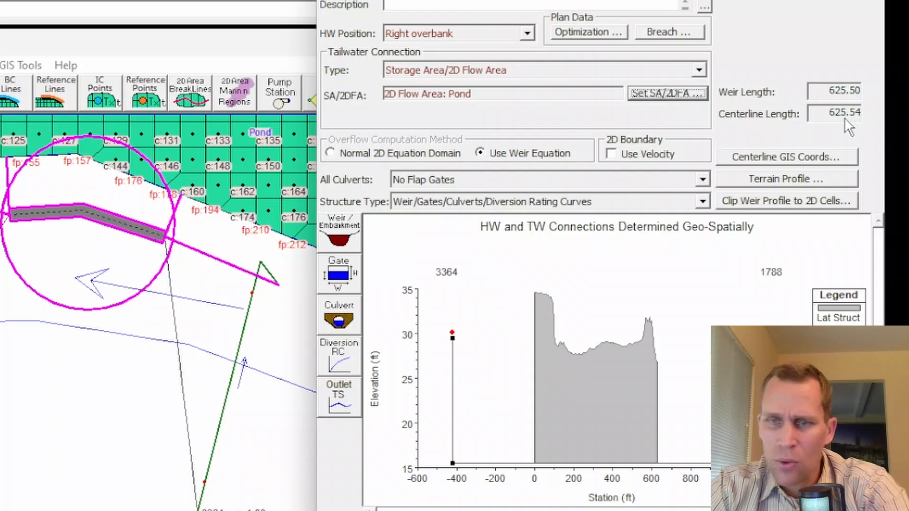
mouse_move(529, 315)
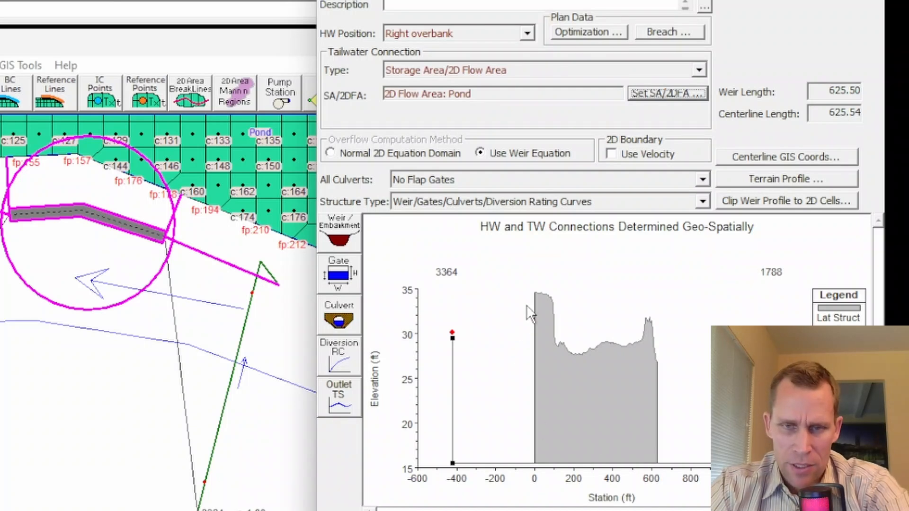
mouse_move(550, 295)
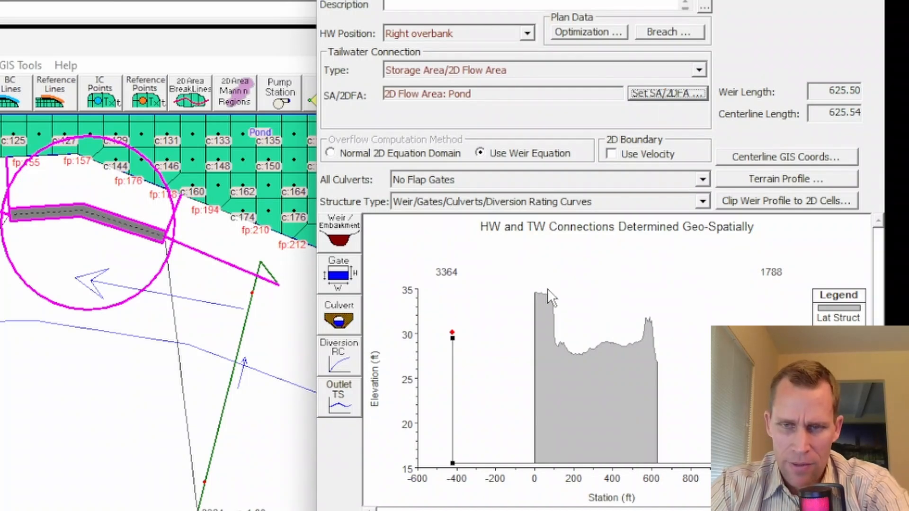
mouse_move(536, 281)
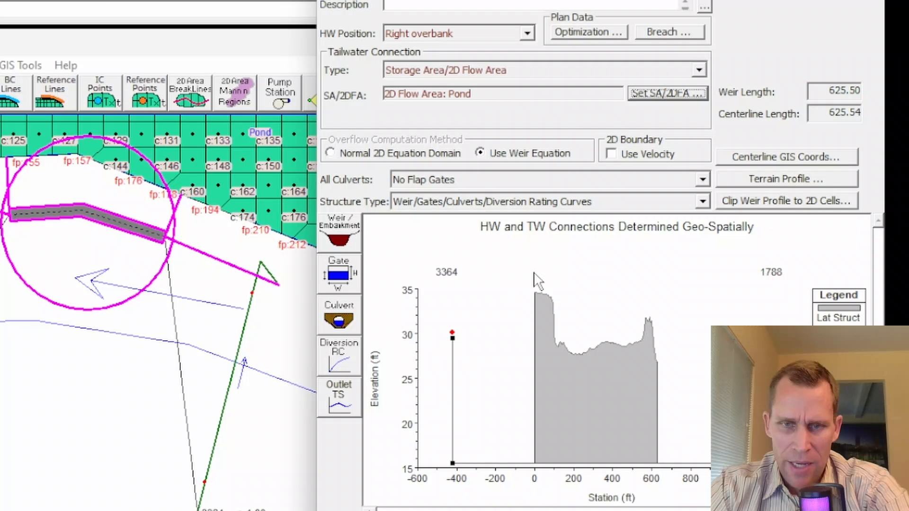
mouse_move(604, 284)
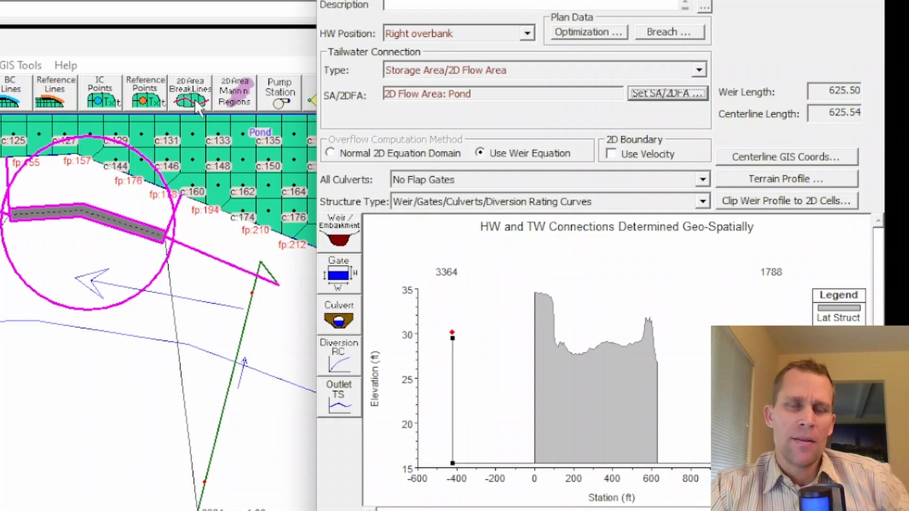
mouse_move(246, 197)
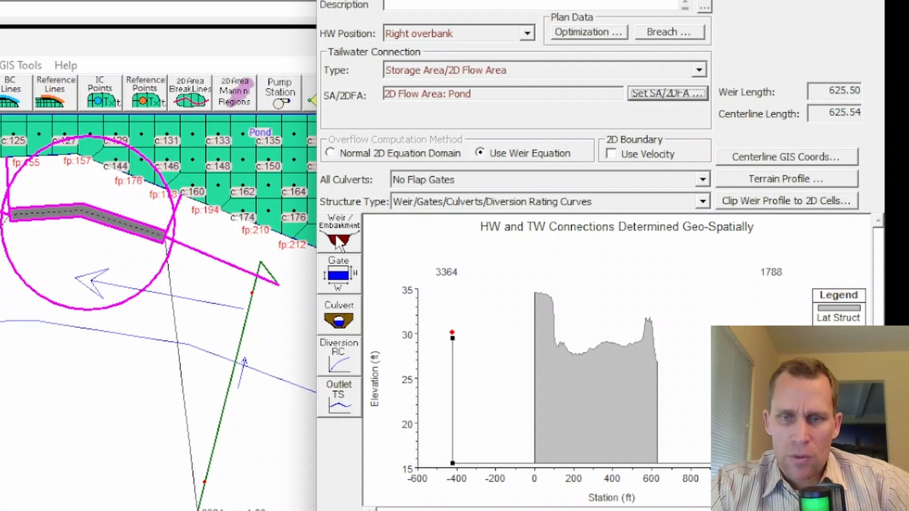
Enter levee weir station 0 at elevation 35 and HW distance to upstream XS of 500
left_click(339, 230)
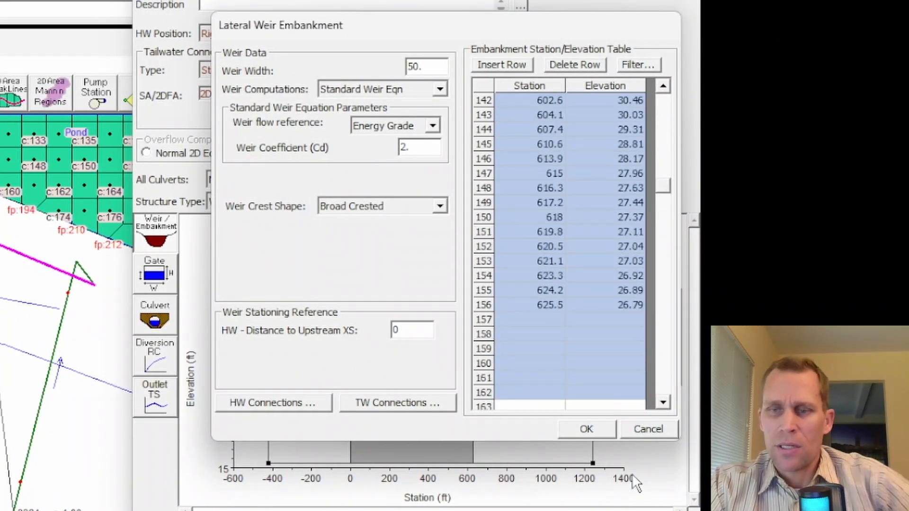
scroll("down", 3)
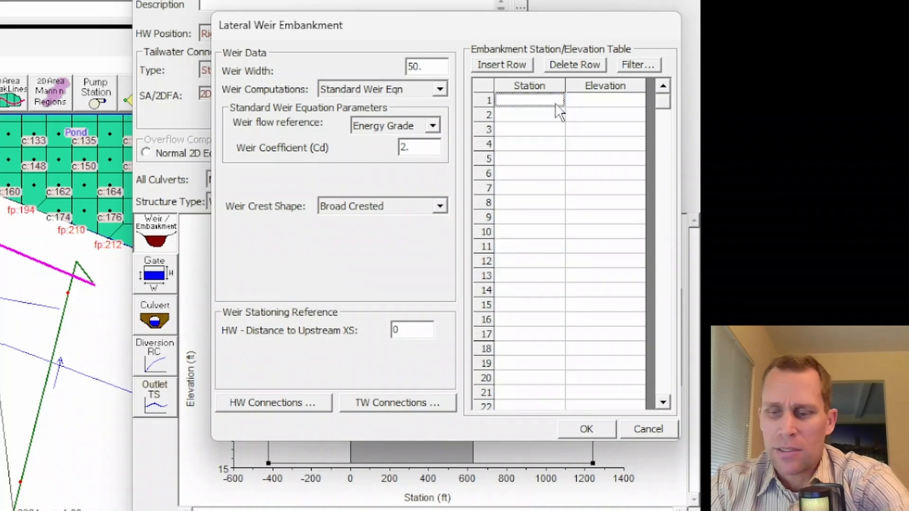
type("0")
left_click(530, 115)
type("625.4")
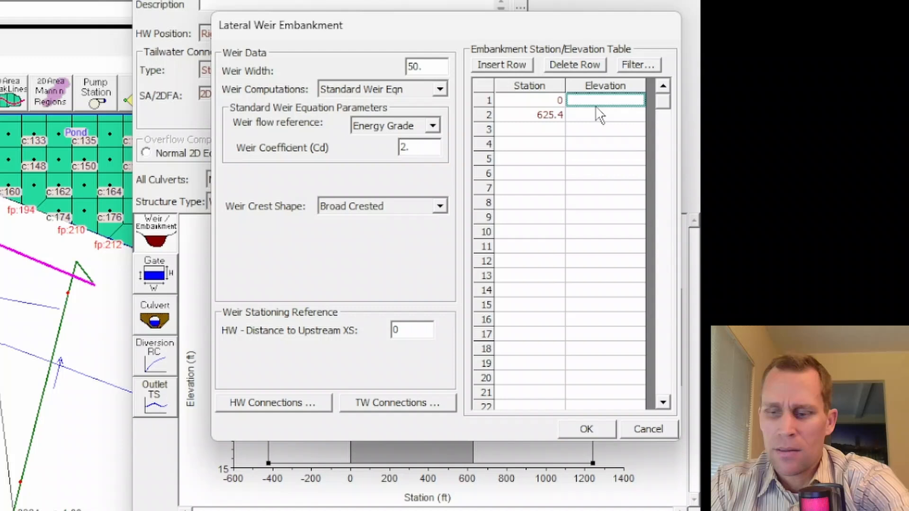
type("35")
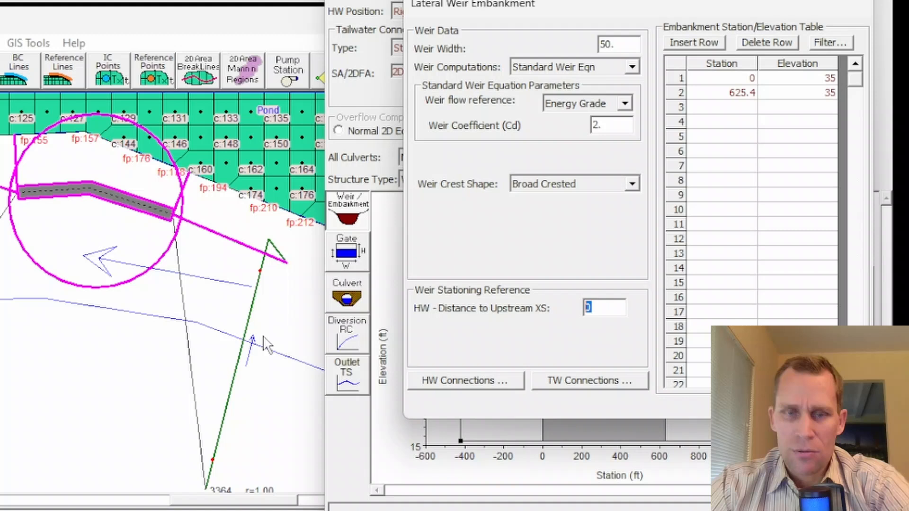
mouse_move(482, 348)
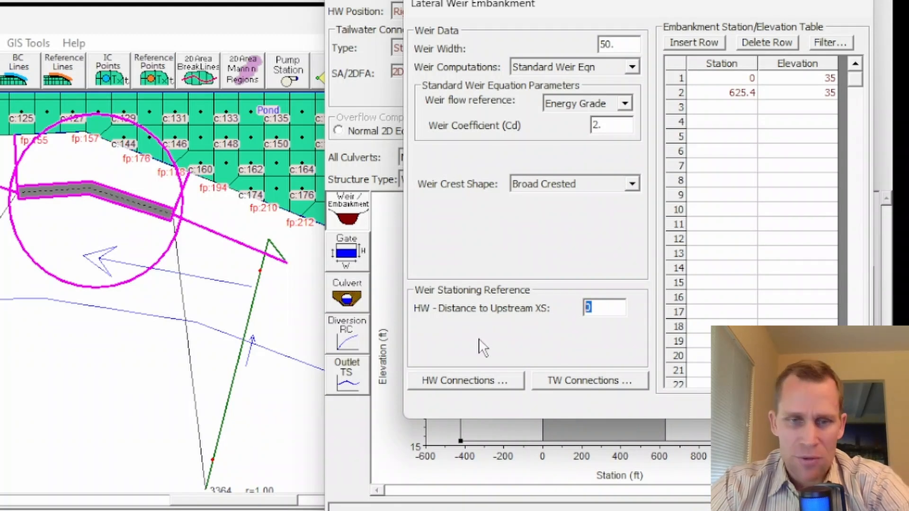
mouse_move(243, 264)
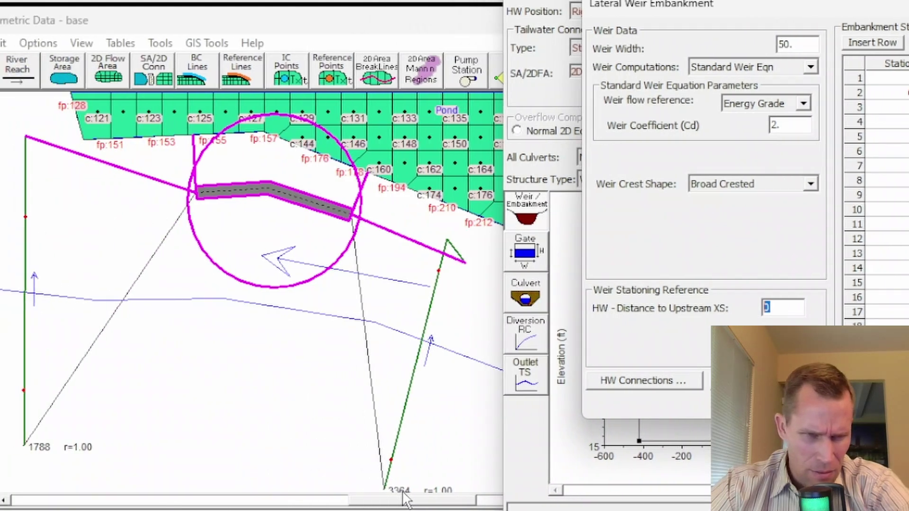
mouse_move(53, 464)
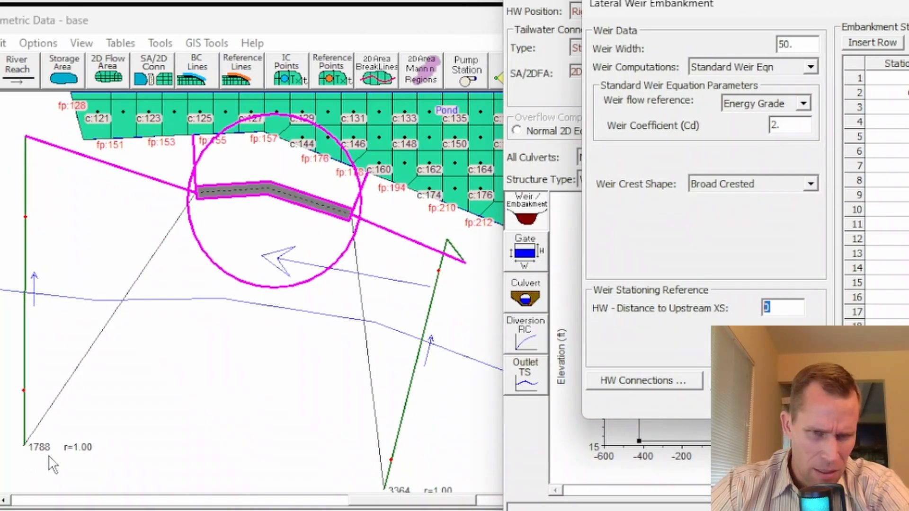
mouse_move(446, 263)
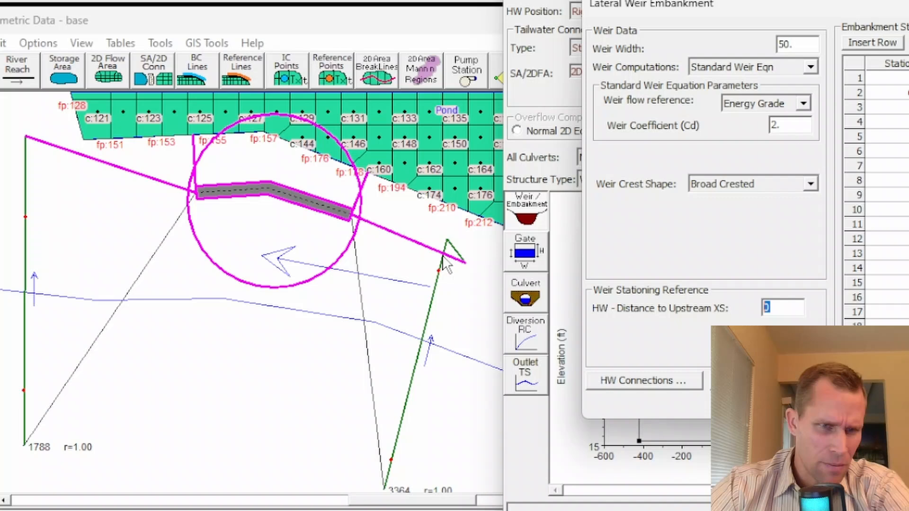
mouse_move(372, 255)
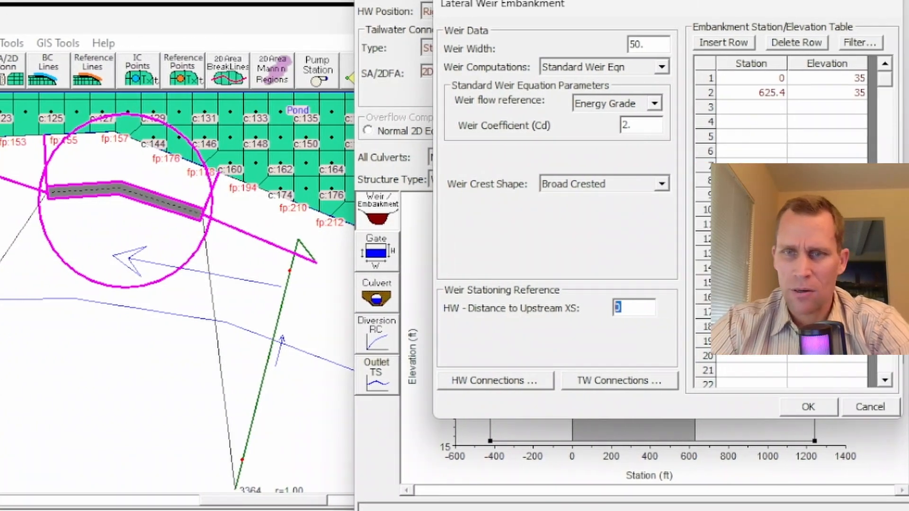
type("5")
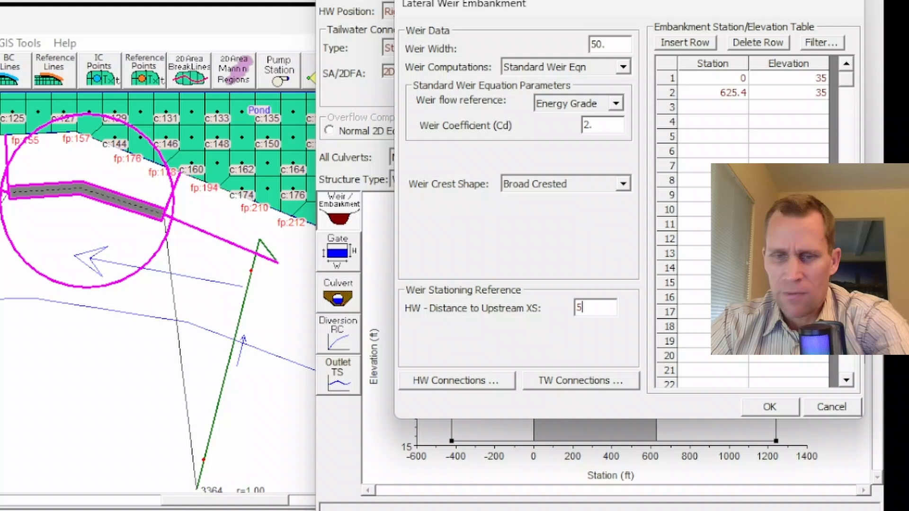
type("00")
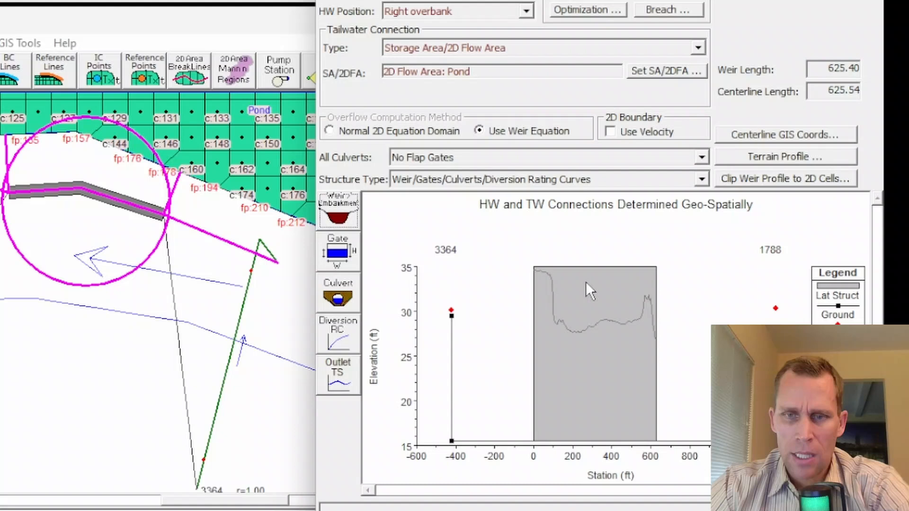
mouse_move(241, 292)
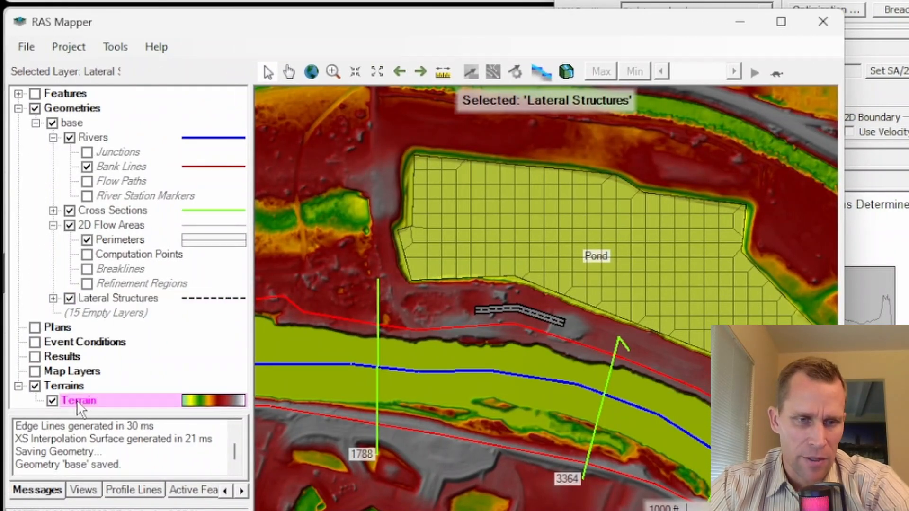
left_click(77, 400)
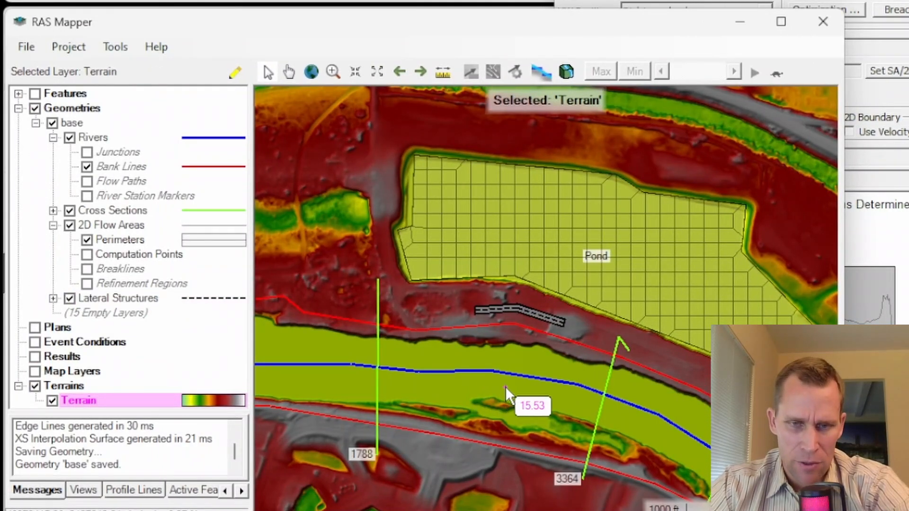
mouse_move(533, 400)
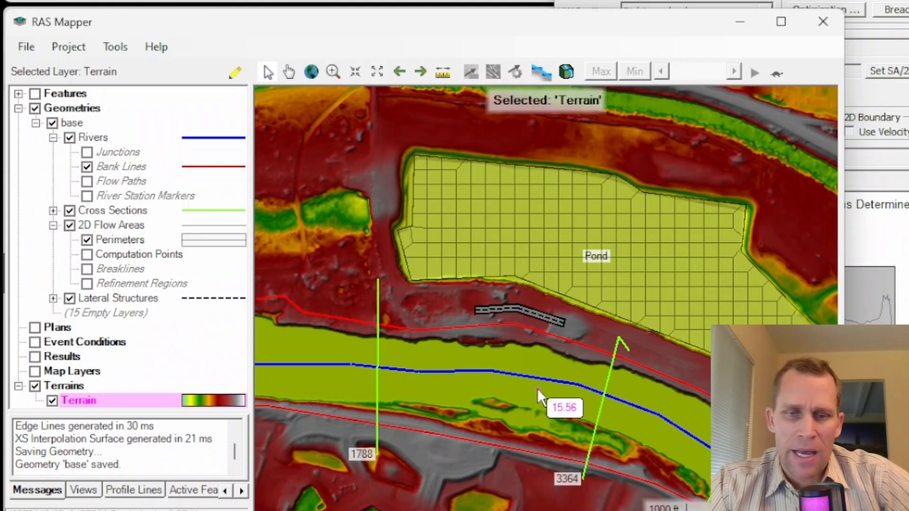
mouse_move(556, 243)
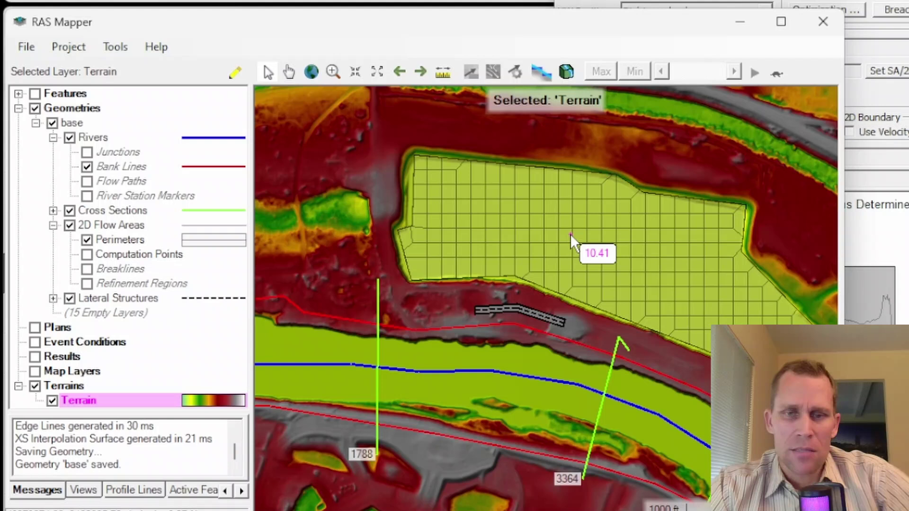
mouse_move(567, 242)
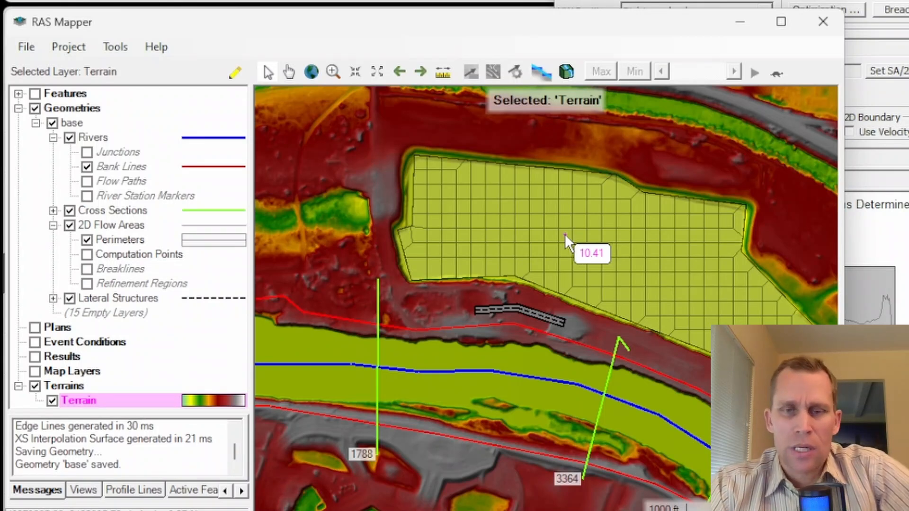
mouse_move(555, 225)
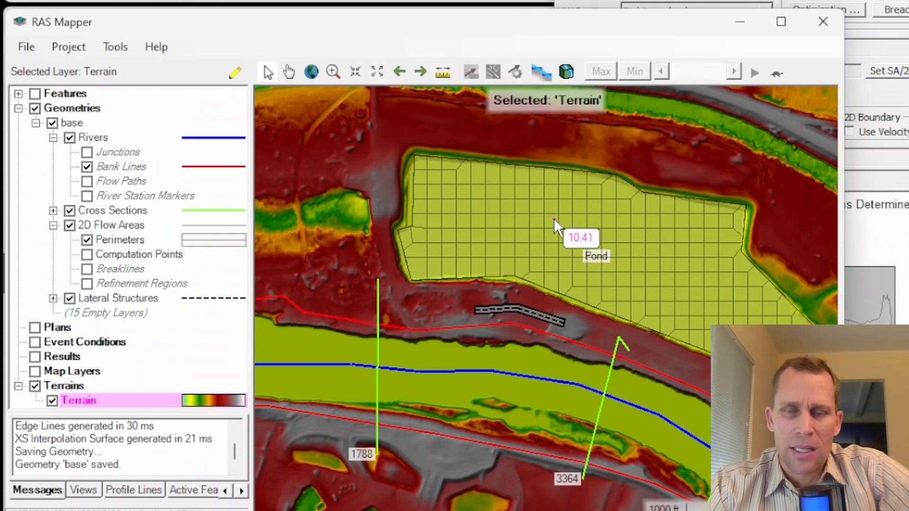
mouse_move(545, 371)
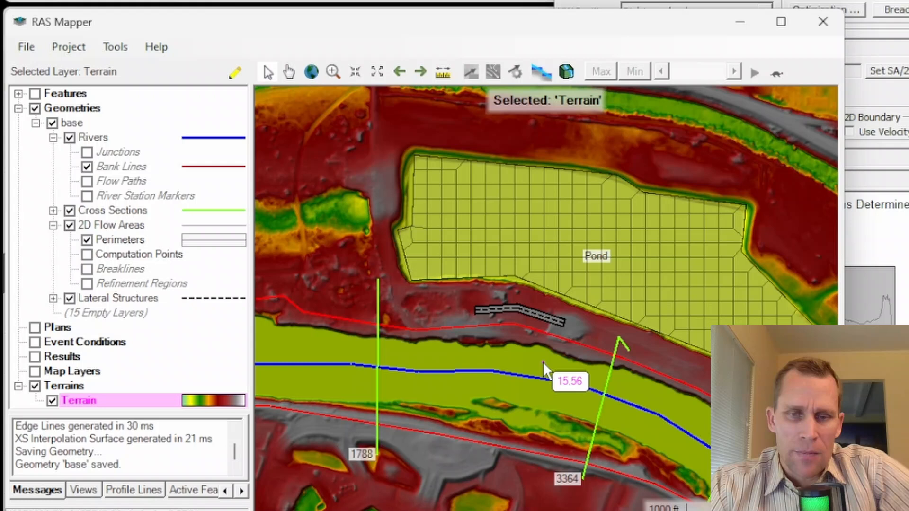
mouse_move(536, 400)
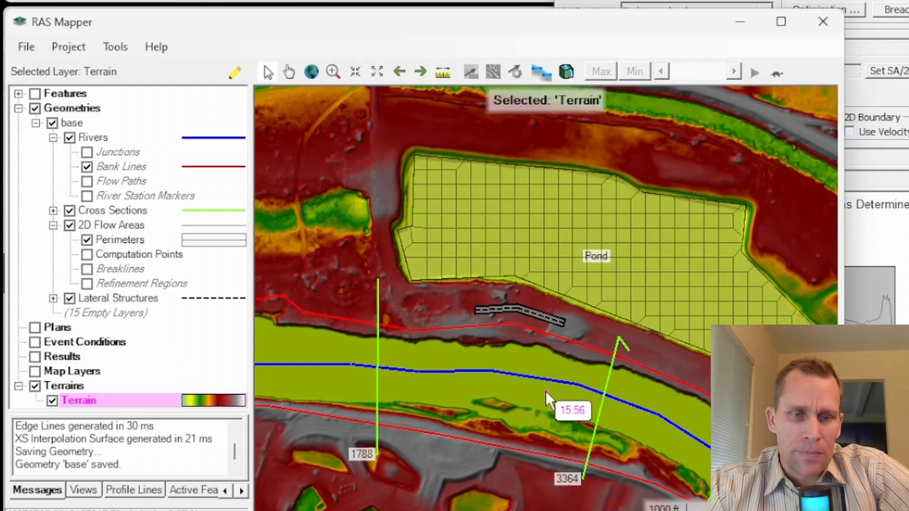
mouse_move(544, 397)
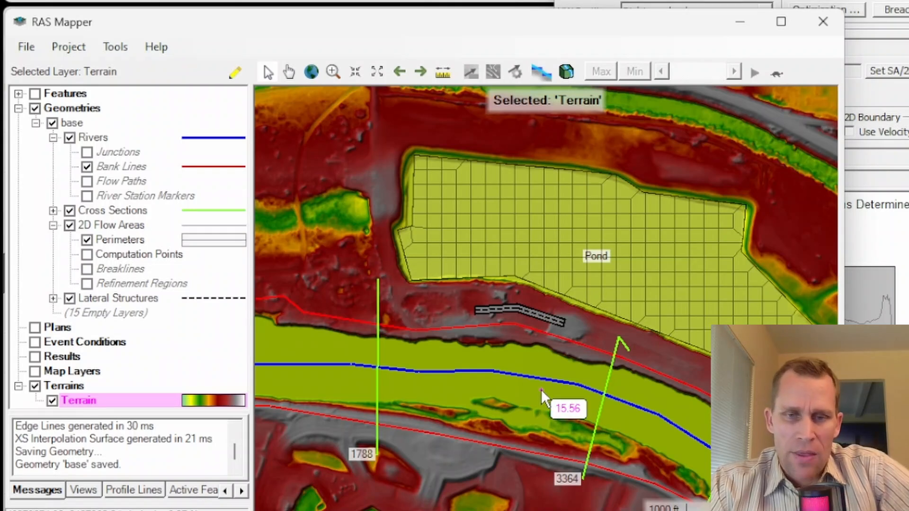
mouse_move(516, 294)
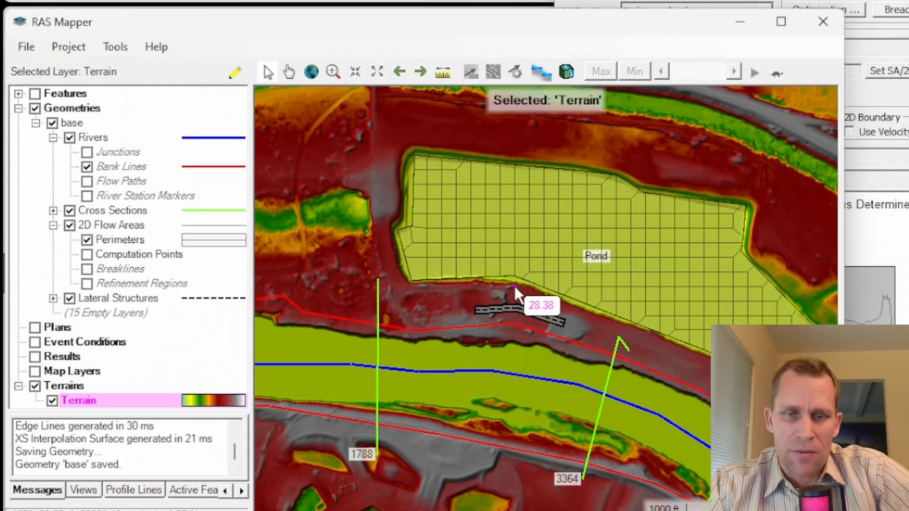
mouse_move(533, 406)
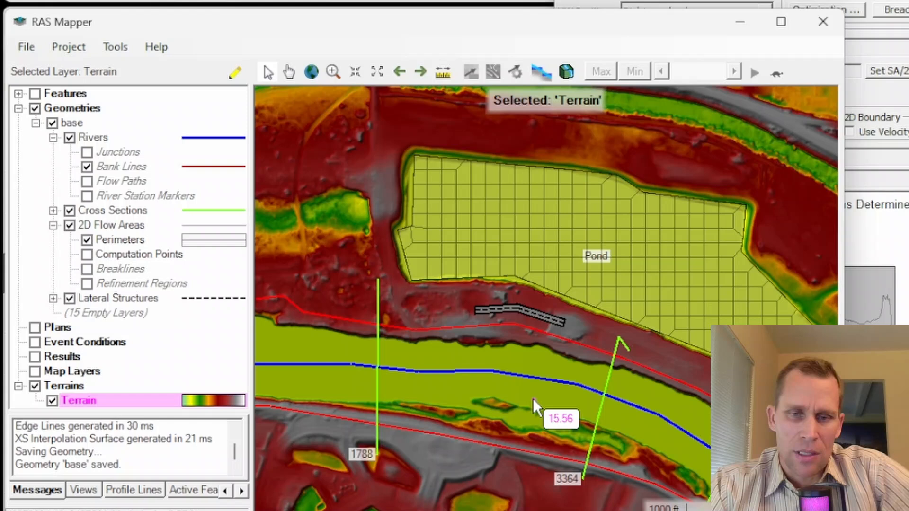
mouse_move(545, 392)
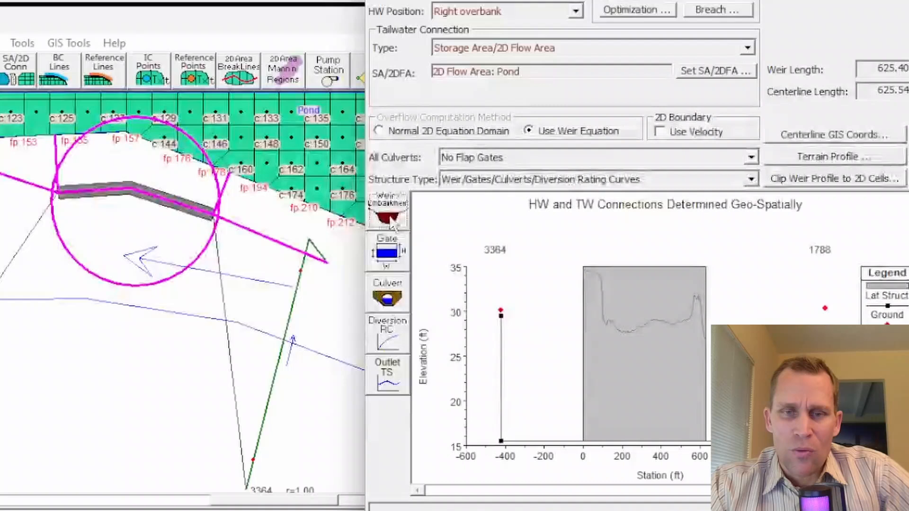
Insert weir embankment rows at stations 300 and 350 with notch elevation 18
left_click(387, 210)
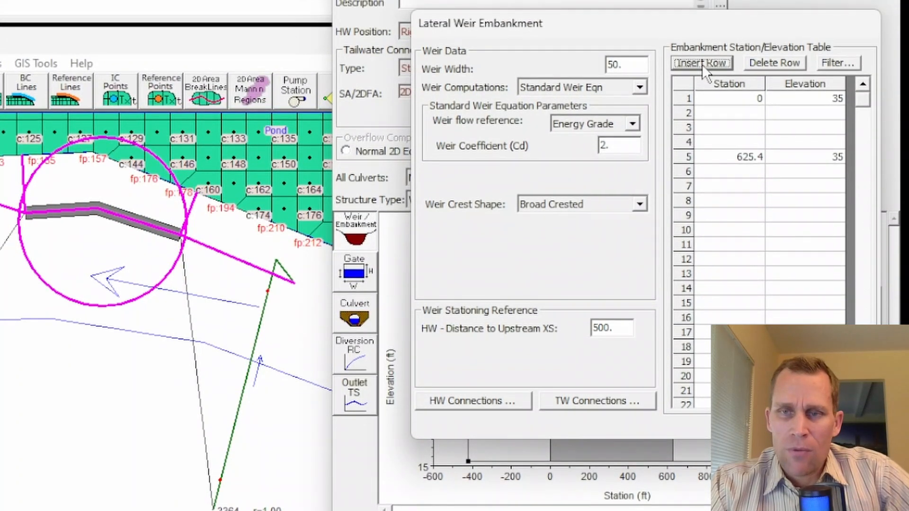
left_click(700, 63)
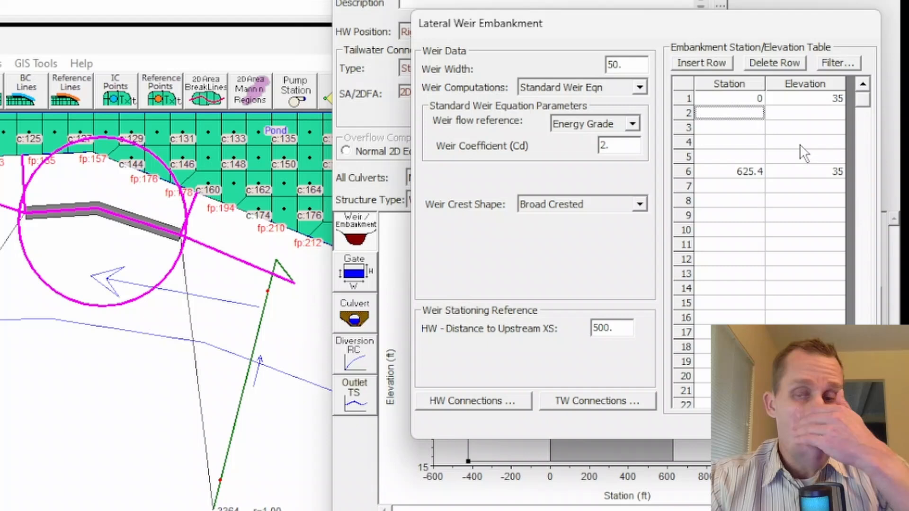
type("300")
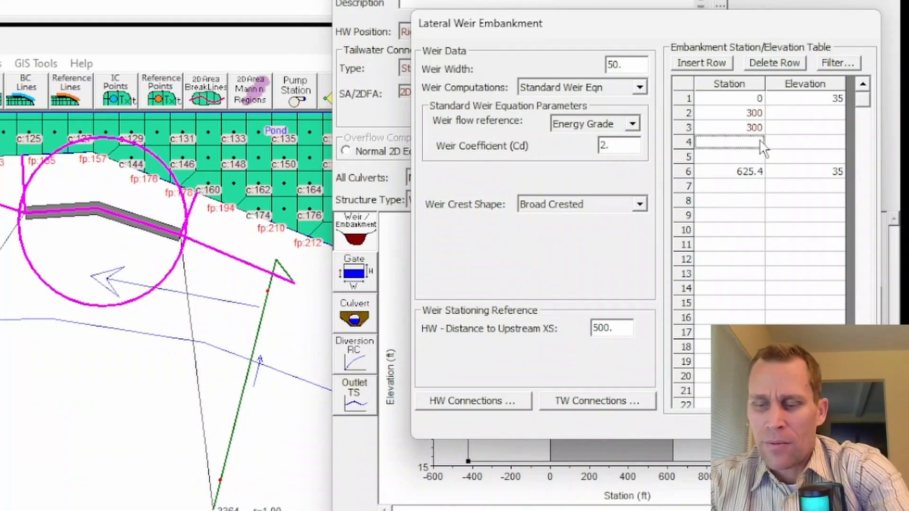
type("350")
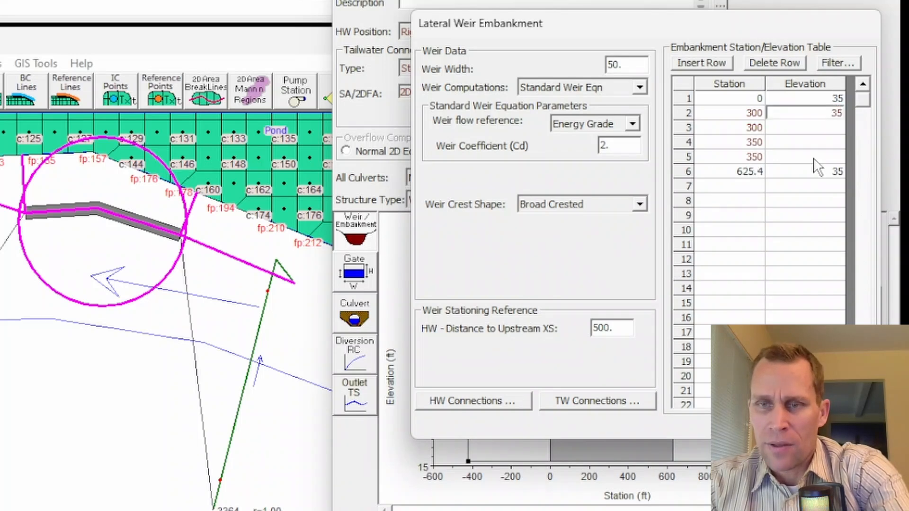
left_click(805, 127)
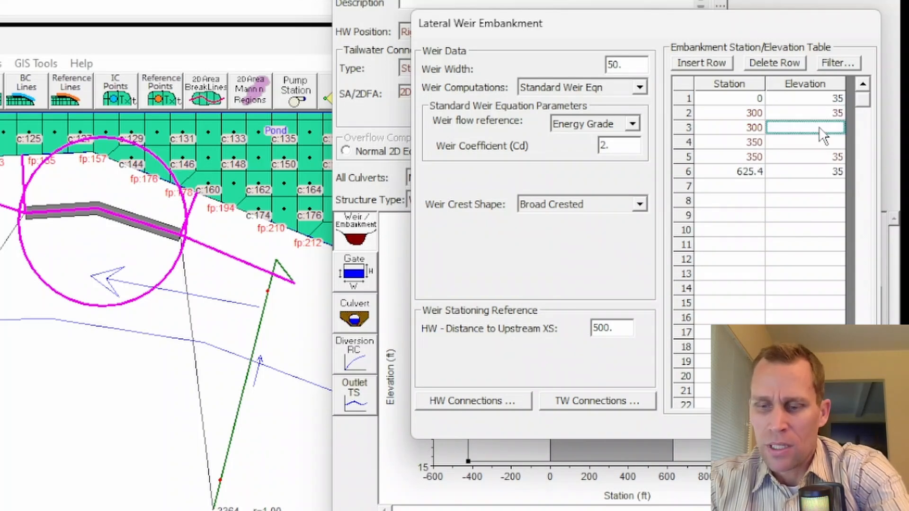
type("18")
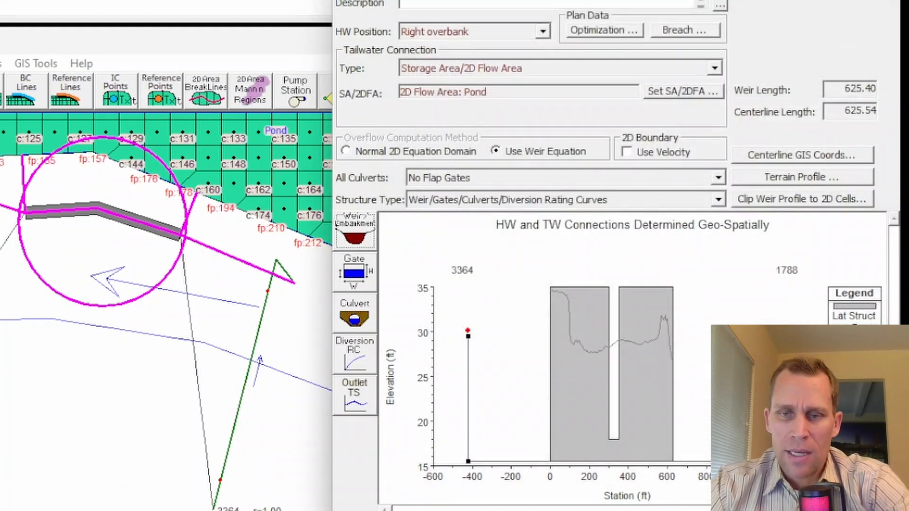
mouse_move(610, 293)
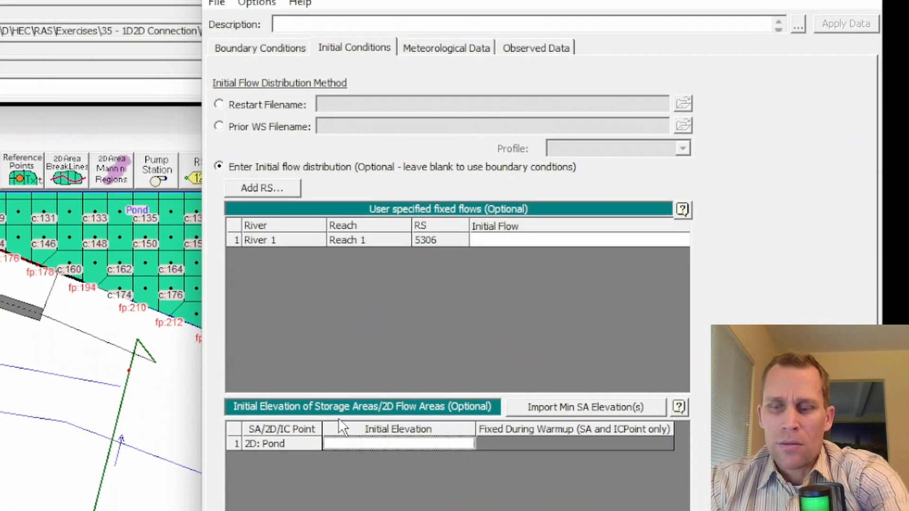
Enter 23 as the initial elevation for 2D area Pond
type("23")
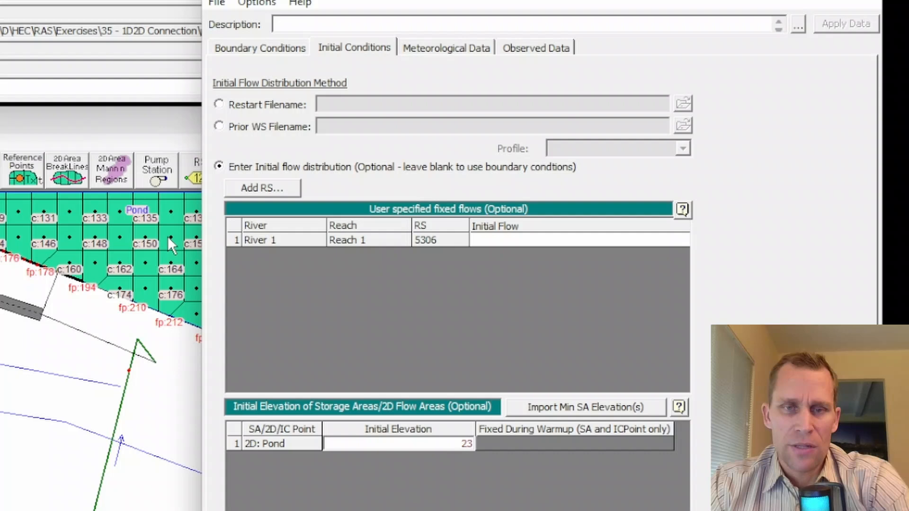
mouse_move(69, 232)
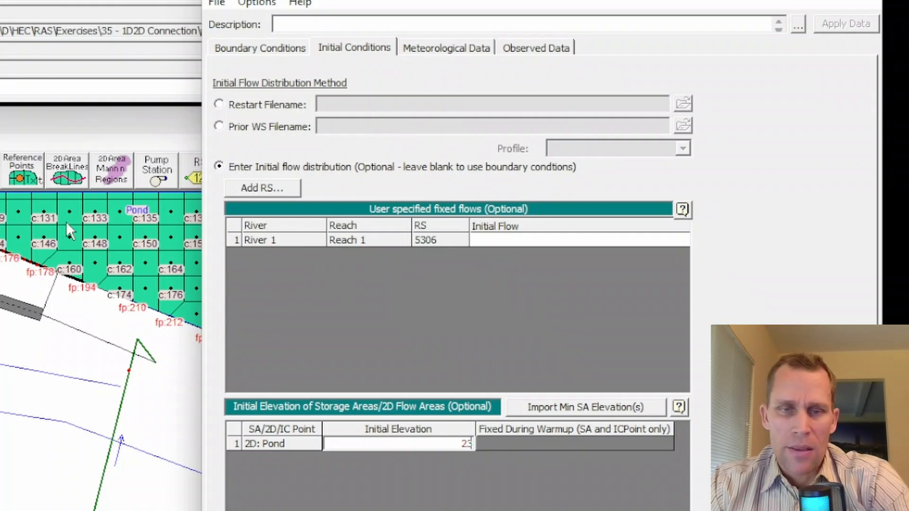
mouse_move(278, 58)
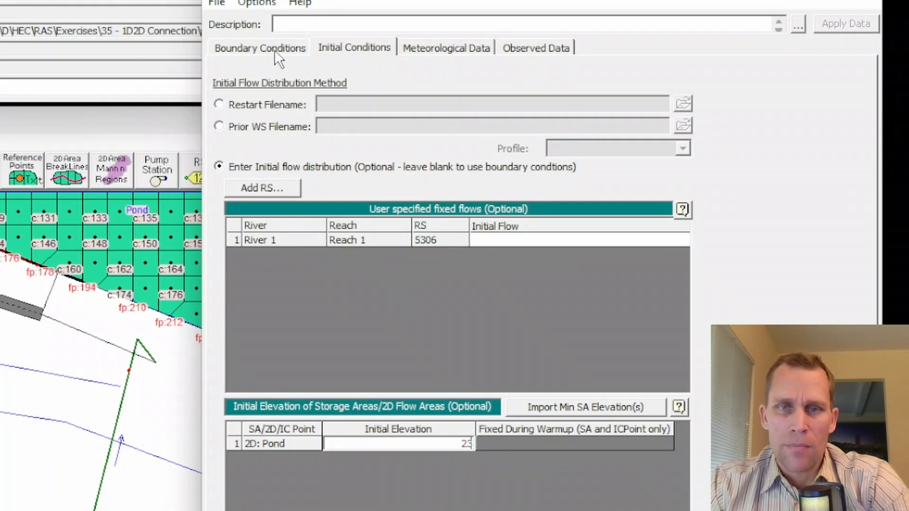
left_click(258, 48)
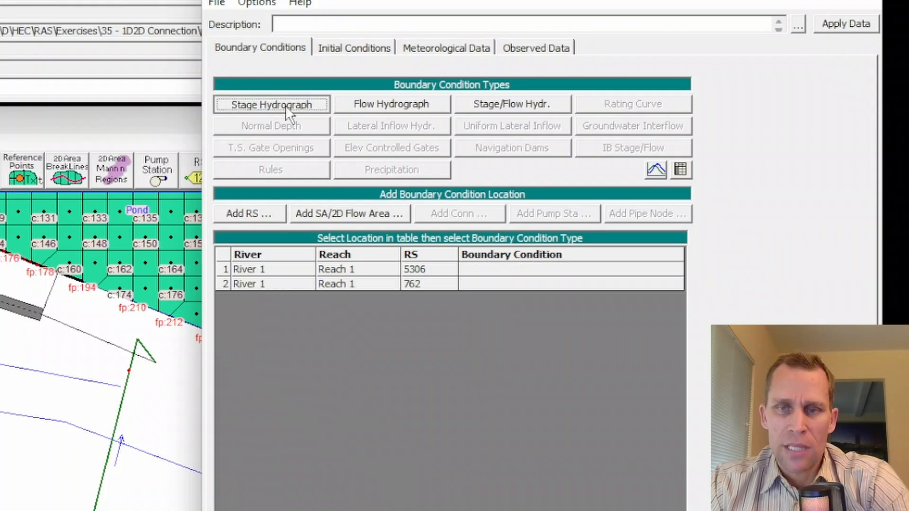
Assign RS 5306 a daily Stage Hydrograph holding a constant 18 ft stage
left_click(271, 104)
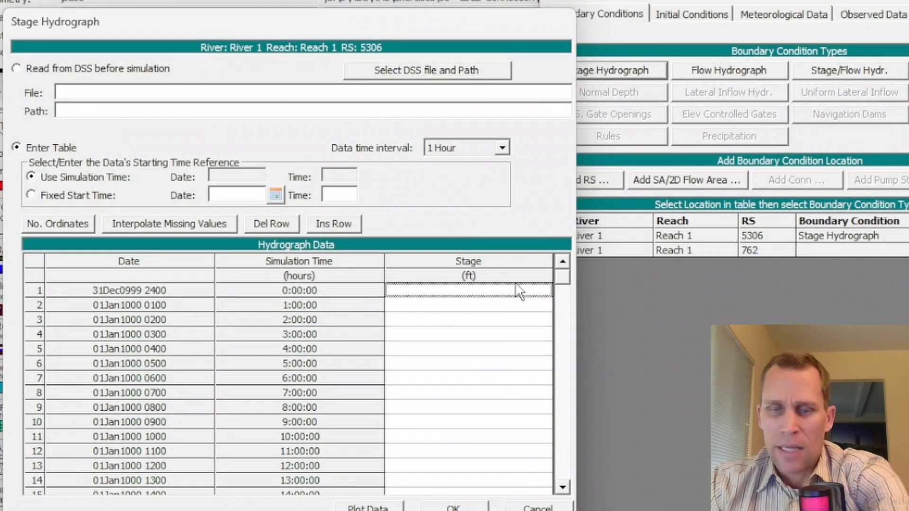
type("18")
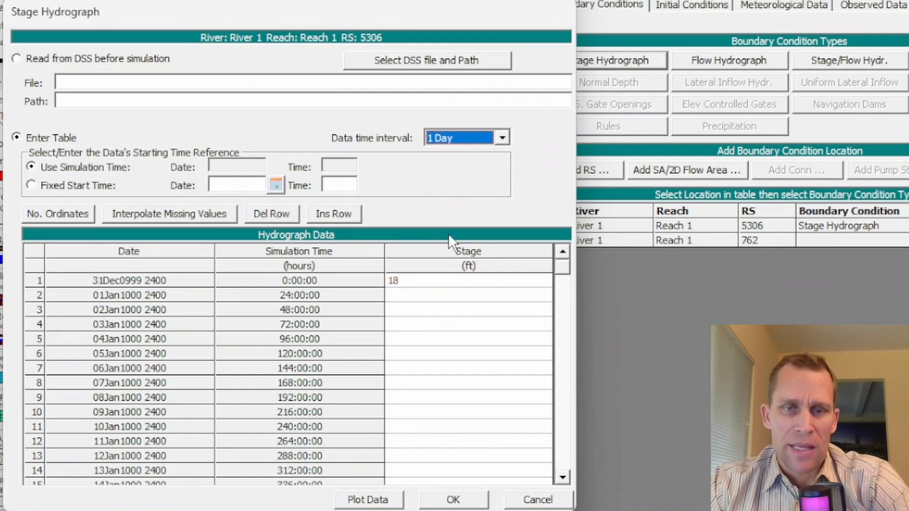
mouse_move(457, 292)
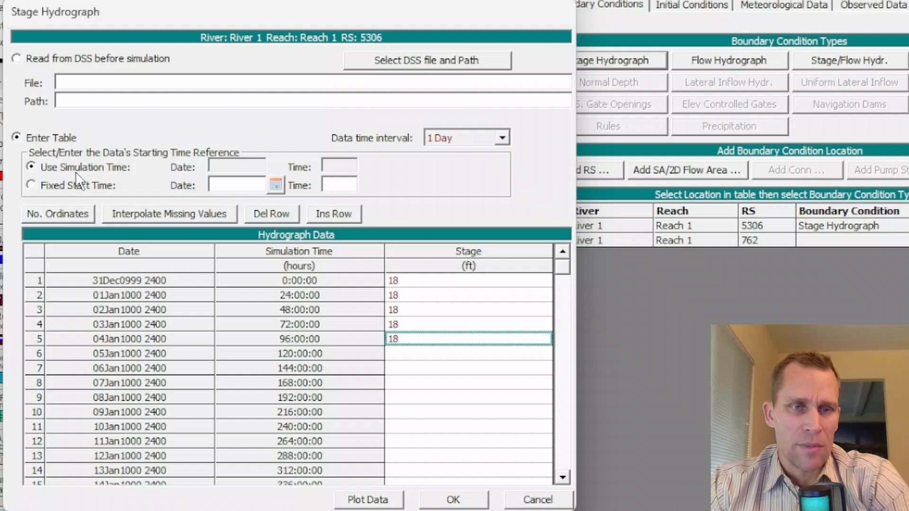
mouse_move(252, 70)
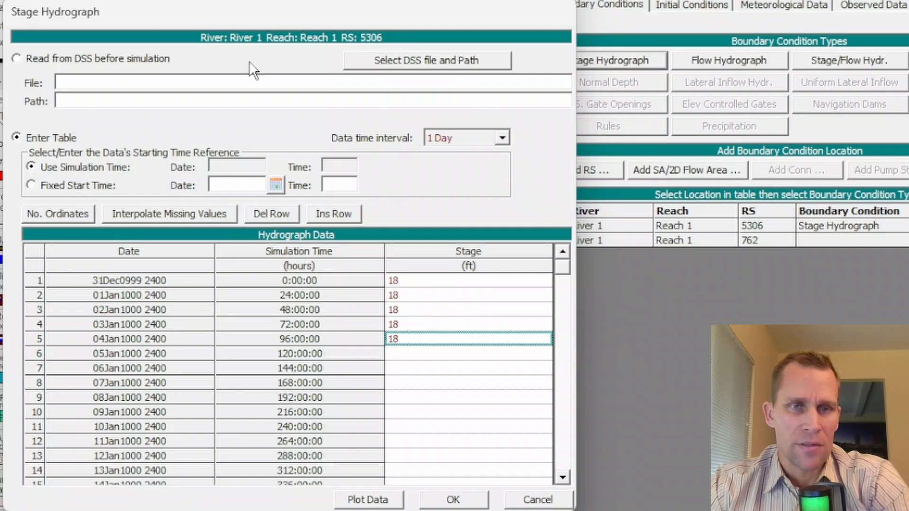
left_click(453, 500)
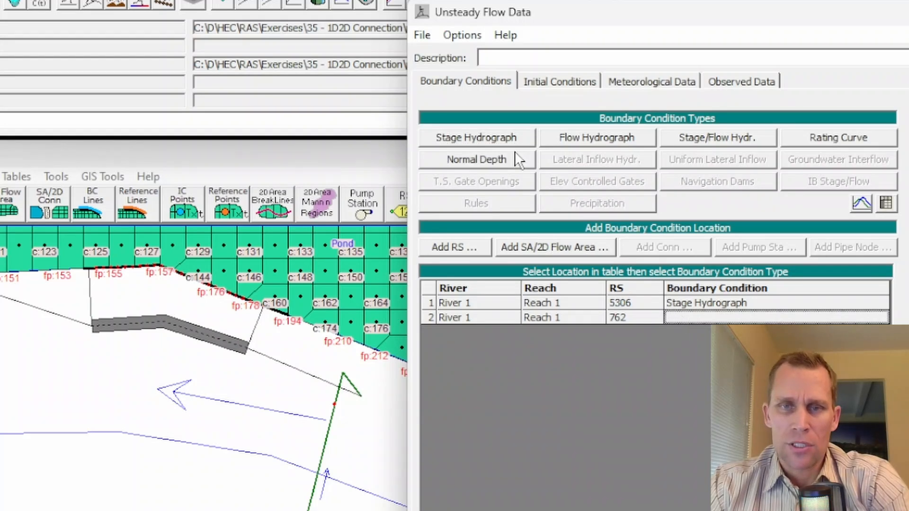
Give the normal depth boundary at RS 762 a friction slope of 0.01
left_click(476, 160)
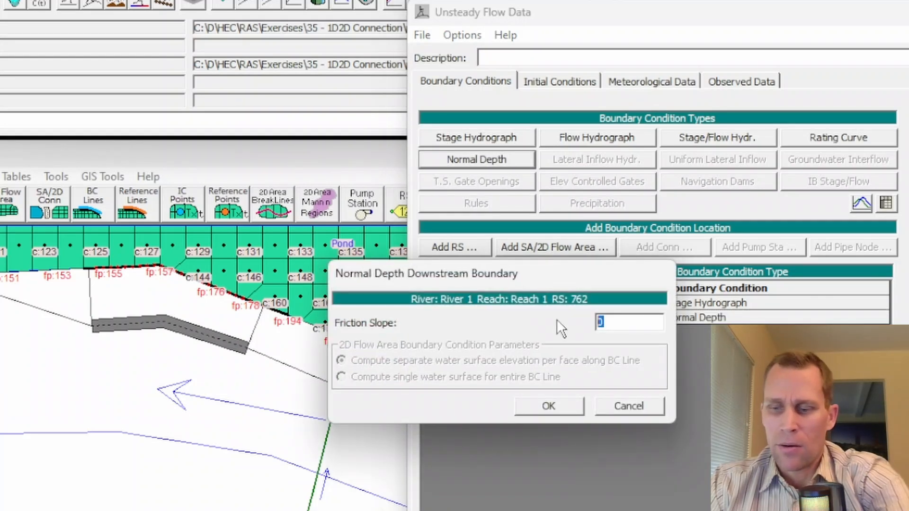
type("0.01")
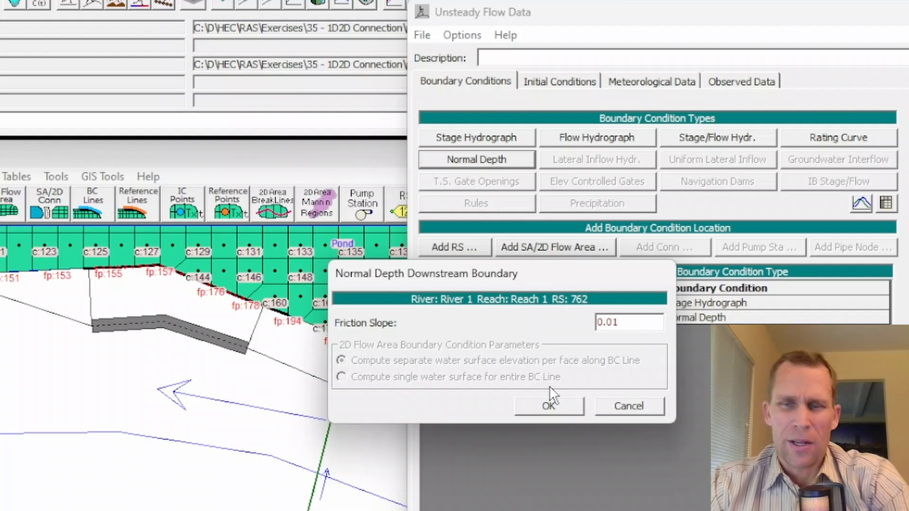
triple_click(628, 322)
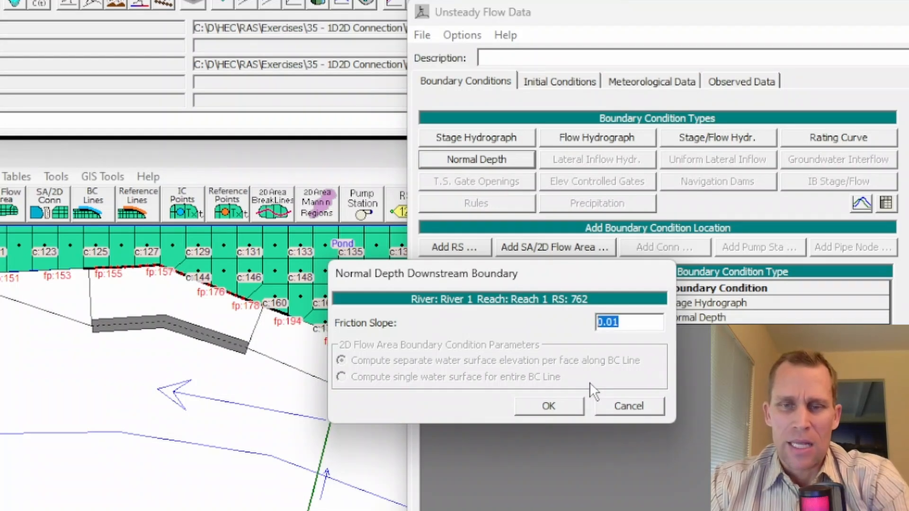
left_click(547, 405)
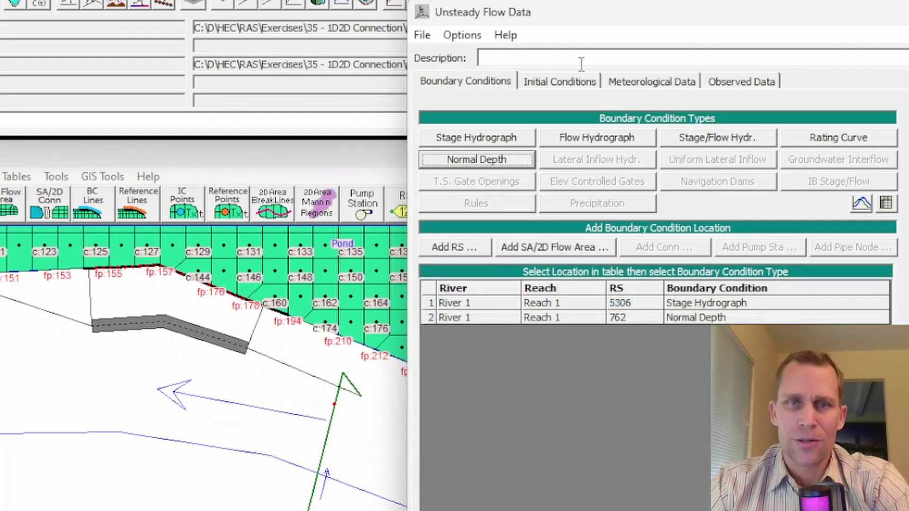
left_click(422, 35)
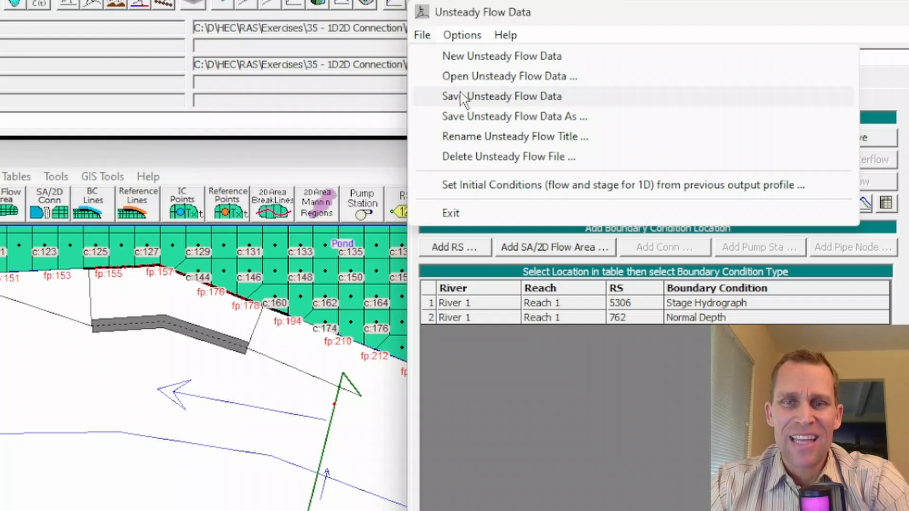
Save the unsteady flow data under the title 'wsel_pond_23_river_18'
left_click(512, 116)
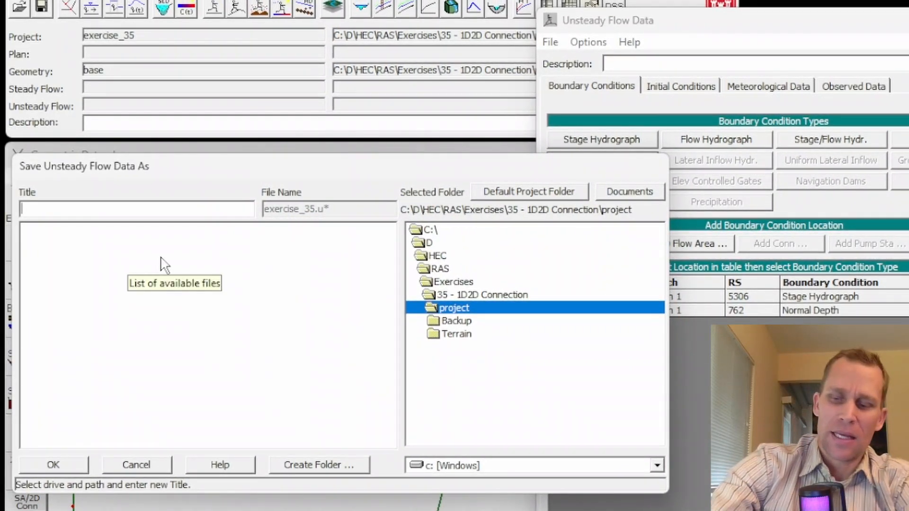
type("wsel_p")
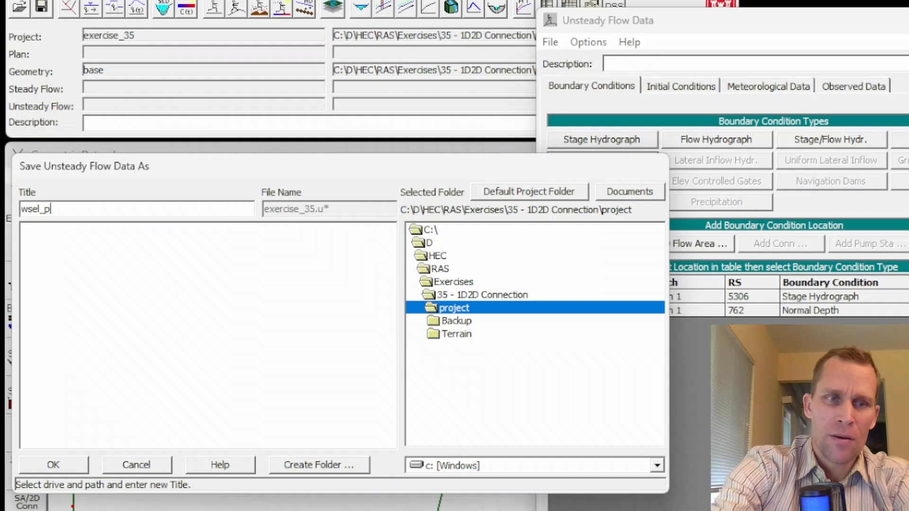
type("ond_18")
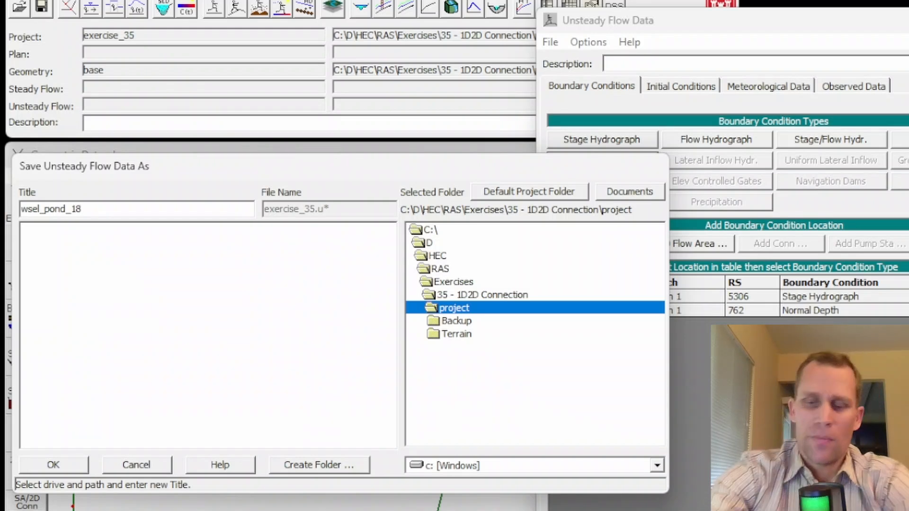
key("Backspace")
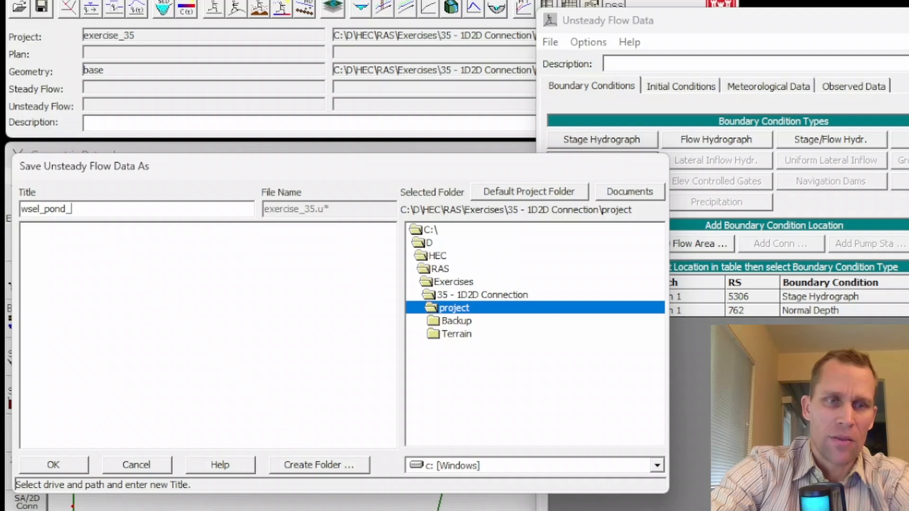
type("23_r")
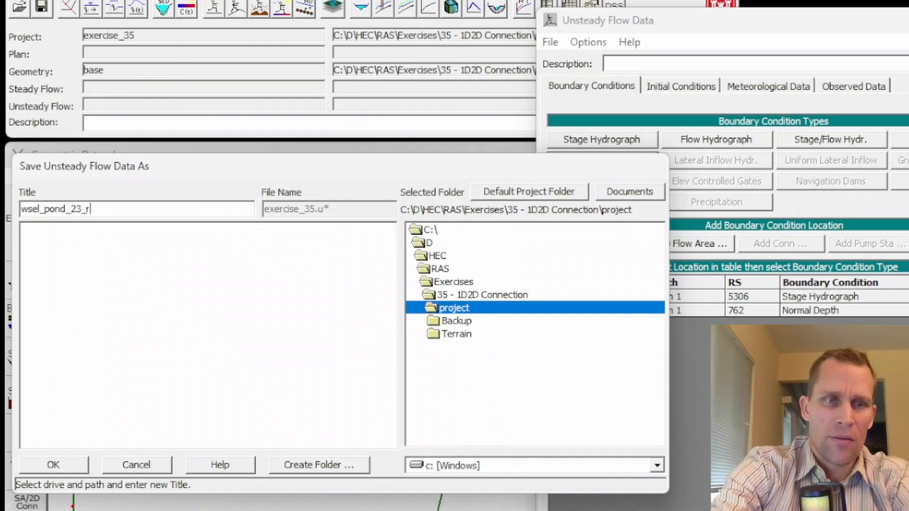
type("iver_18")
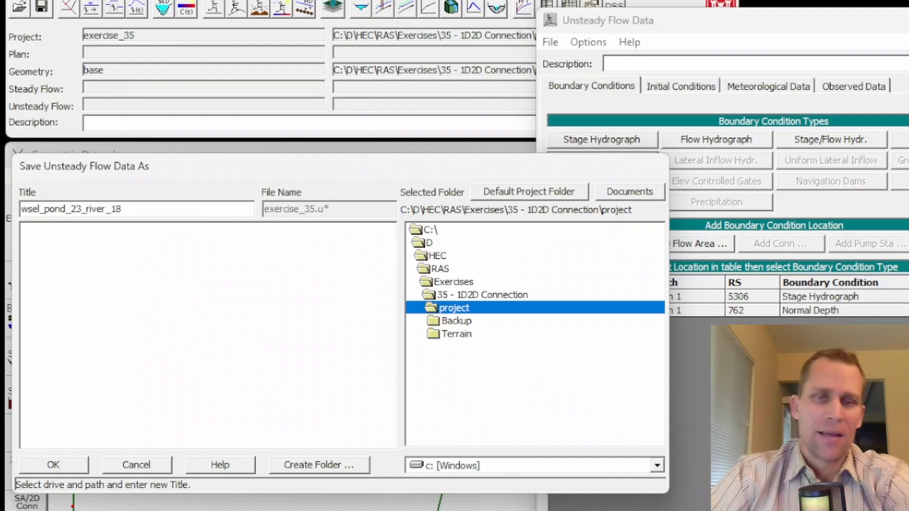
triple_click(69, 209)
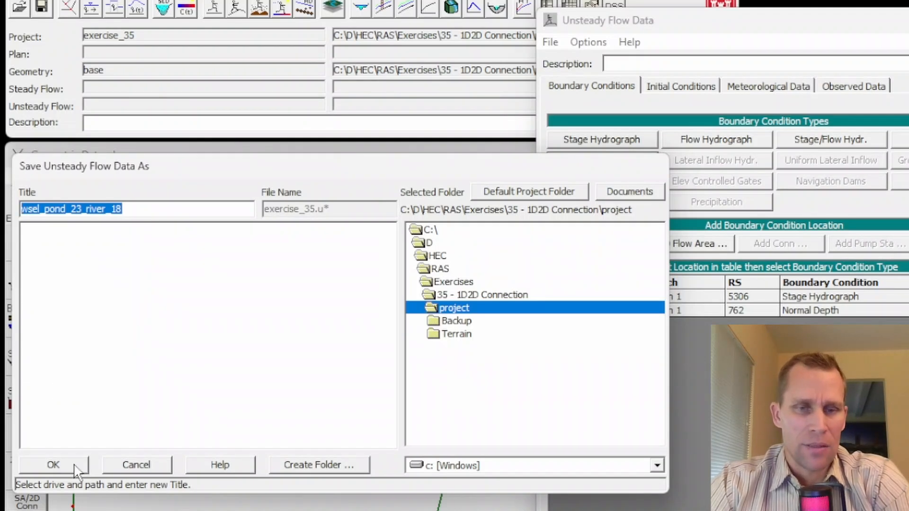
left_click(52, 464)
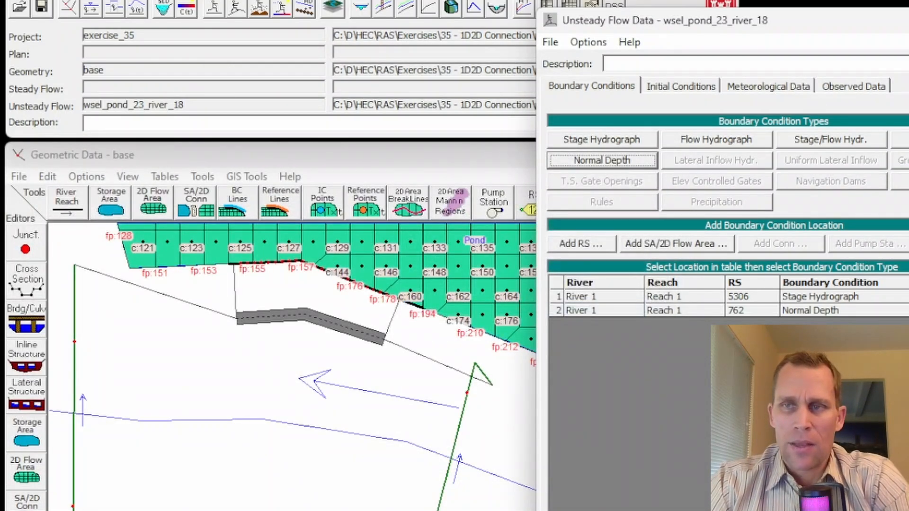
left_click(720, 20)
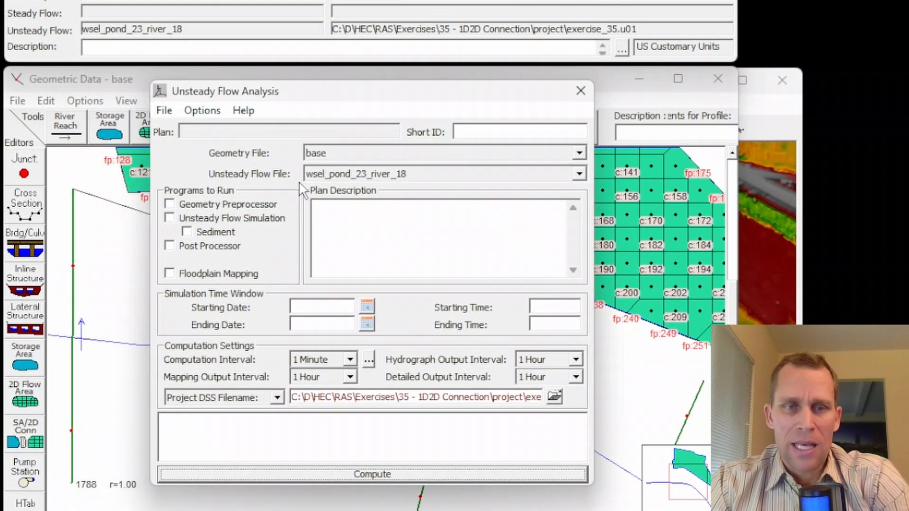
mouse_move(269, 188)
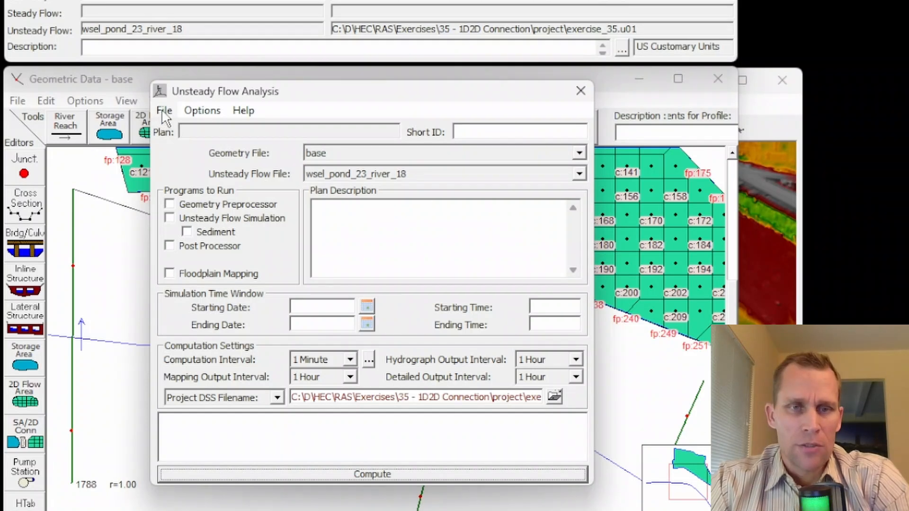
mouse_move(161, 98)
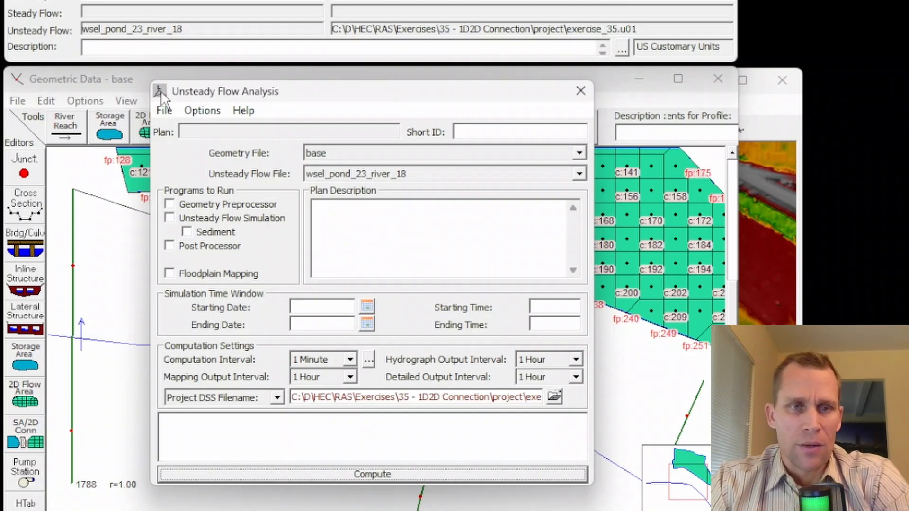
Save the plan as 'wsel_pond_23_river_18', accepting the suggested short ID
left_click(164, 111)
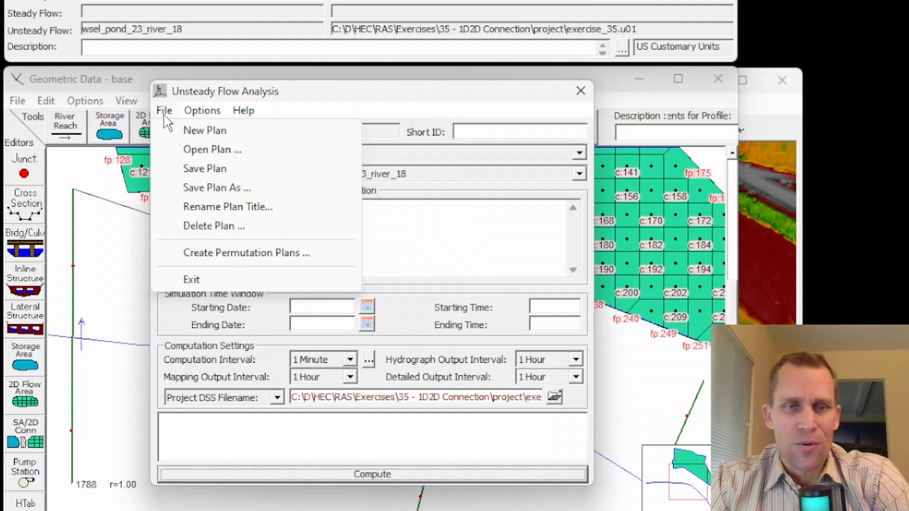
left_click(217, 188)
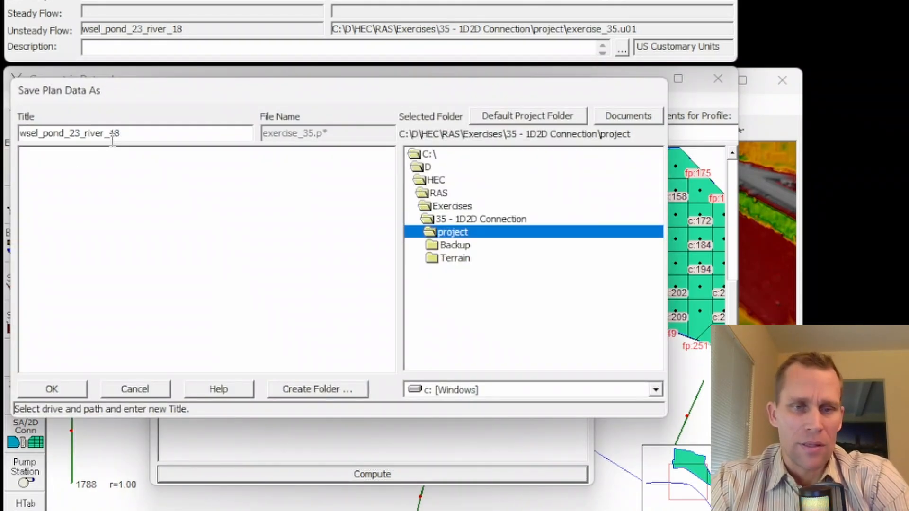
left_click(51, 389)
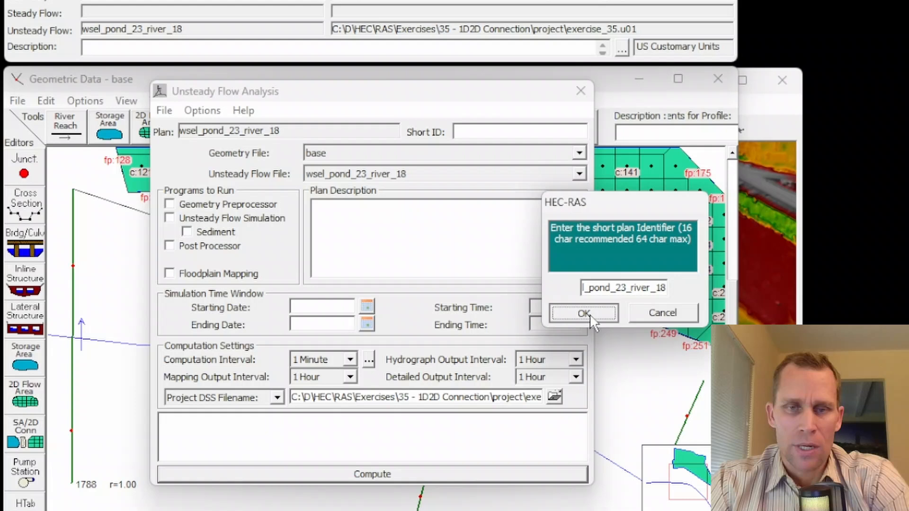
left_click(583, 313)
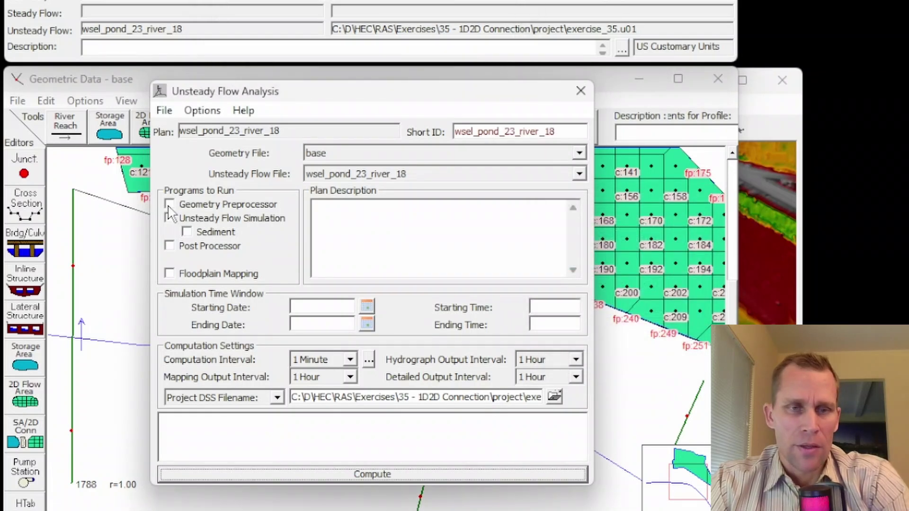
Enable preprocessor, simulation and post processor, set 01JAN2020 to 02JAN2020, and compute
left_click(170, 204)
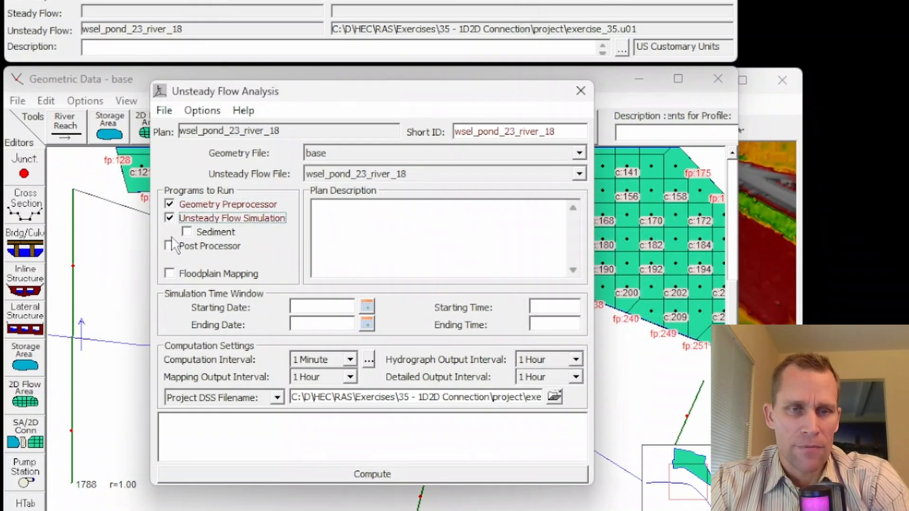
left_click(170, 246)
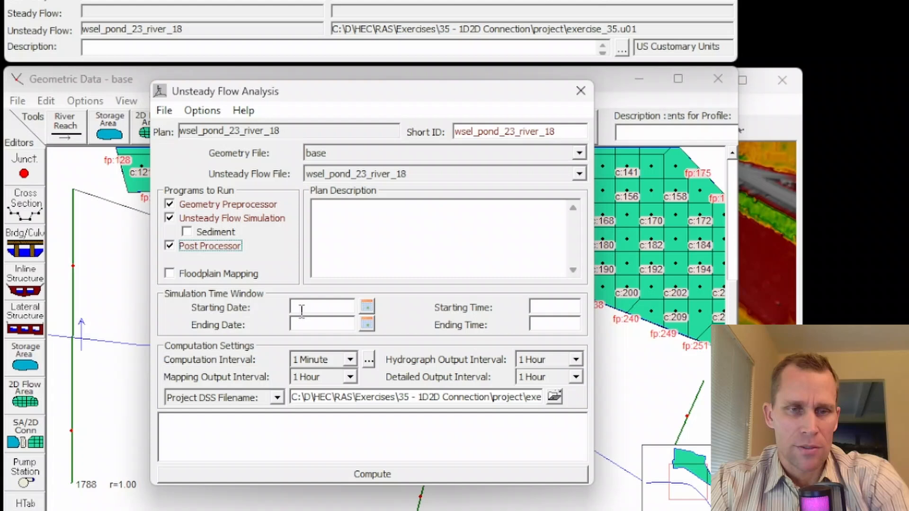
type("01")
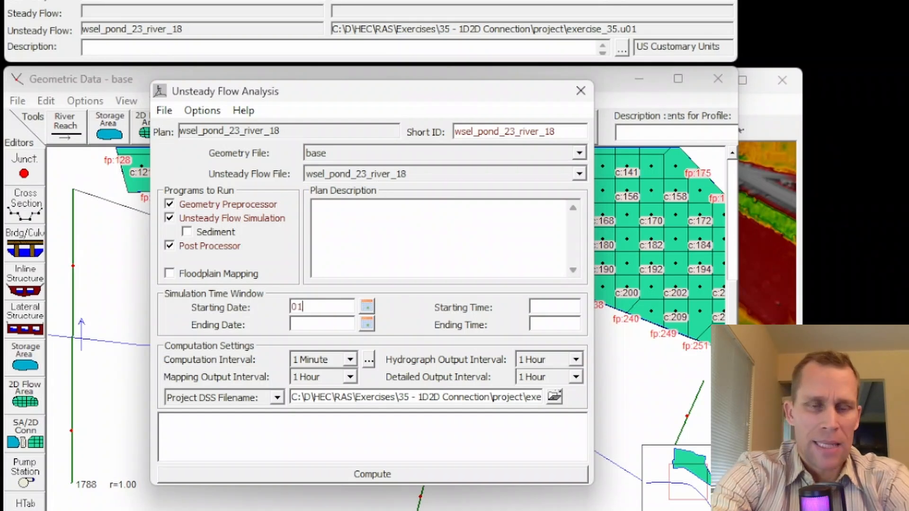
type("JAN2")
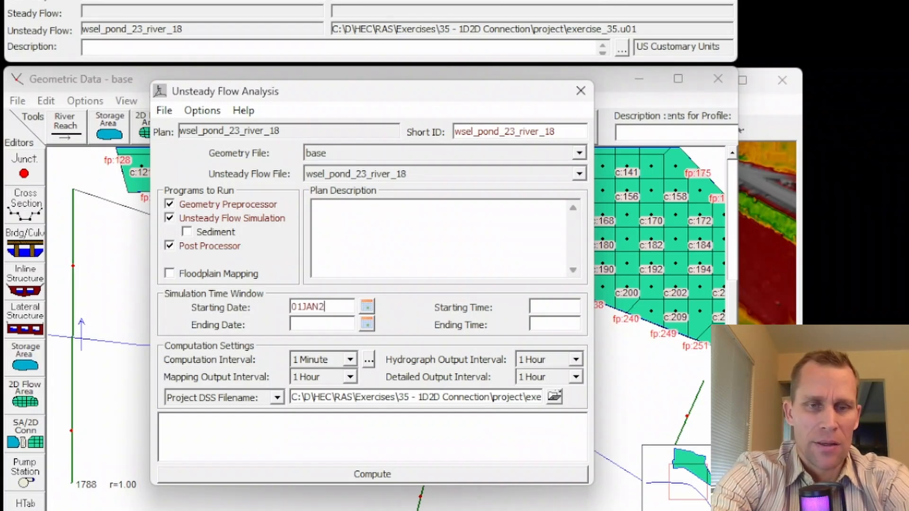
type("020")
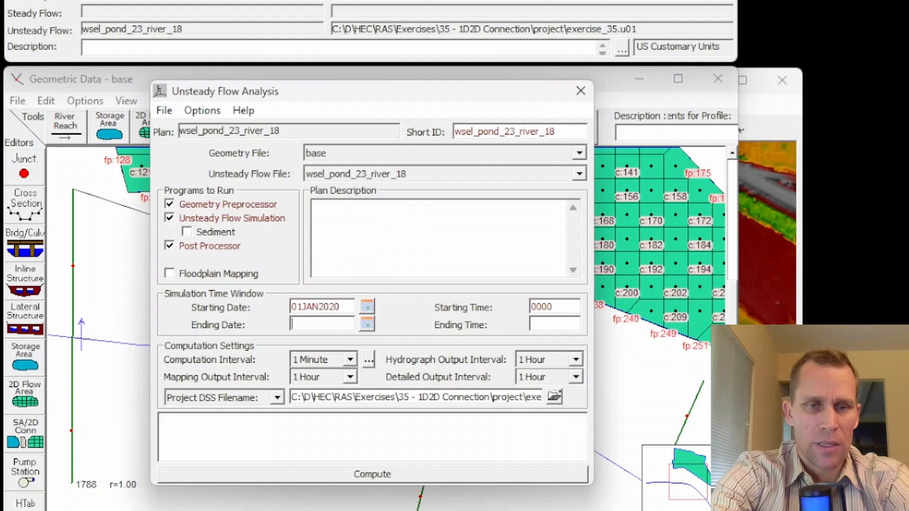
type("02JAN2020")
left_click(555, 325)
type("0000")
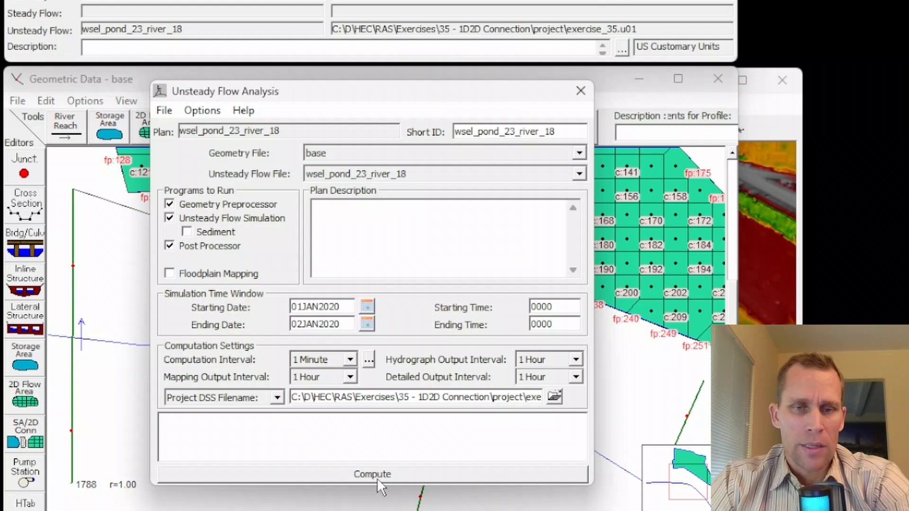
left_click(372, 475)
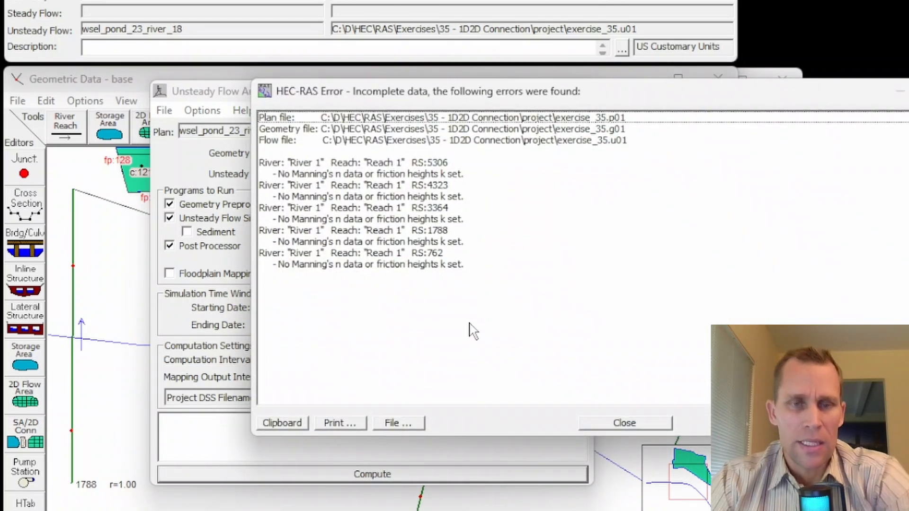
mouse_move(756, 124)
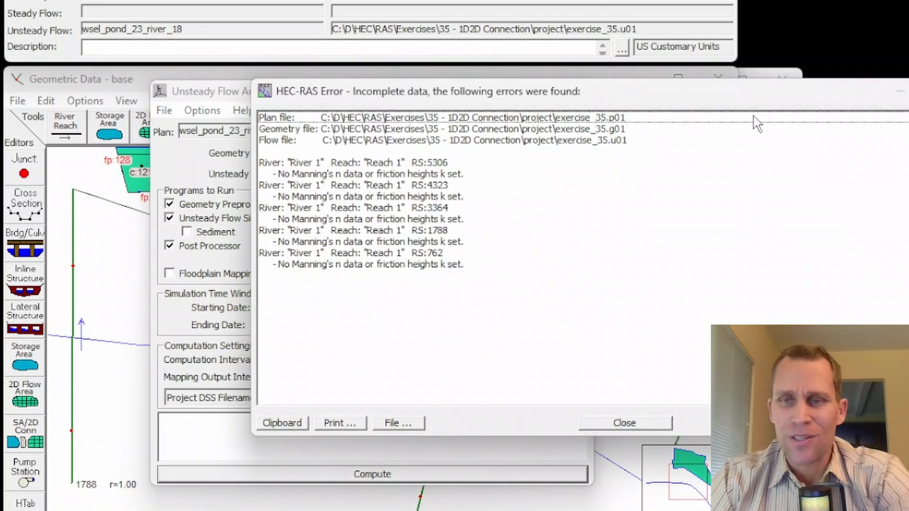
Close the HEC-RAS error list and the Unsteady Flow Analysis window
left_click(624, 423)
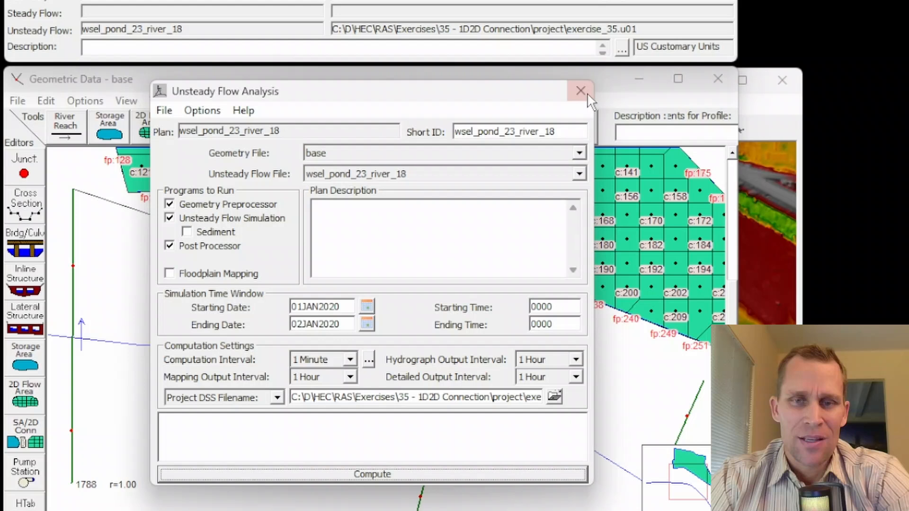
left_click(580, 91)
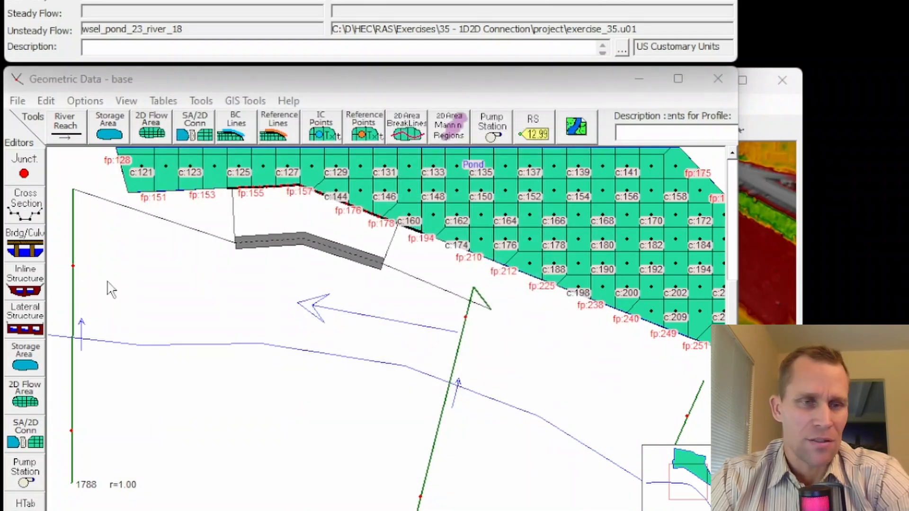
left_click(25, 200)
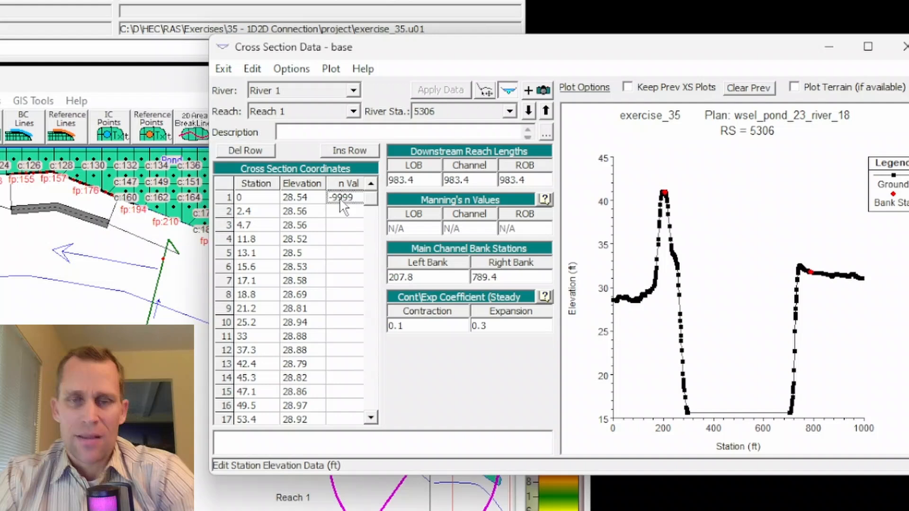
mouse_move(399, 238)
type("0.05")
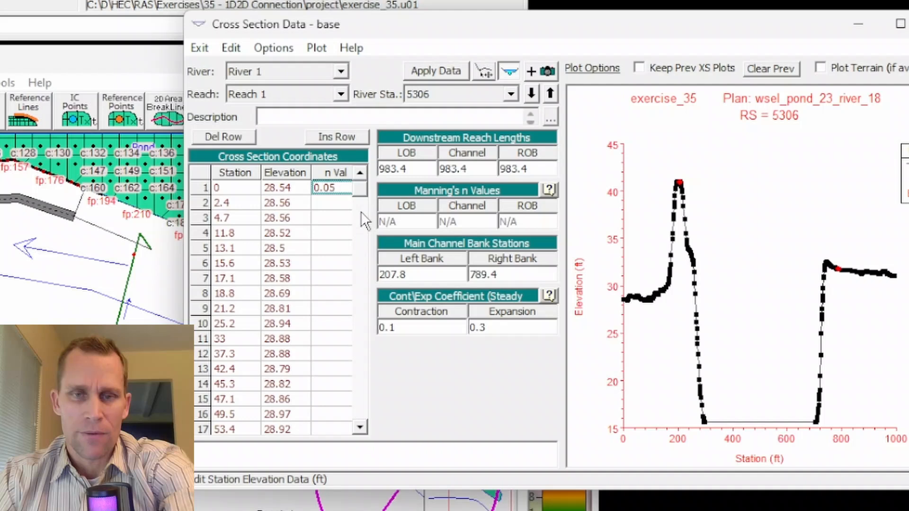
Review cross sections 5306 and 762, then exit the Cross Section Data editor
left_click(331, 218)
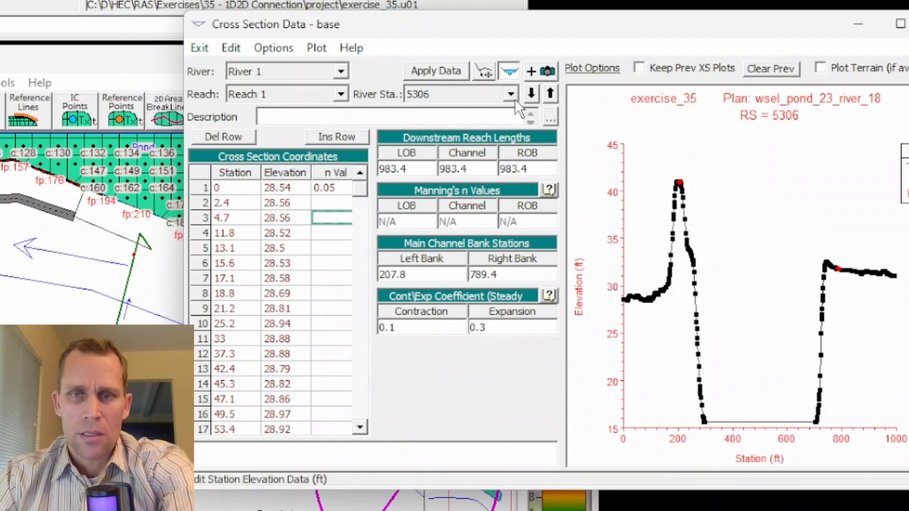
left_click(550, 93)
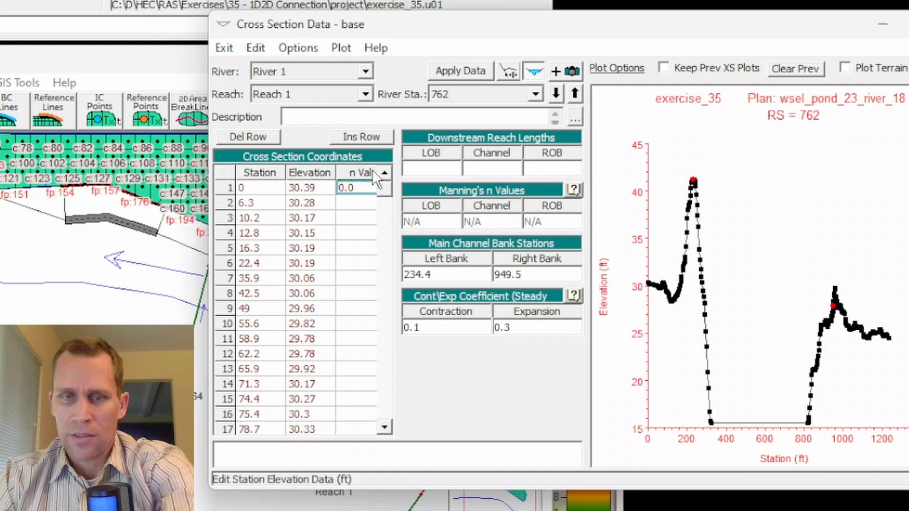
left_click(574, 93)
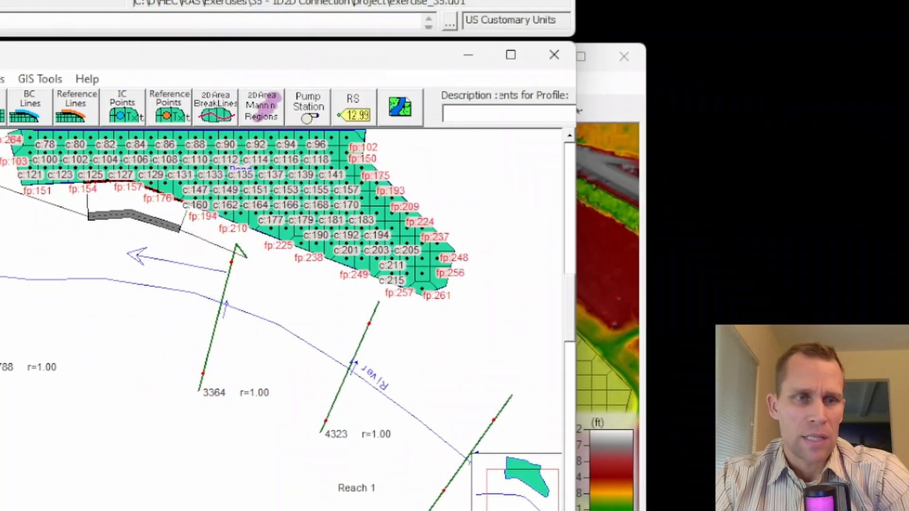
left_click(19, 40)
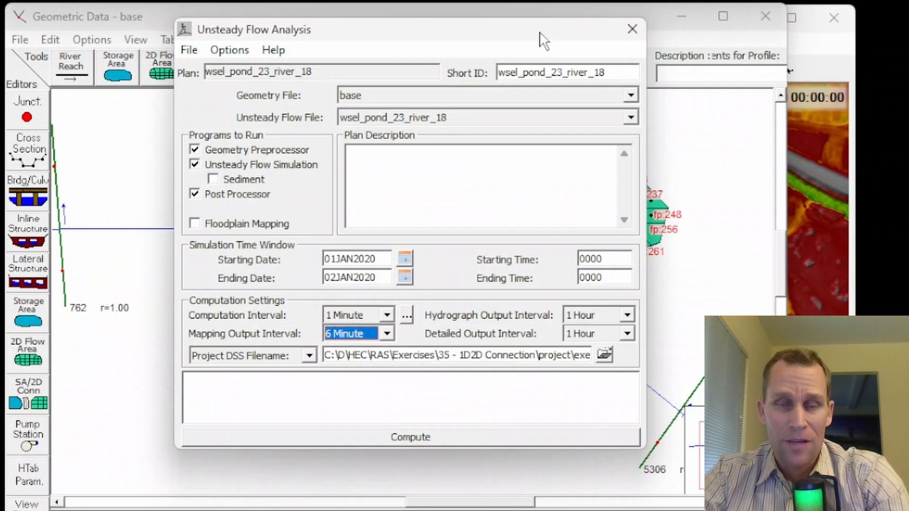
mouse_move(523, 39)
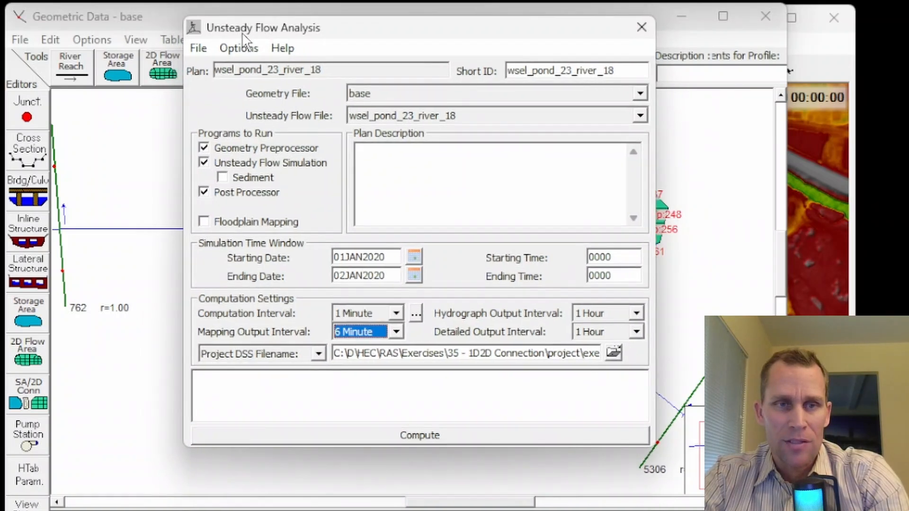
Set 100 warm-up time steps, then compute the wsel_pond_23_river_18 unsteady plan
left_click(238, 47)
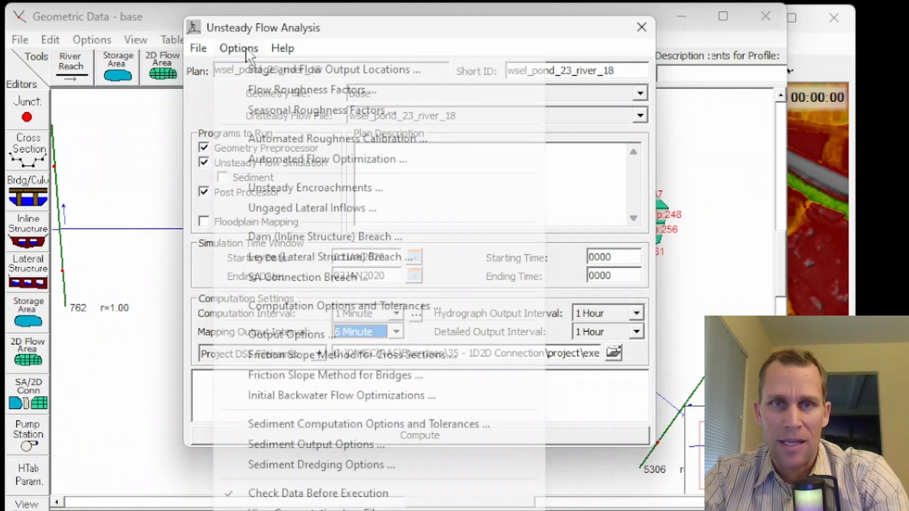
left_click(339, 306)
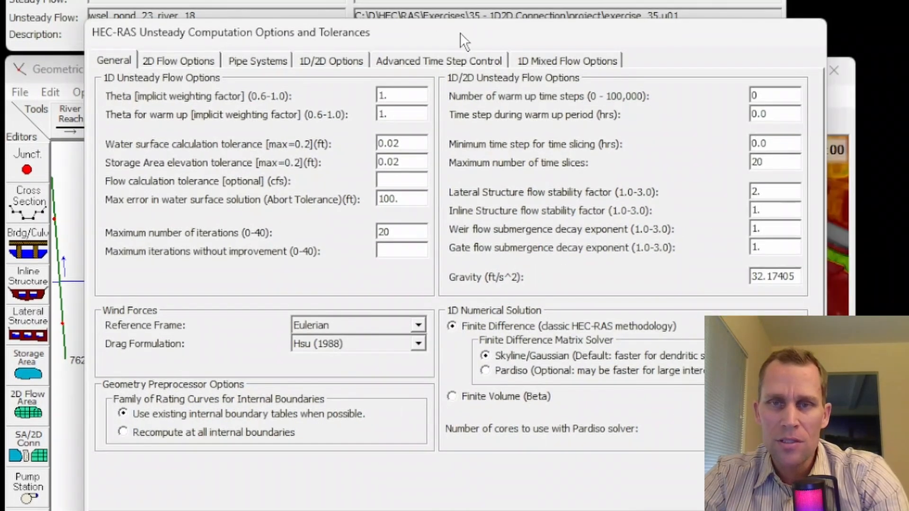
left_click(774, 96)
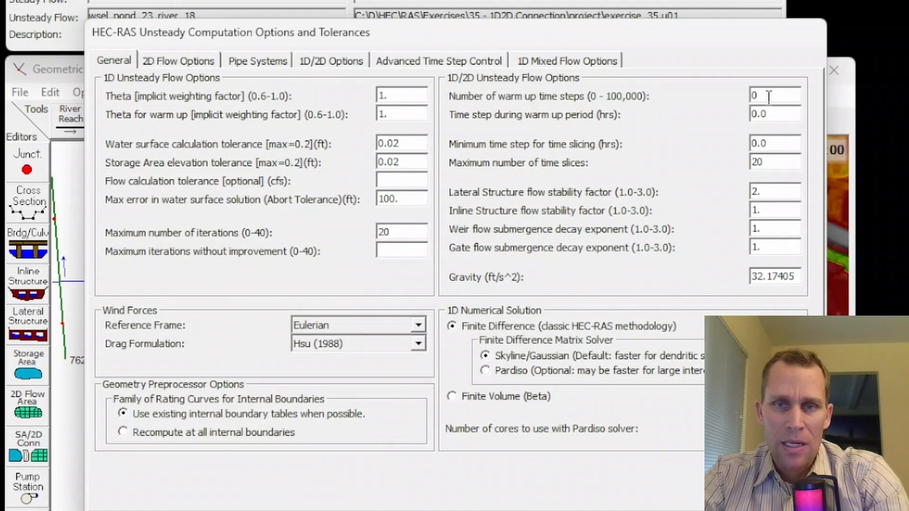
type("100")
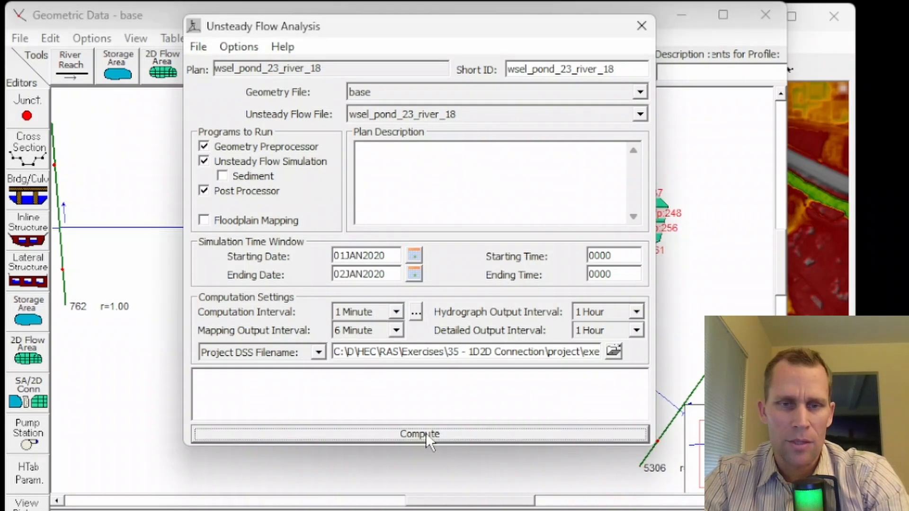
left_click(418, 434)
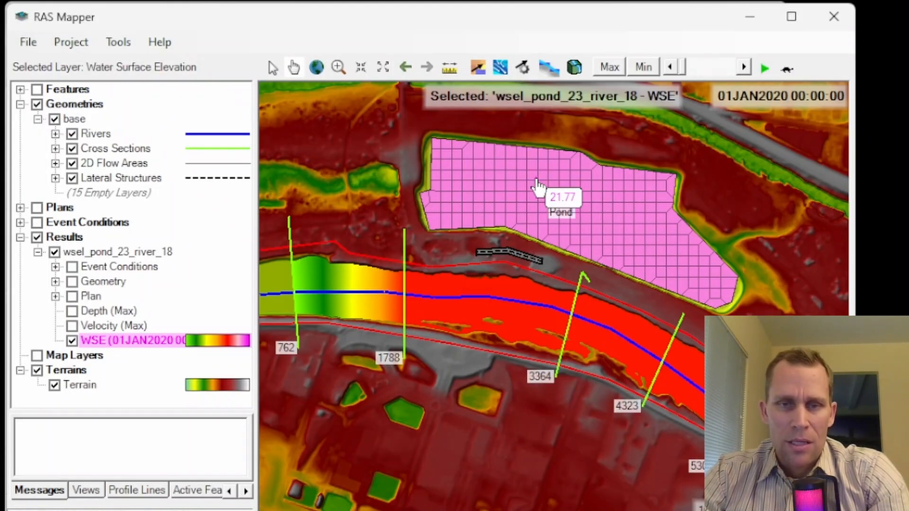
mouse_move(93, 339)
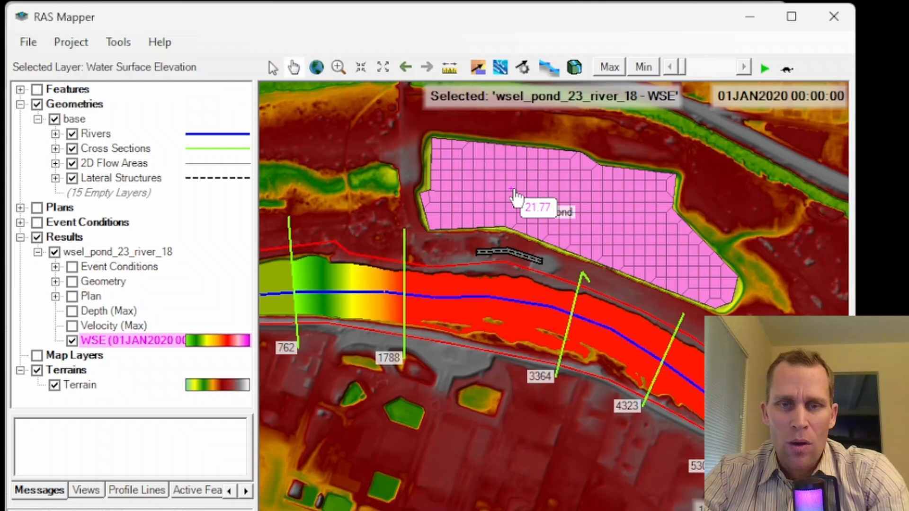
mouse_move(646, 244)
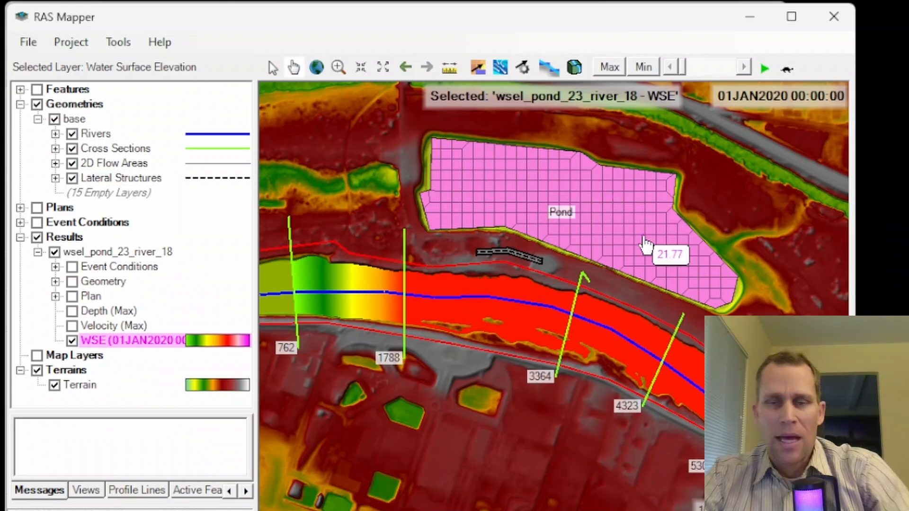
mouse_move(632, 240)
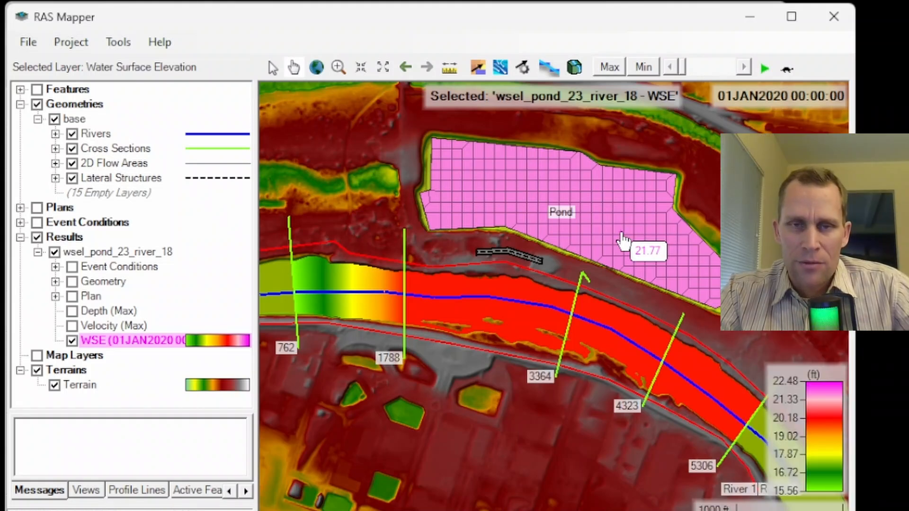
mouse_move(542, 298)
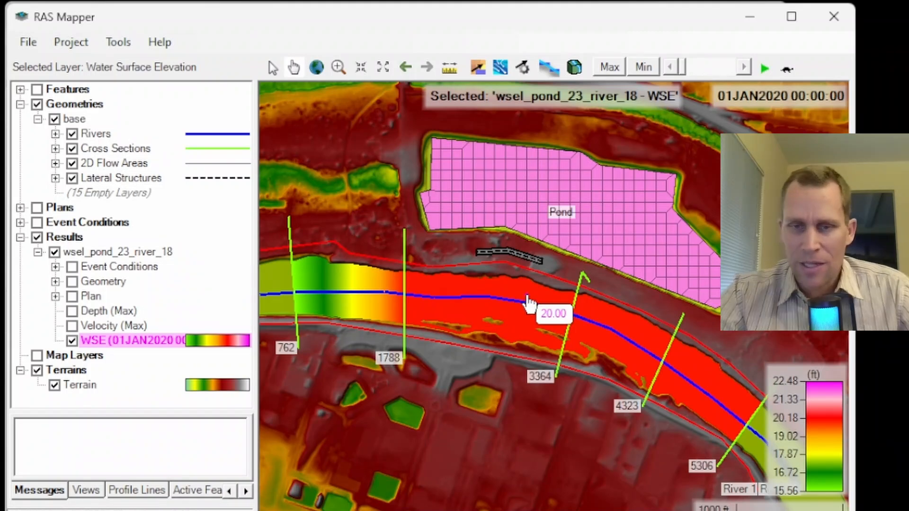
mouse_move(826, 423)
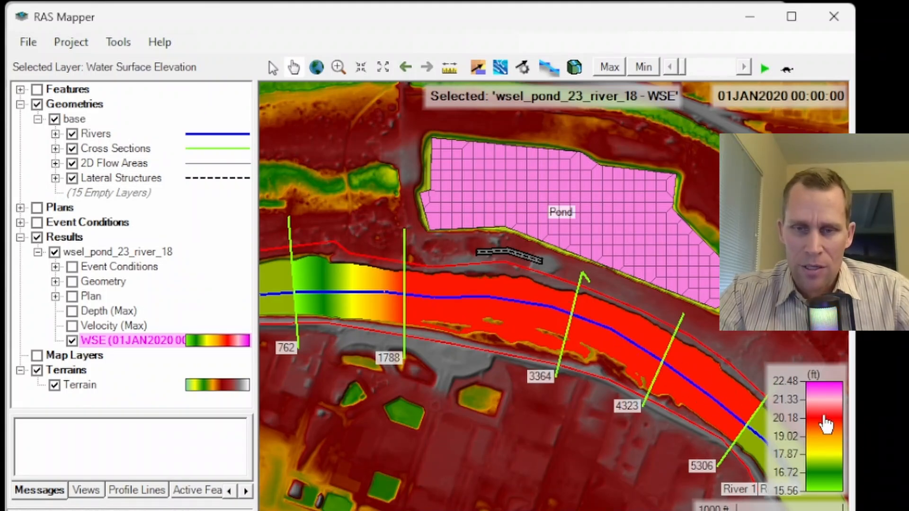
mouse_move(617, 247)
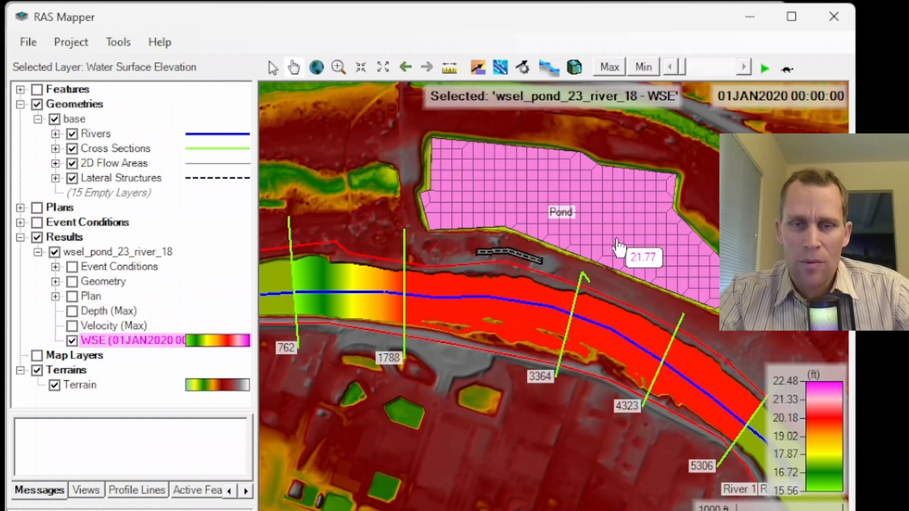
mouse_move(536, 301)
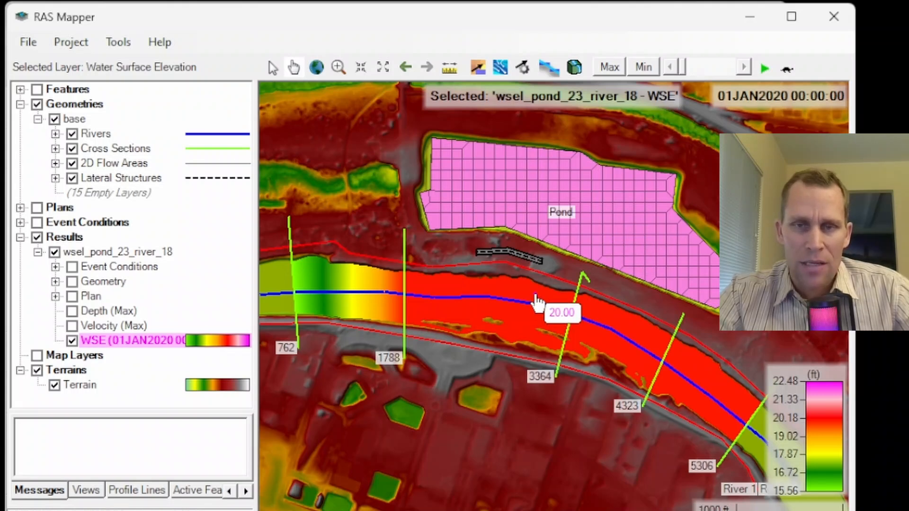
mouse_move(620, 209)
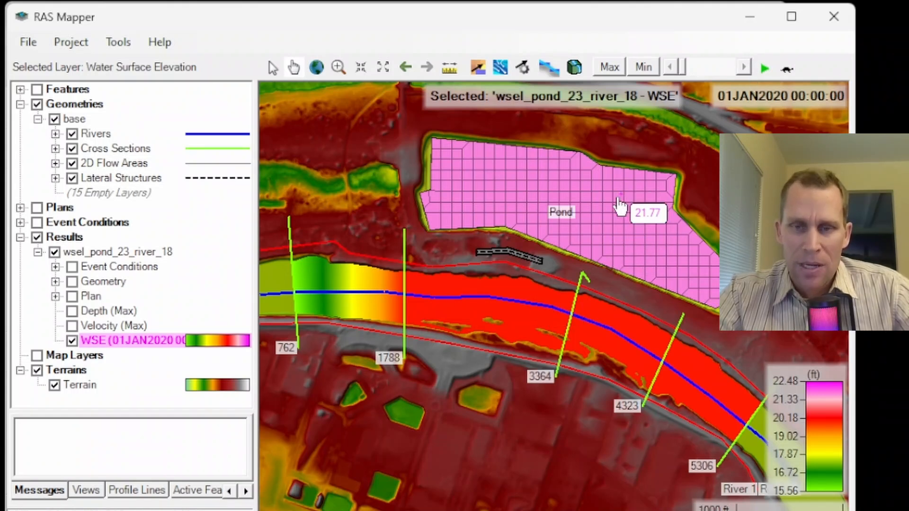
mouse_move(566, 243)
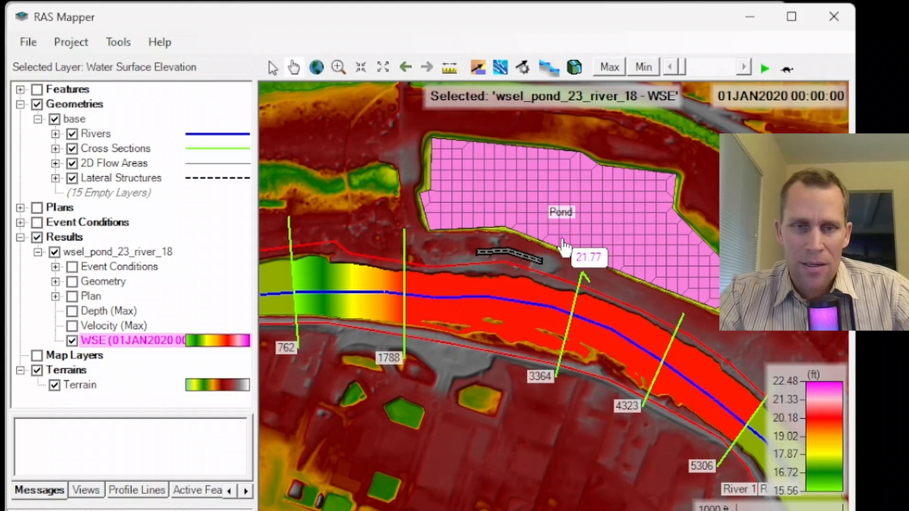
mouse_move(806, 75)
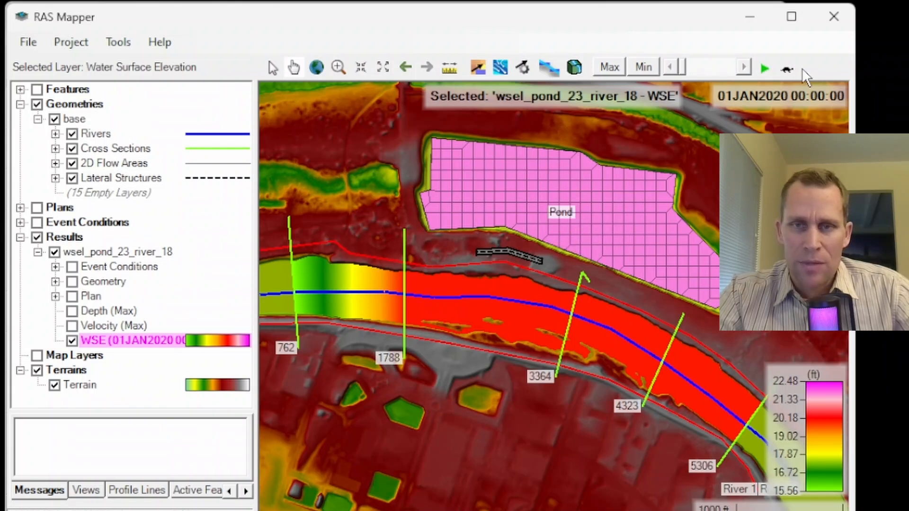
Play the WSE animation to 02JAN2020 00:00 as the Pond rises to about 20 ft
left_click(764, 68)
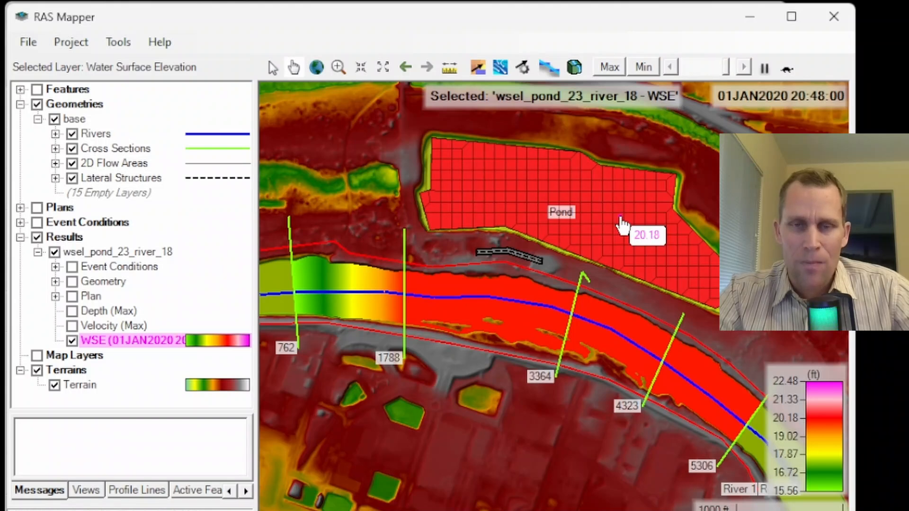
left_click(764, 67)
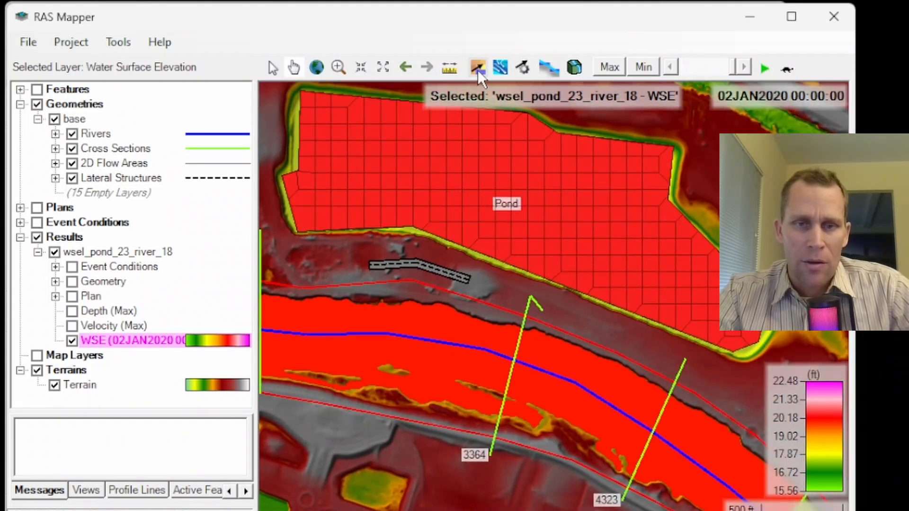
mouse_move(491, 104)
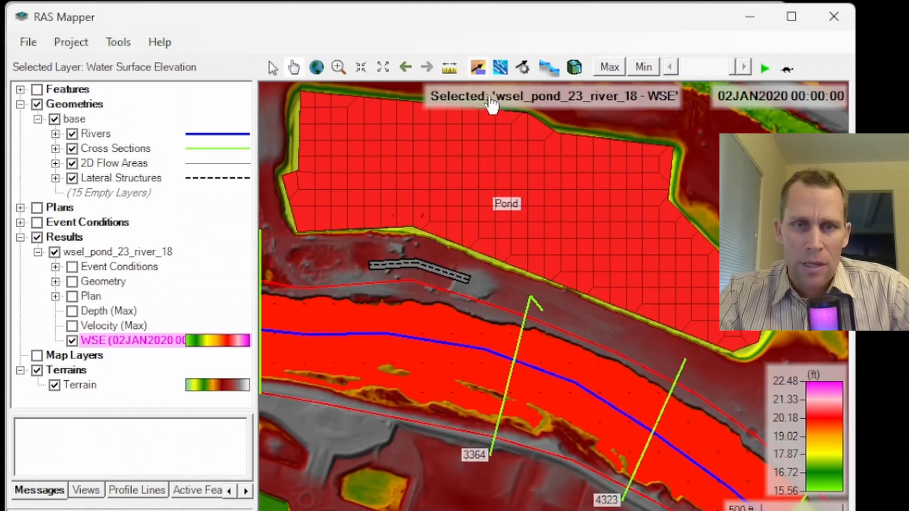
Show velocity at 01JAN2020 01:24 with particle tracing, then open Velocity Map Parameters
left_click(670, 67)
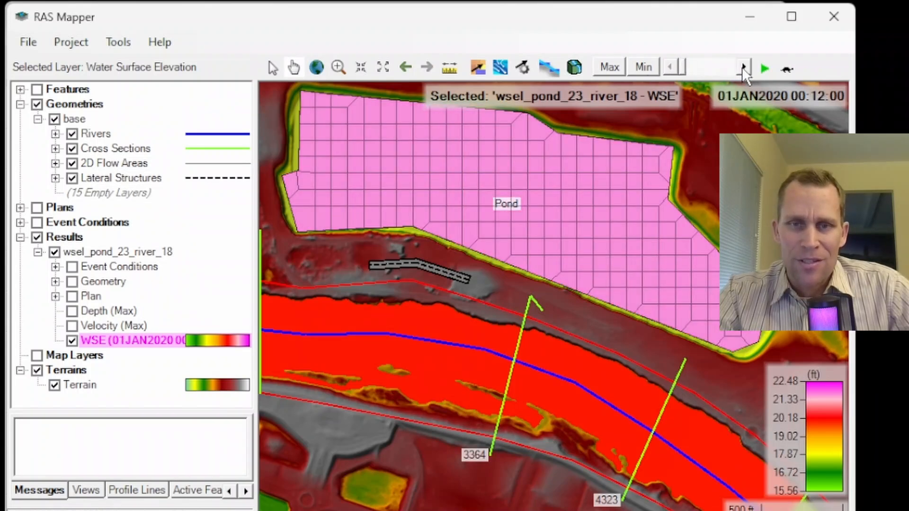
left_click(764, 68)
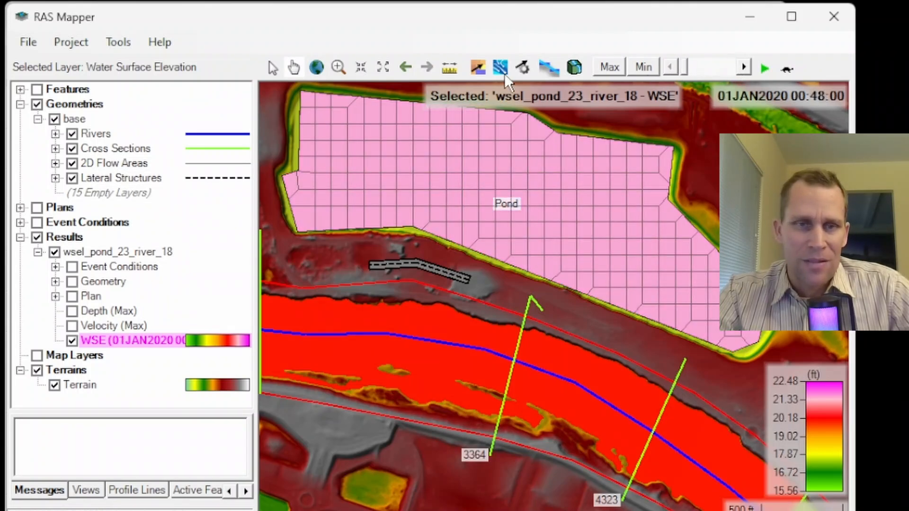
left_click(72, 340)
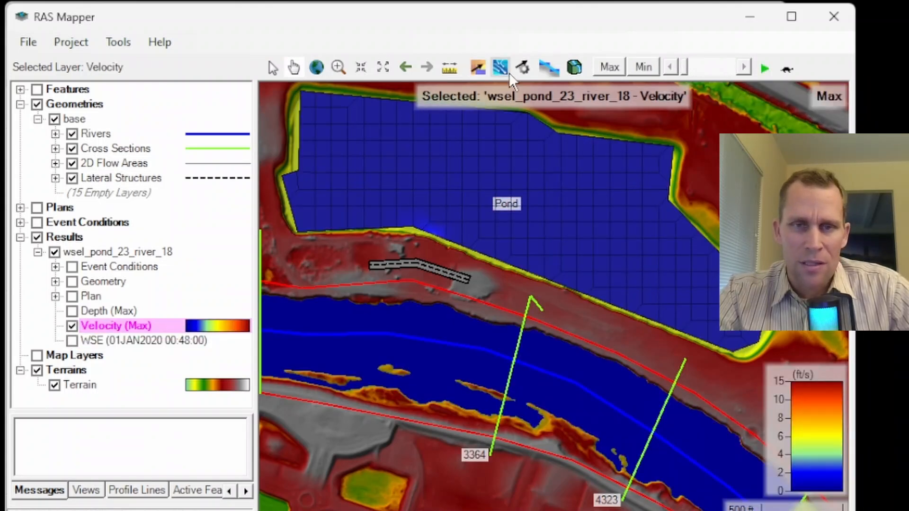
left_click(498, 67)
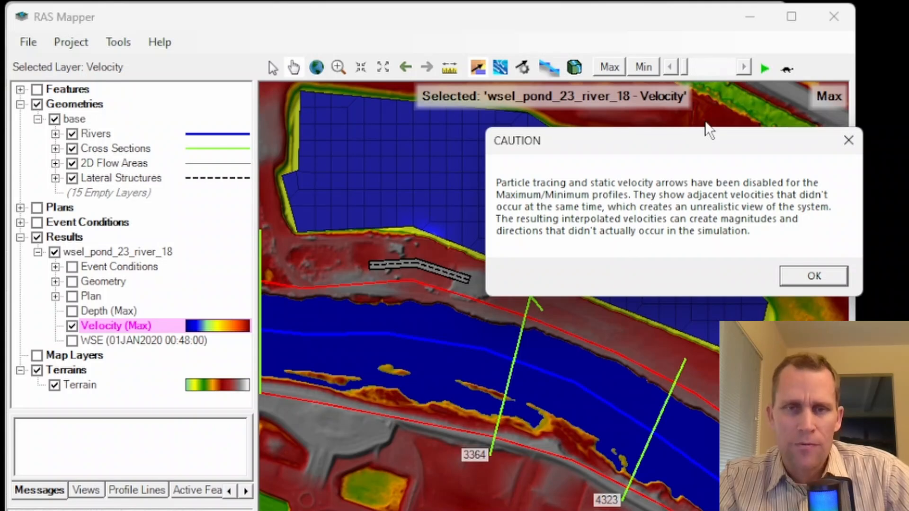
left_click(813, 276)
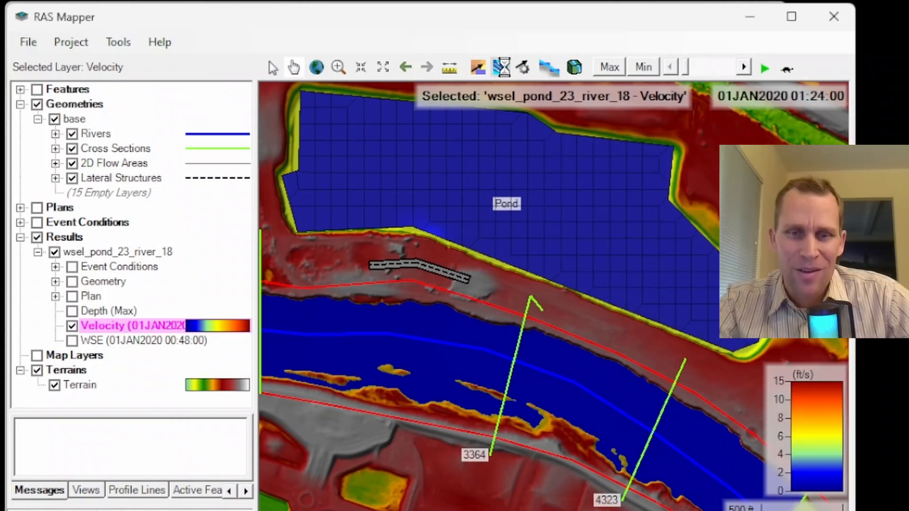
left_click(500, 67)
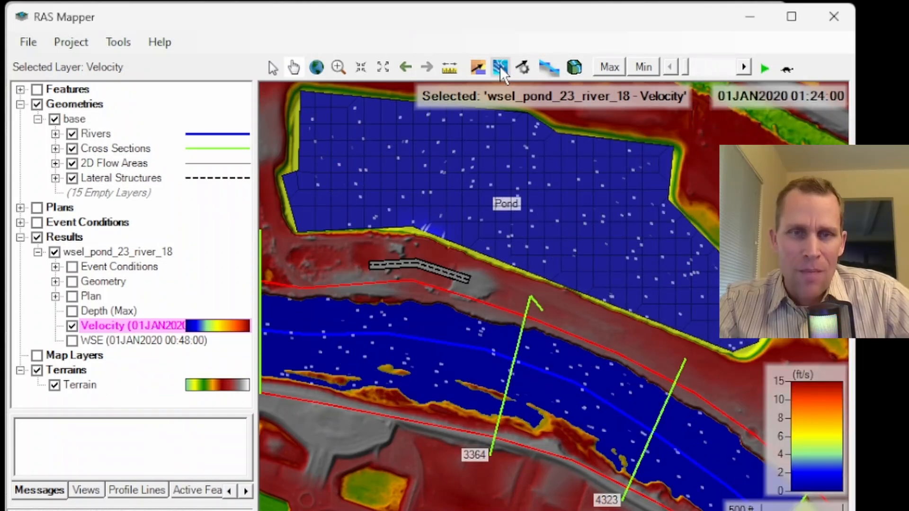
left_click(475, 67)
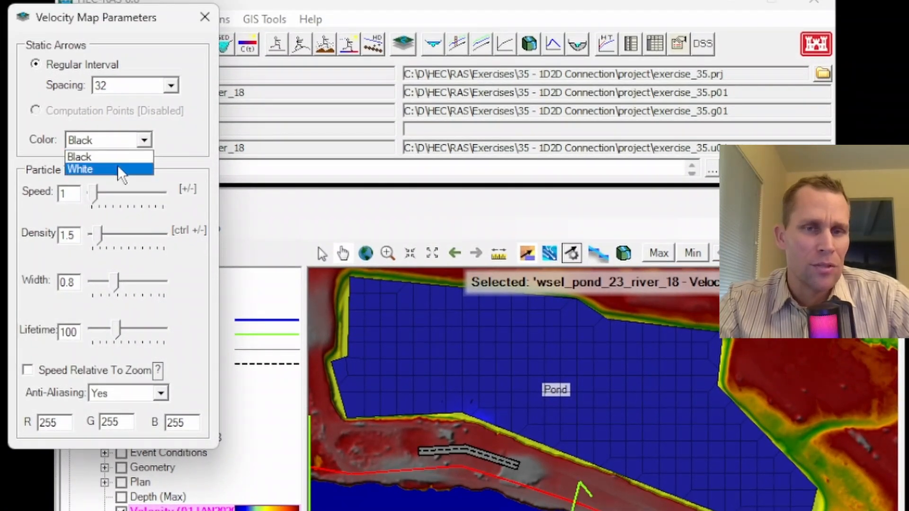
Set white arrows and particle width 0.7, lifetime 152, density 1.9, speed 14.3
left_click(80, 170)
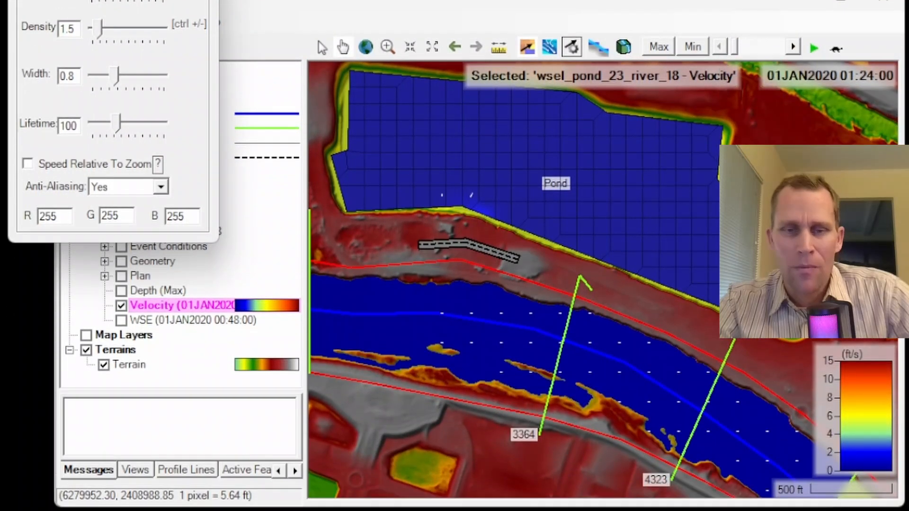
mouse_move(295, 214)
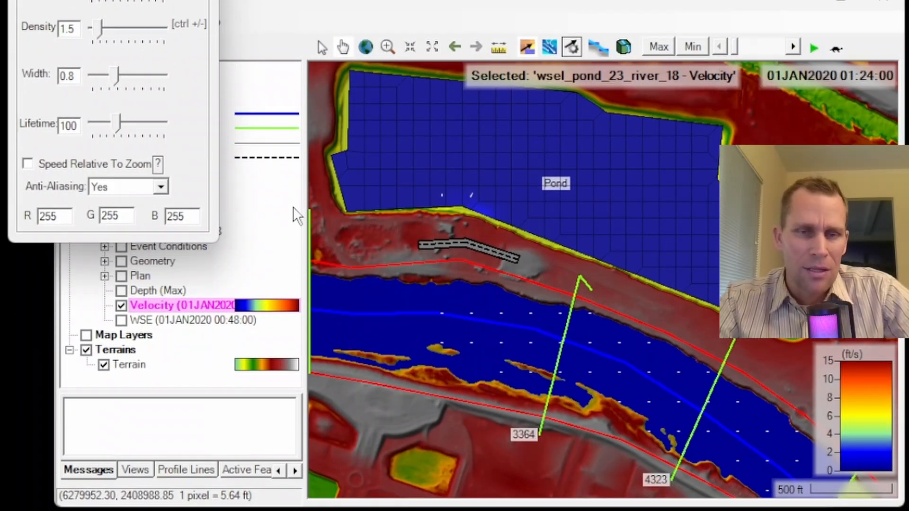
mouse_move(456, 209)
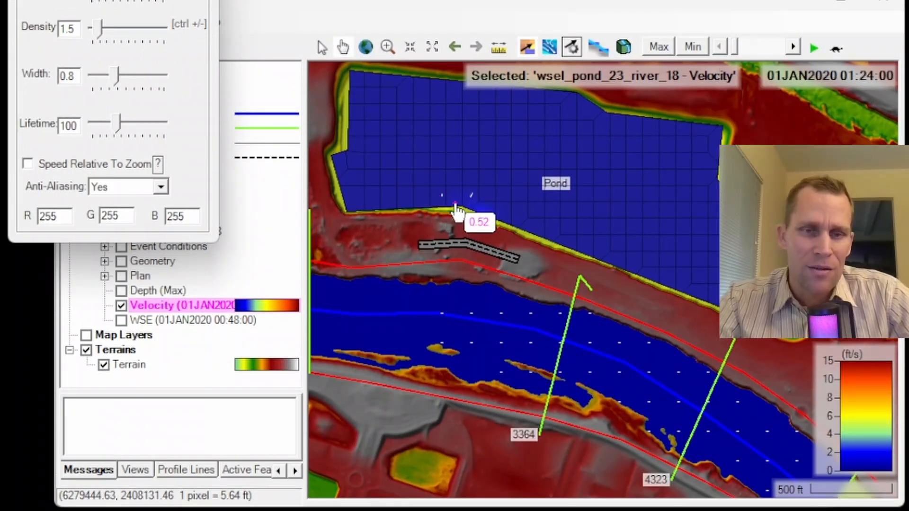
mouse_move(451, 209)
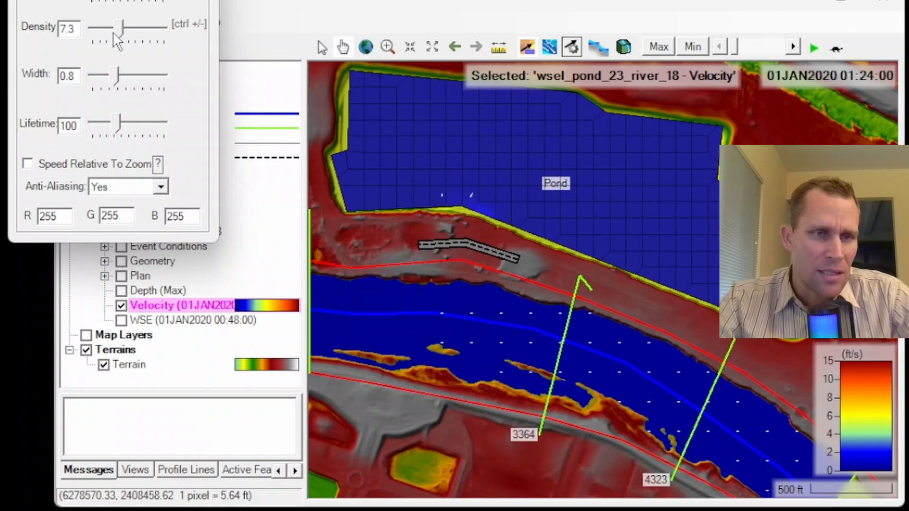
left_click_drag(107, 75, 122, 75)
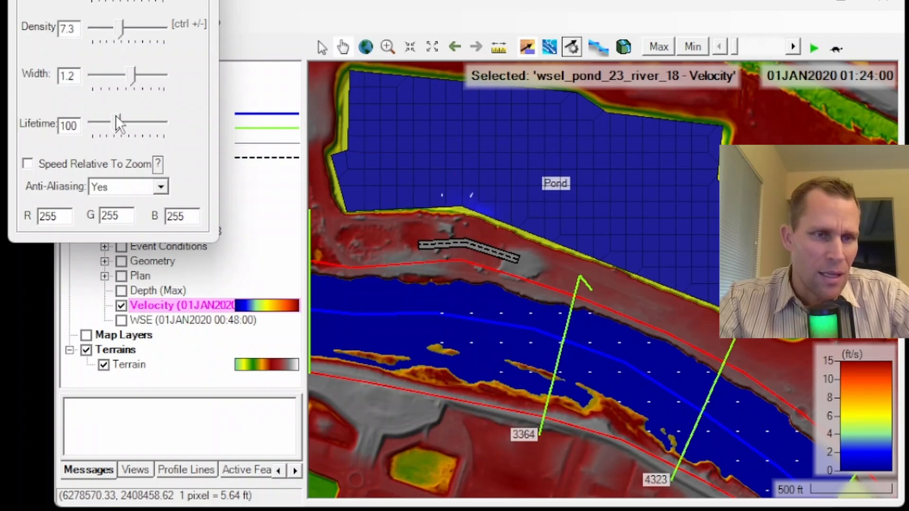
left_click_drag(101, 127, 127, 127)
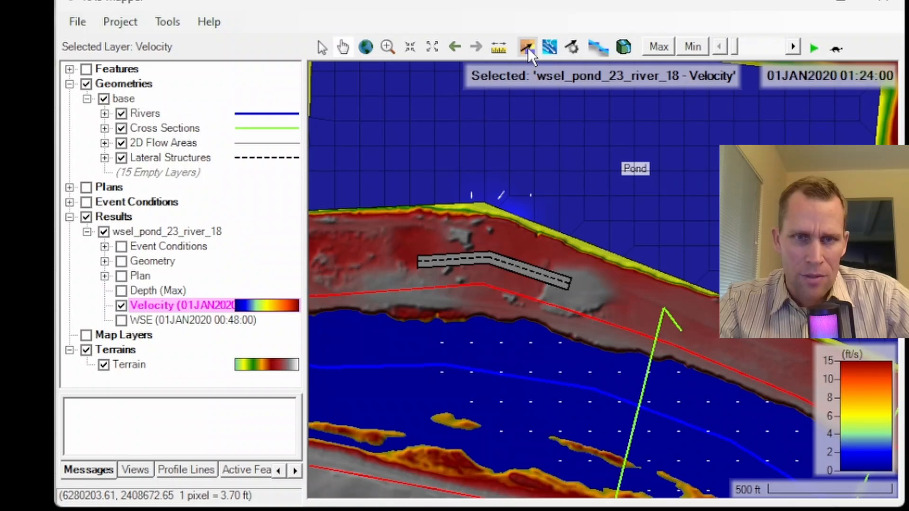
left_click(526, 47)
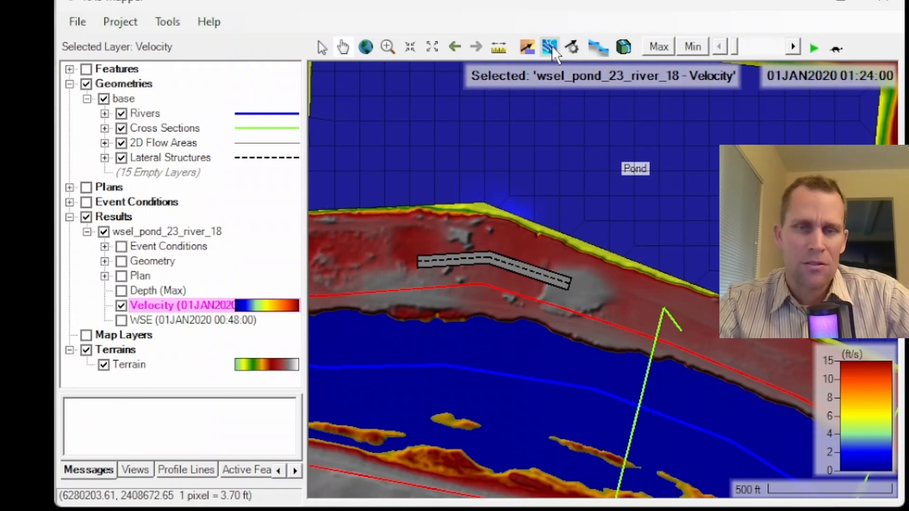
left_click(571, 47)
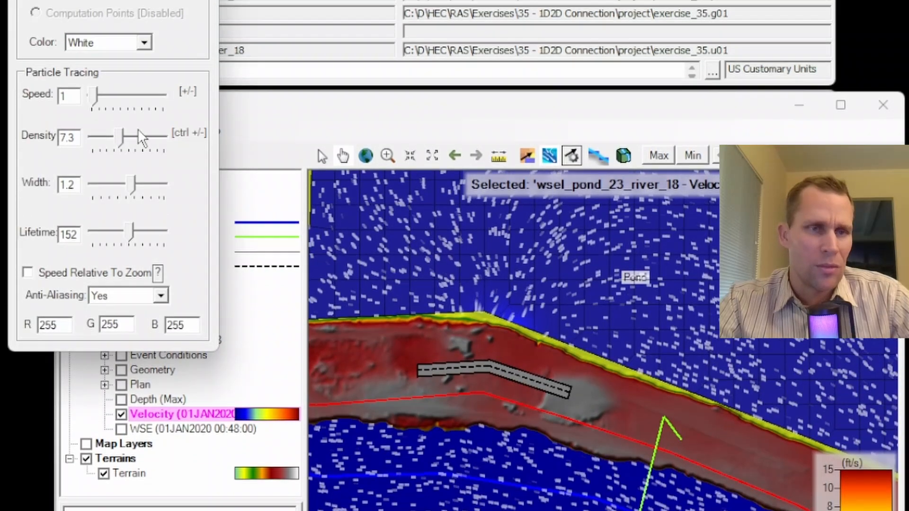
left_click_drag(124, 139, 110, 235)
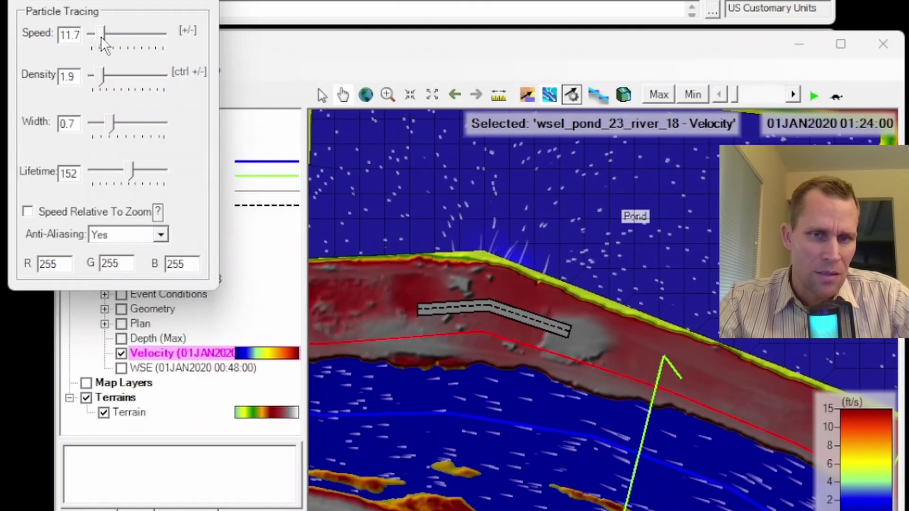
left_click_drag(104, 36, 121, 37)
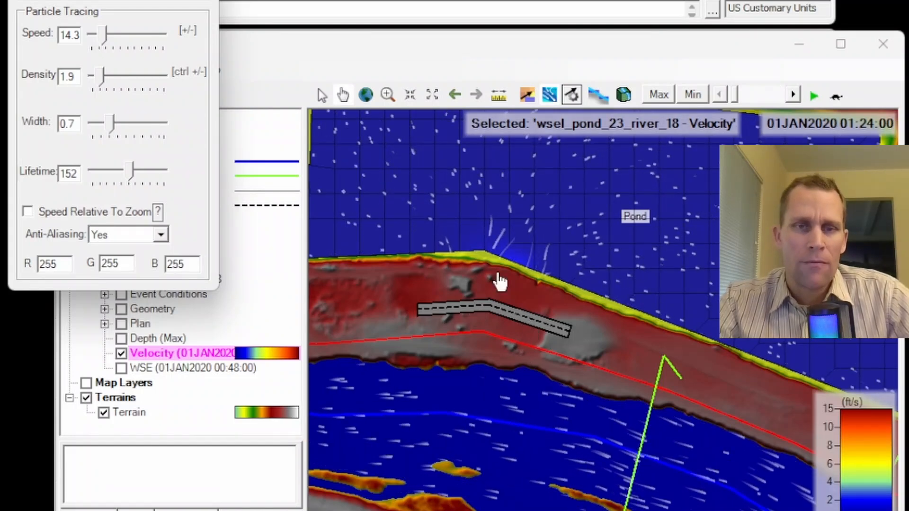
mouse_move(514, 194)
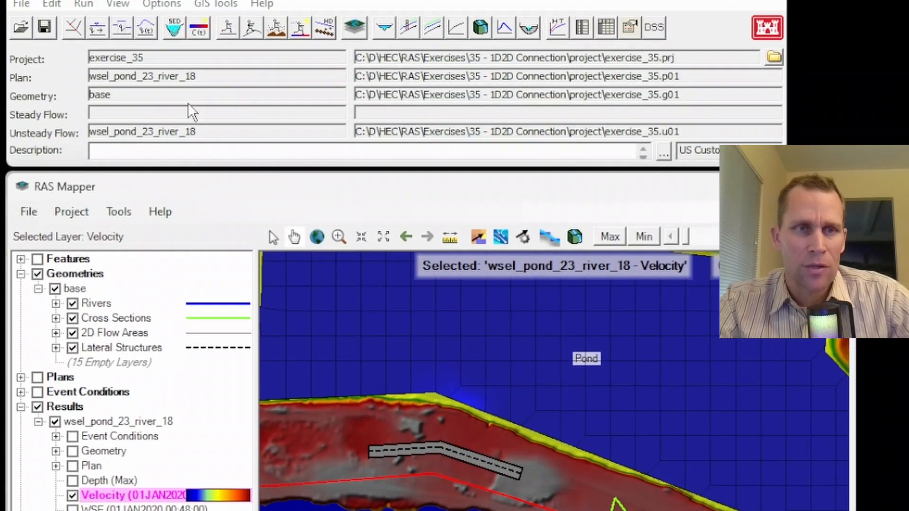
Open the Profile Summary Table and switch it to the Levee's Lateral Structures results
left_click(117, 35)
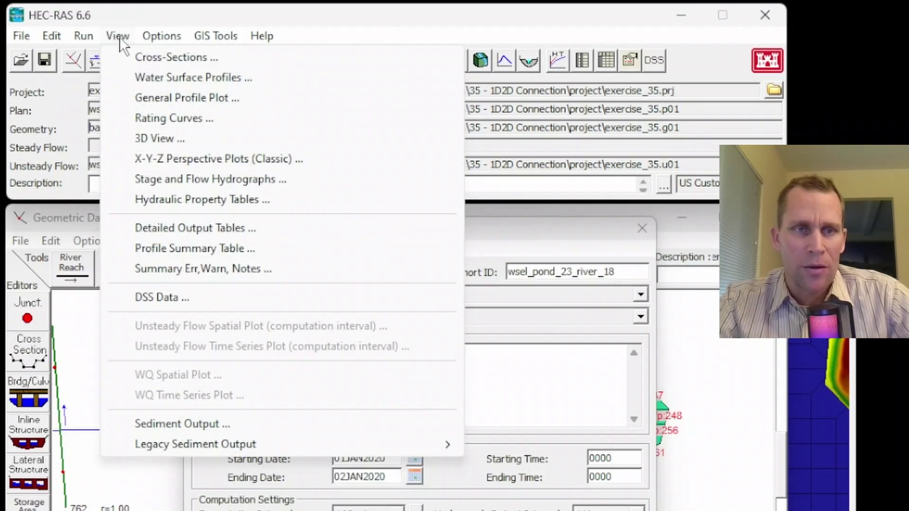
mouse_move(168, 198)
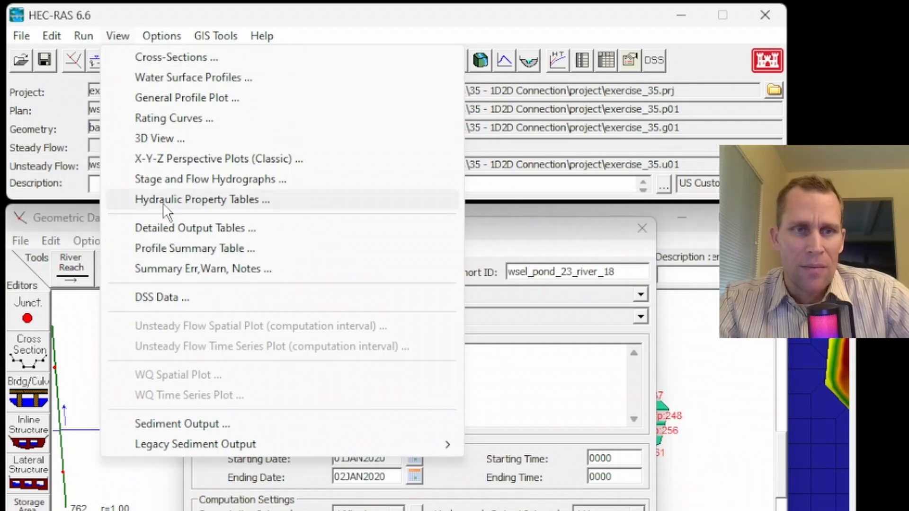
left_click(193, 248)
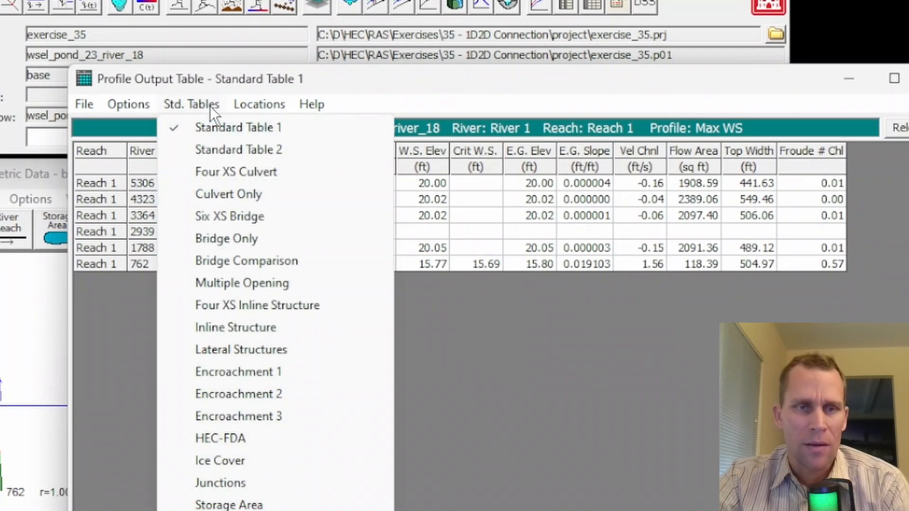
mouse_move(206, 113)
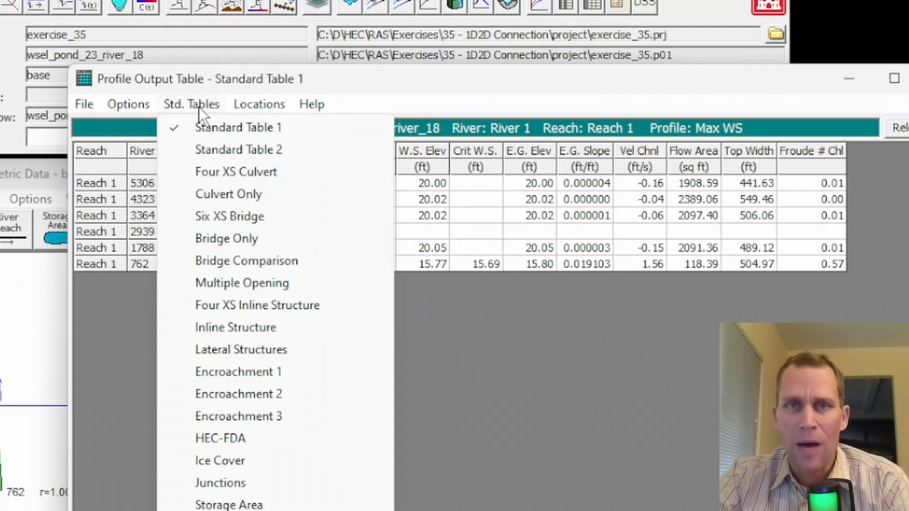
left_click(240, 349)
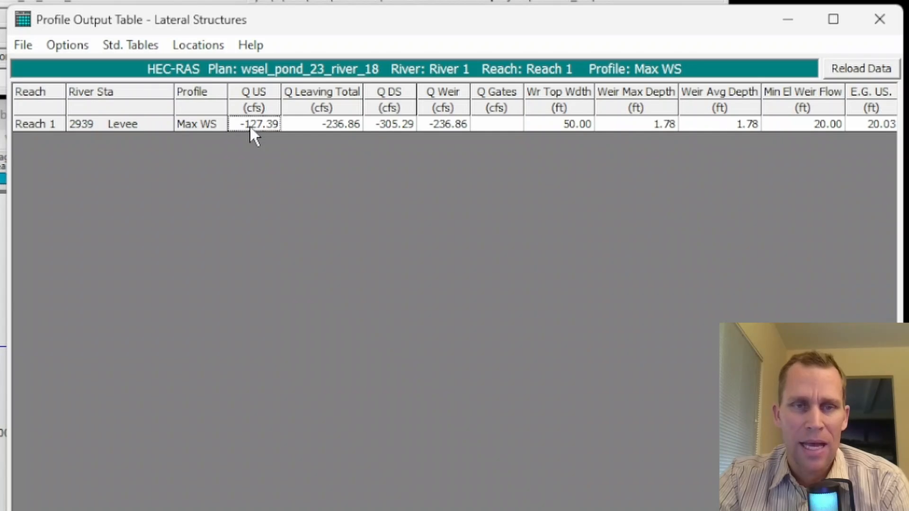
mouse_move(188, 127)
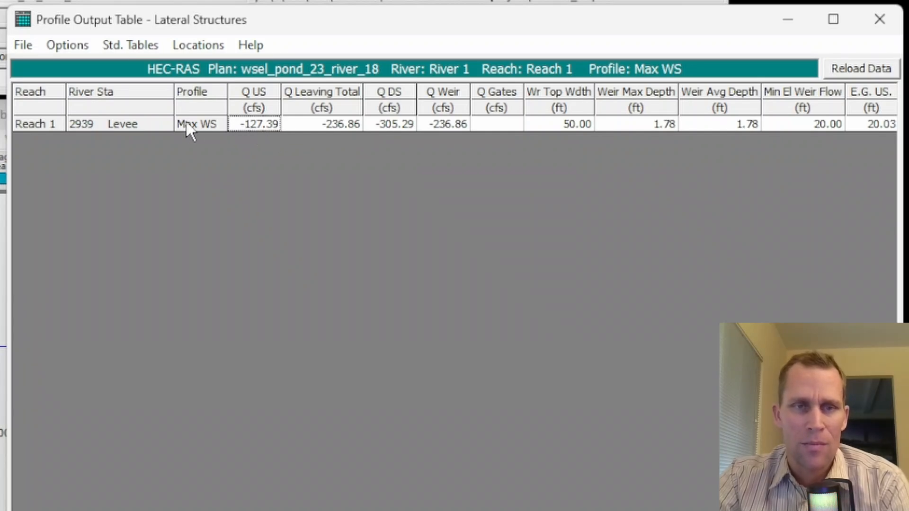
mouse_move(138, 70)
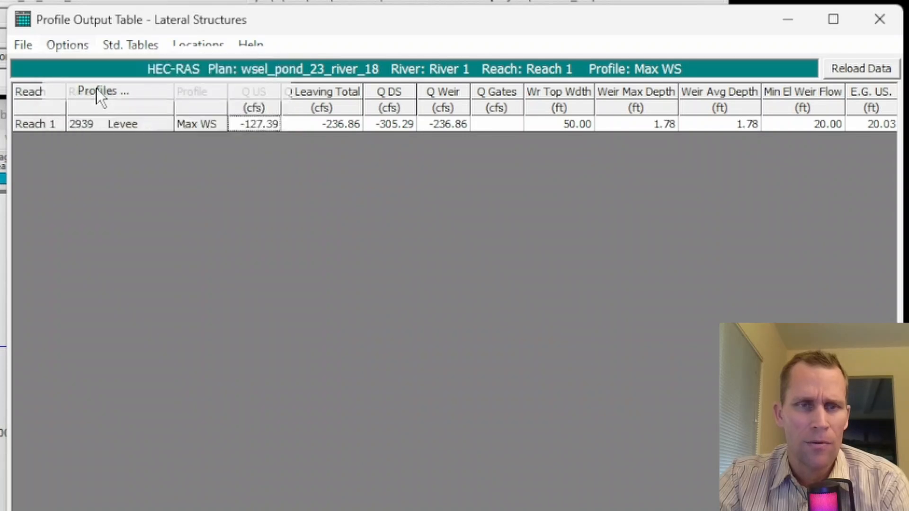
List all hourly profiles in the Lateral Structures table and review the Q US flows
left_click(103, 91)
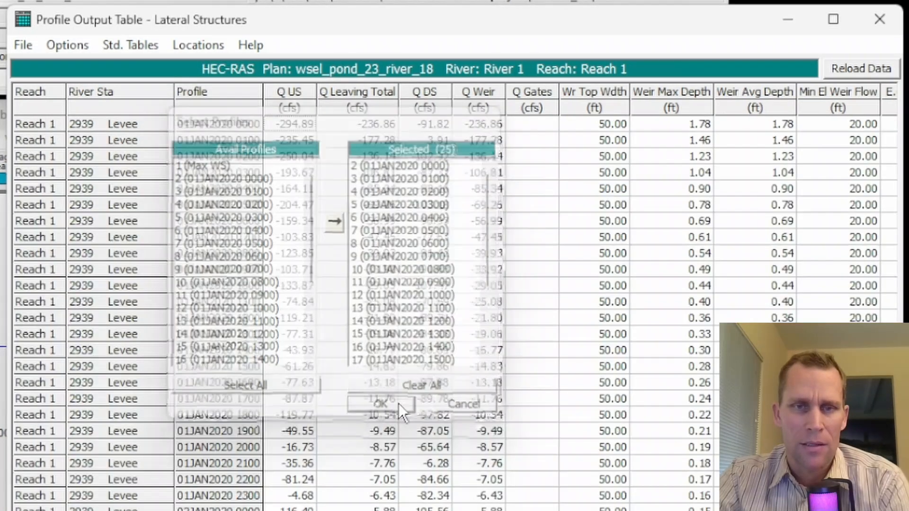
left_click(380, 404)
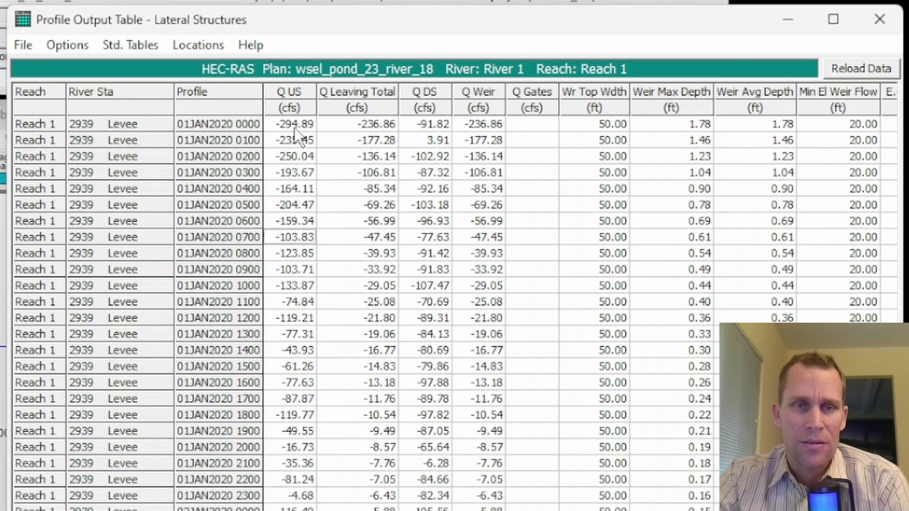
left_click_drag(292, 139, 292, 205)
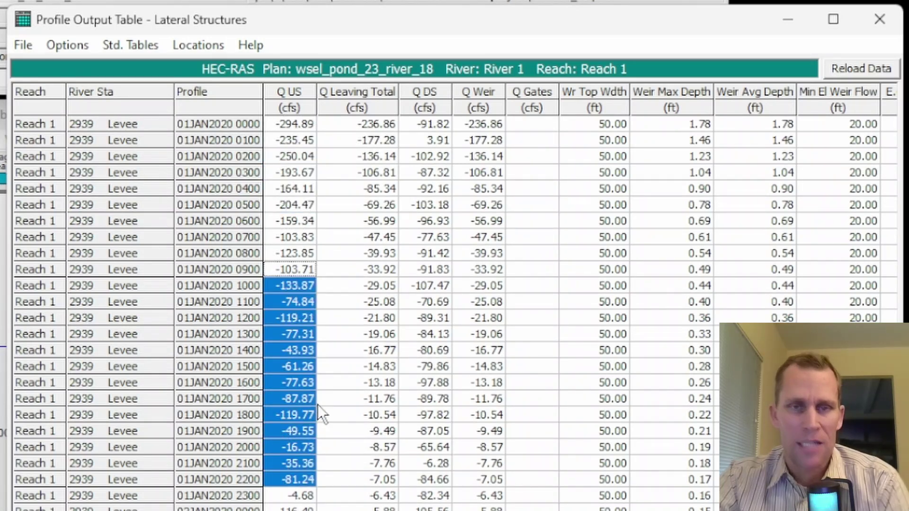
mouse_move(397, 266)
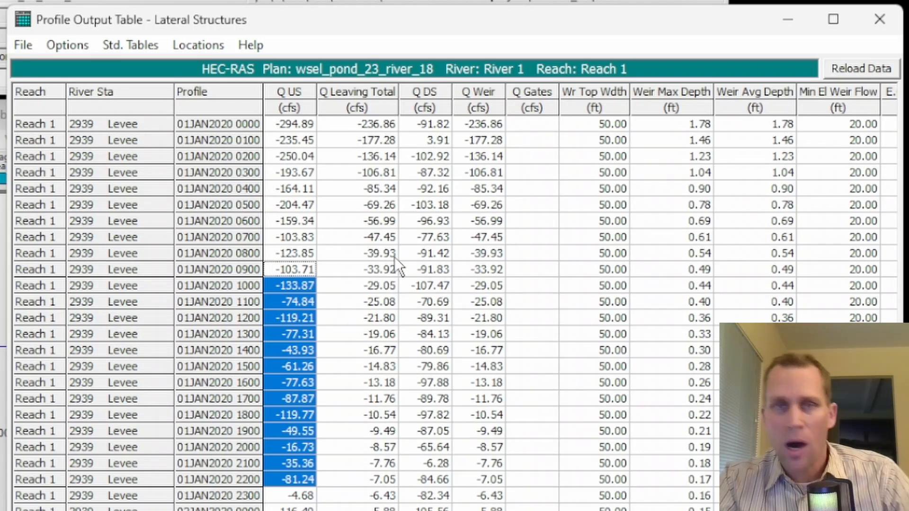
mouse_move(304, 131)
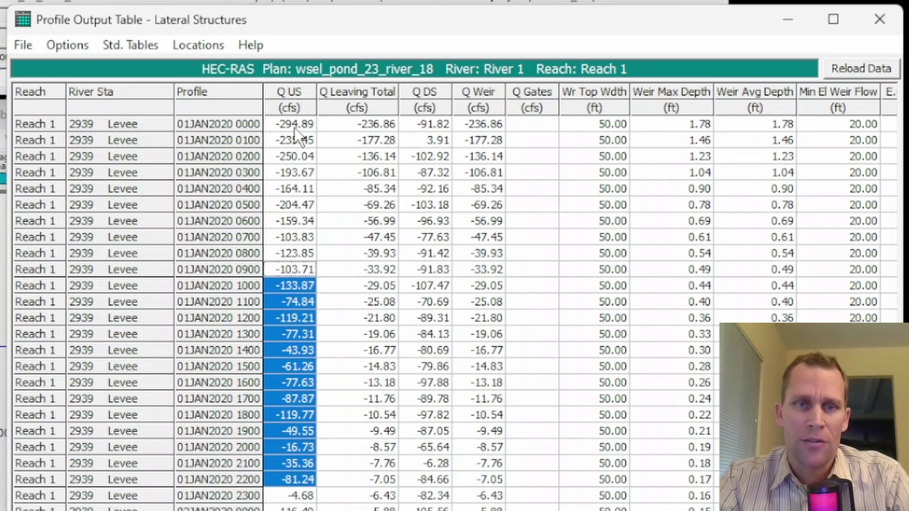
left_click(290, 124)
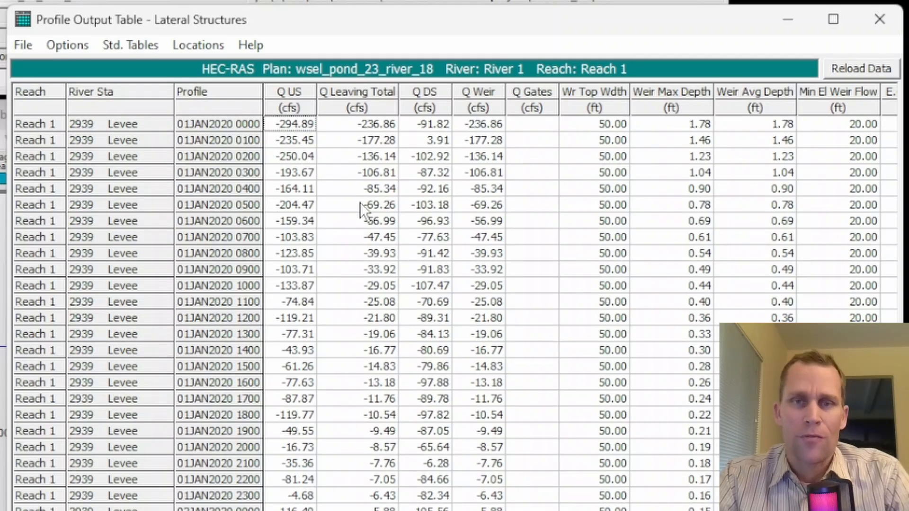
mouse_move(625, 125)
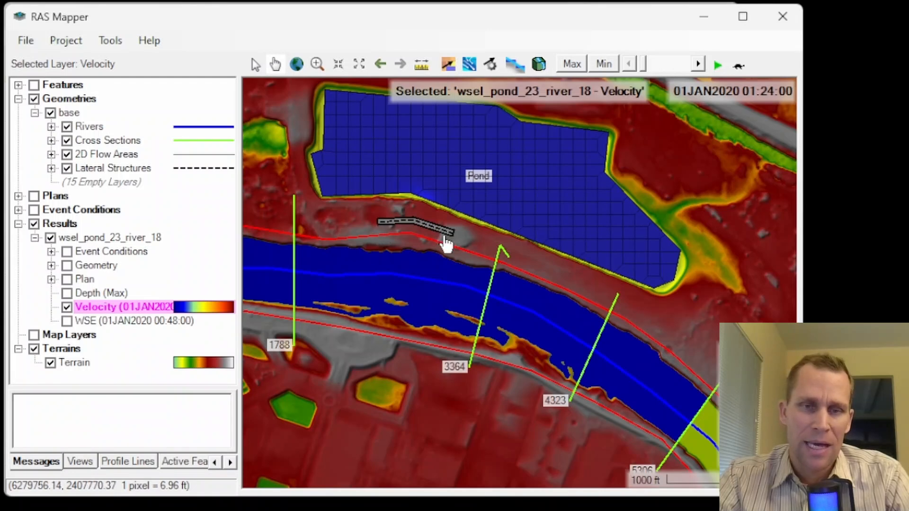
mouse_move(408, 237)
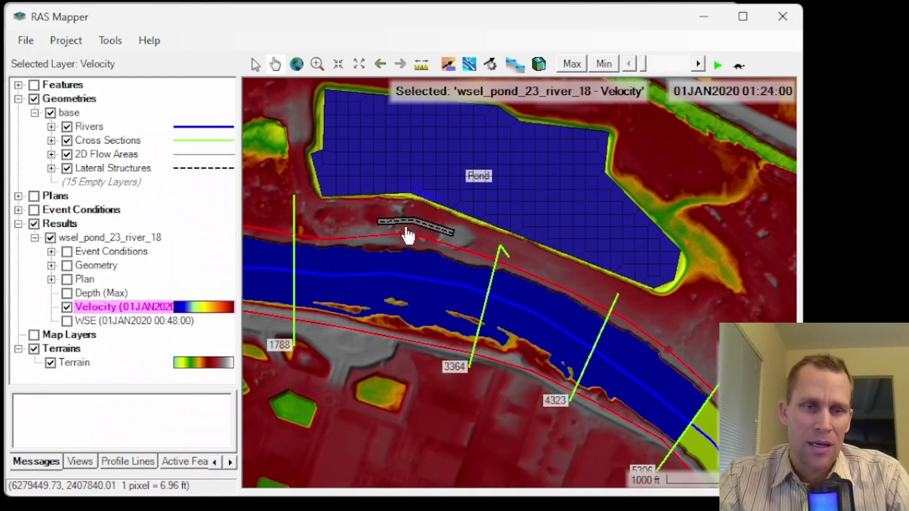
mouse_move(460, 246)
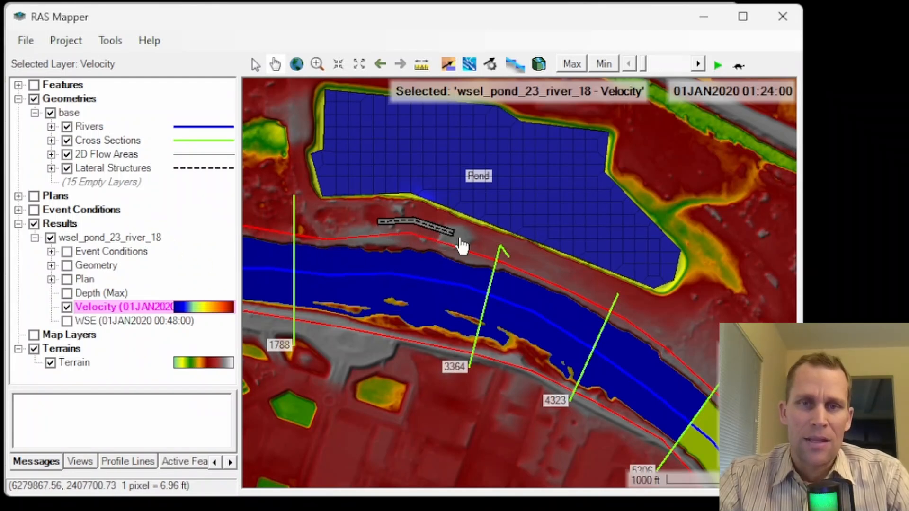
mouse_move(420, 176)
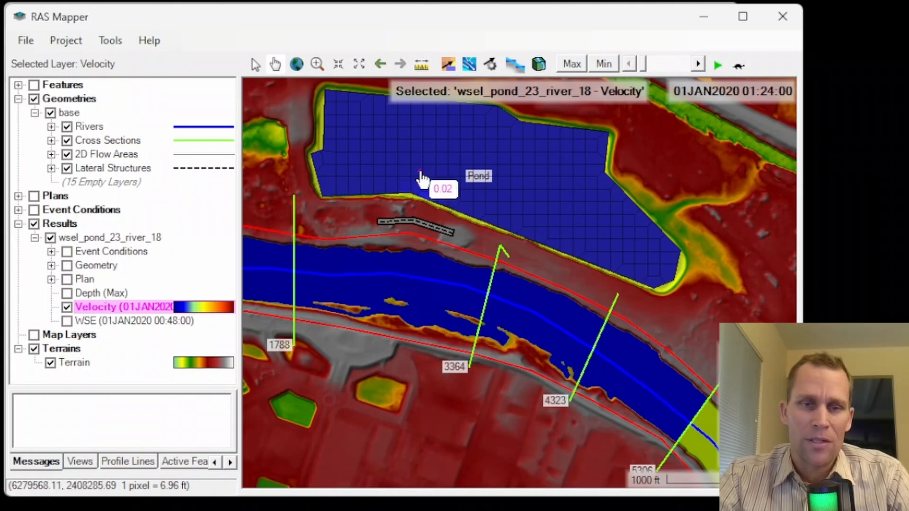
mouse_move(429, 235)
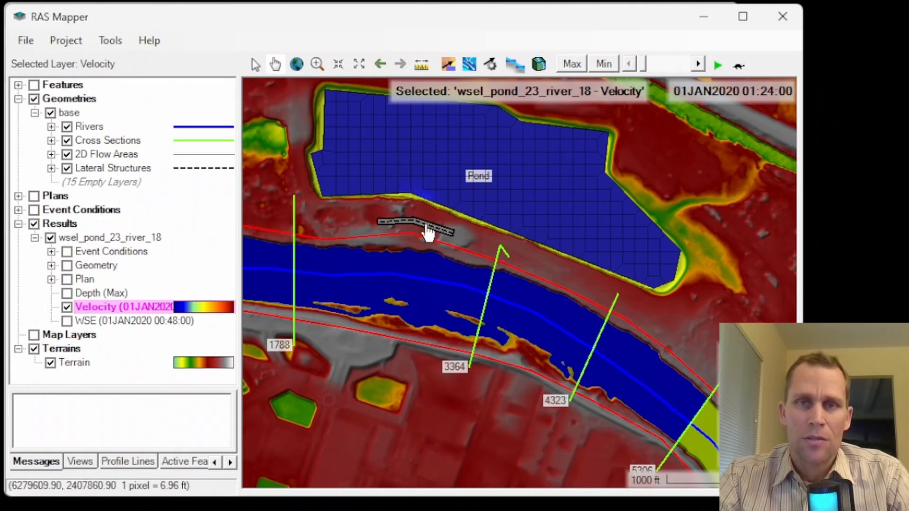